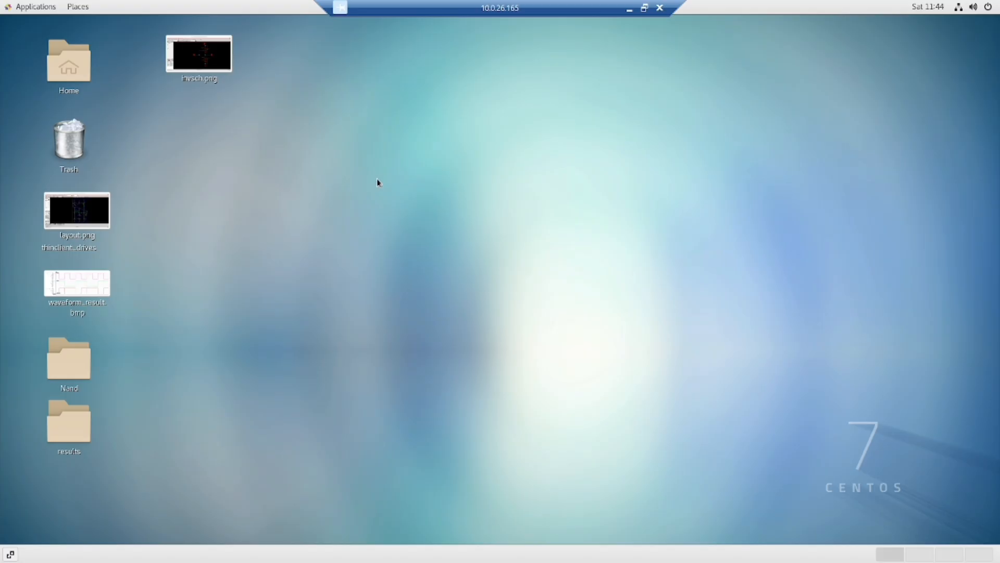
mouse_move(415, 281)
type("csh")
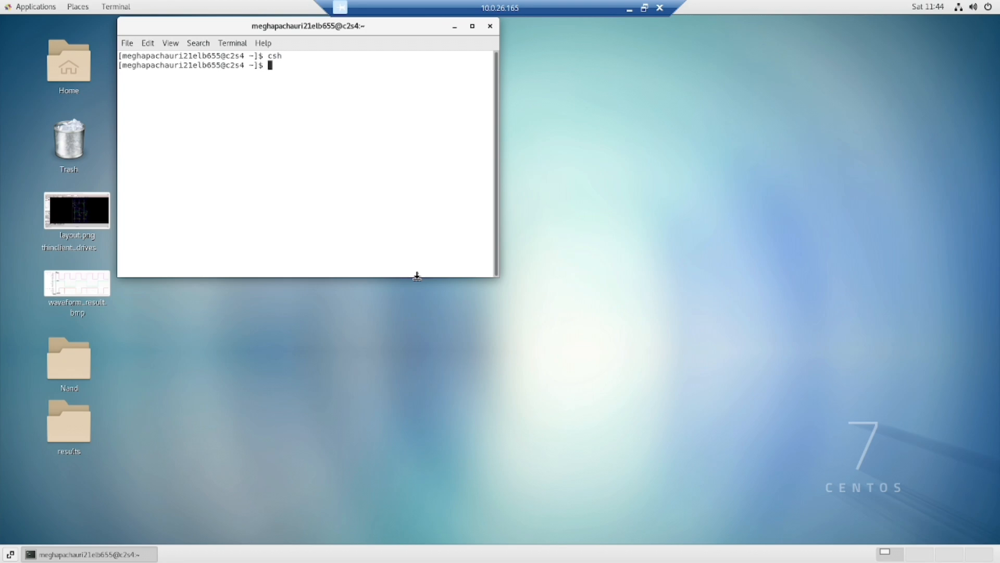
Source /home/cadence/cshrc in the C shell before launching Virtuoso
type("source /home/cadence/cshrc")
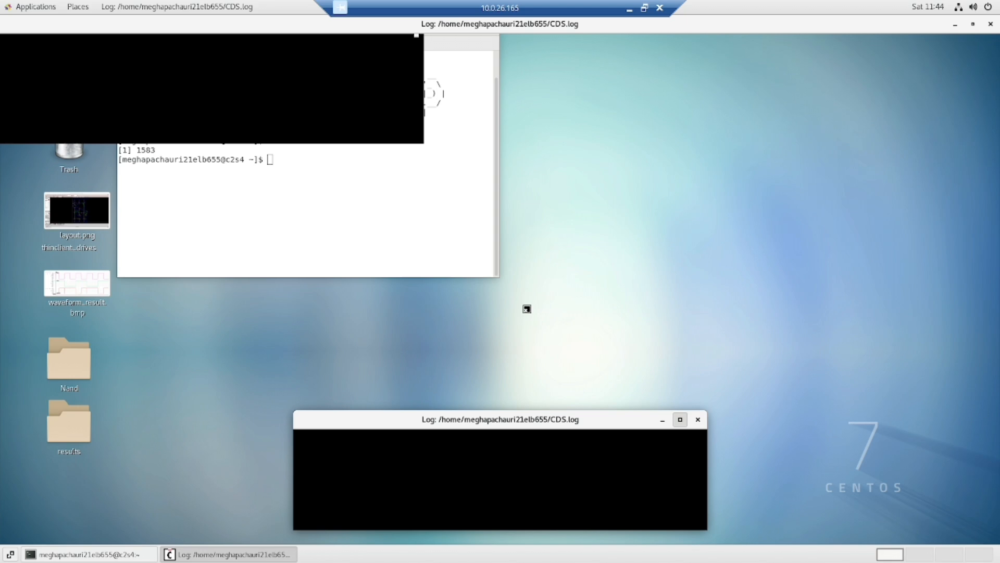
mouse_move(281, 99)
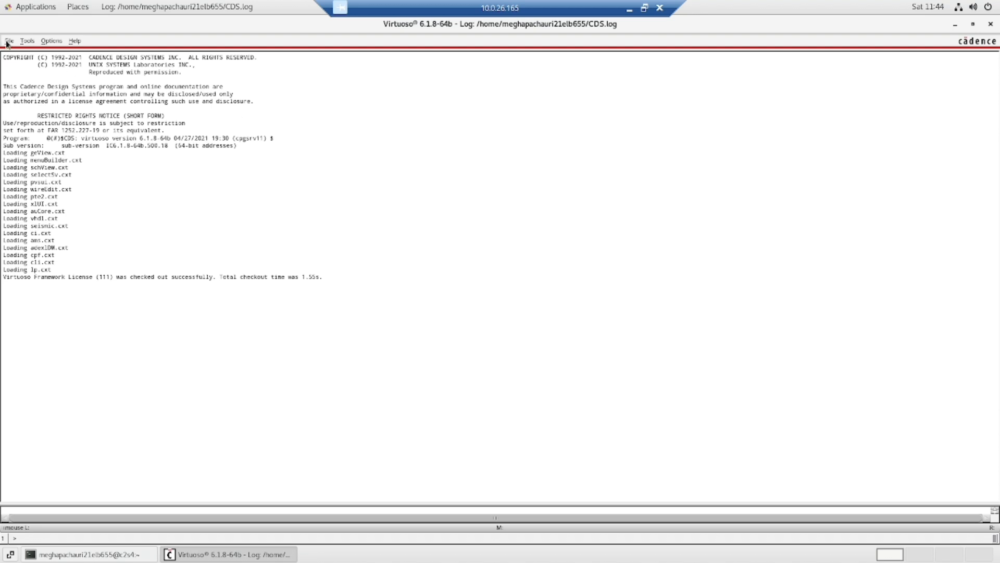
Create a new library named D-latch set to attach to an existing technology library
left_click(8, 40)
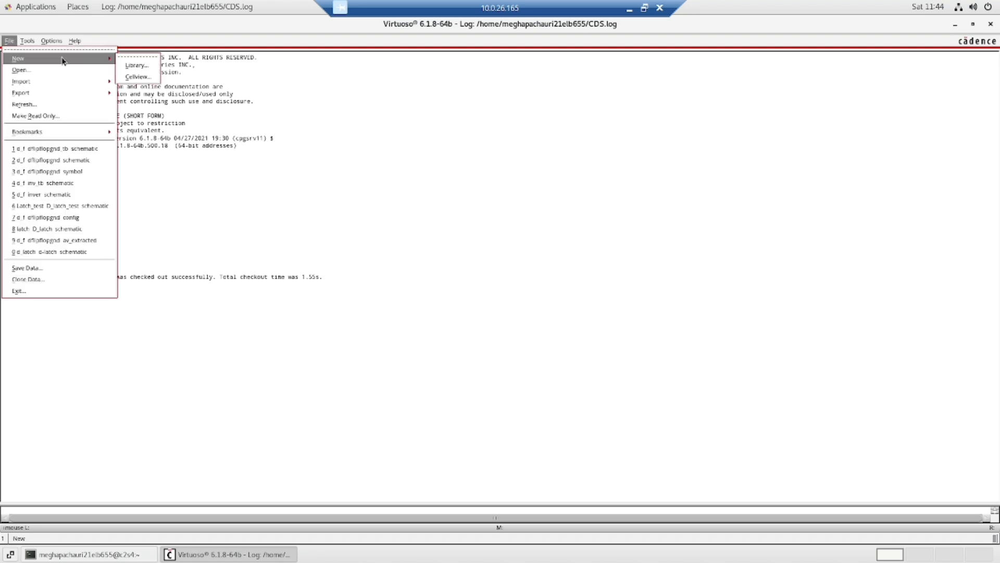
left_click(137, 65)
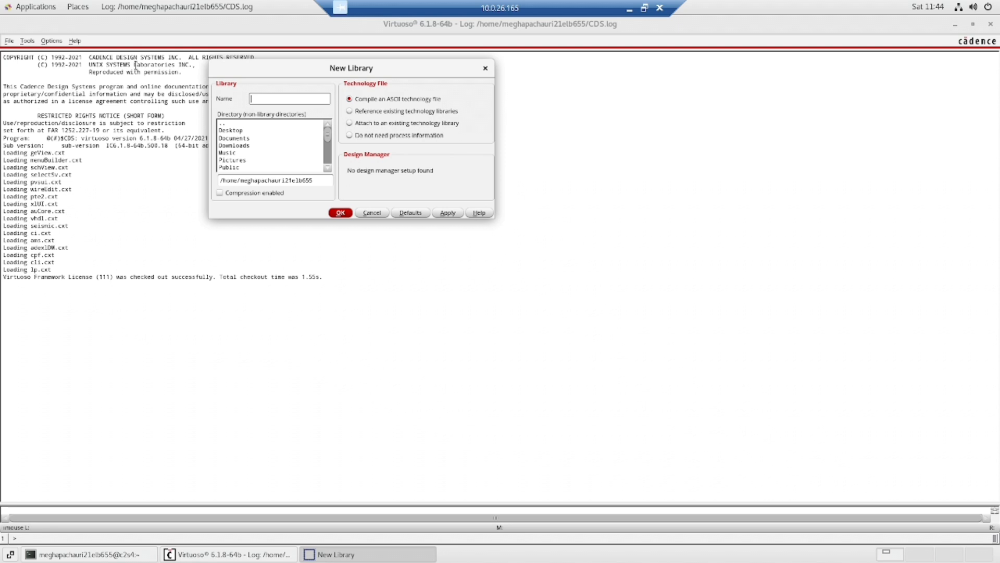
mouse_move(255, 121)
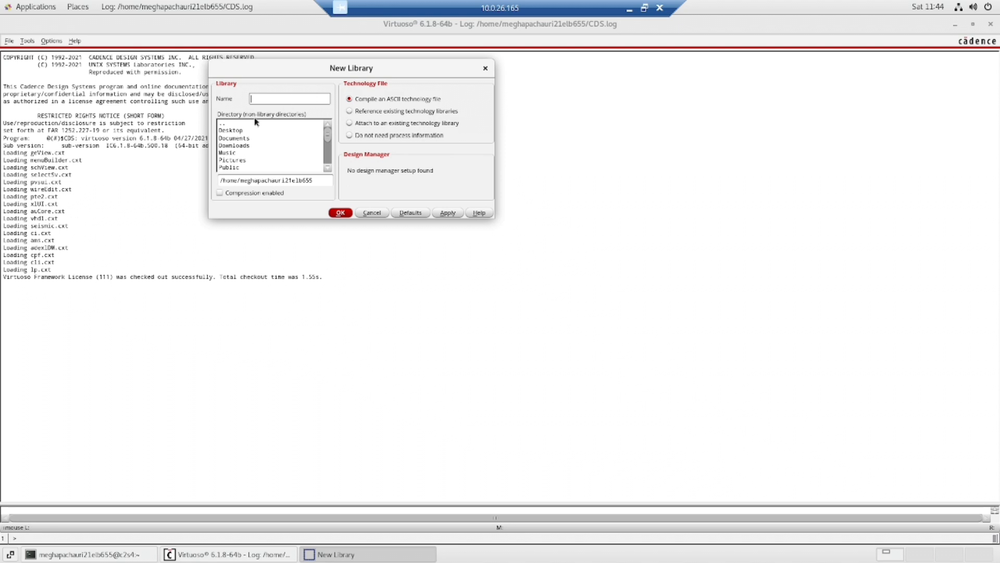
type("b")
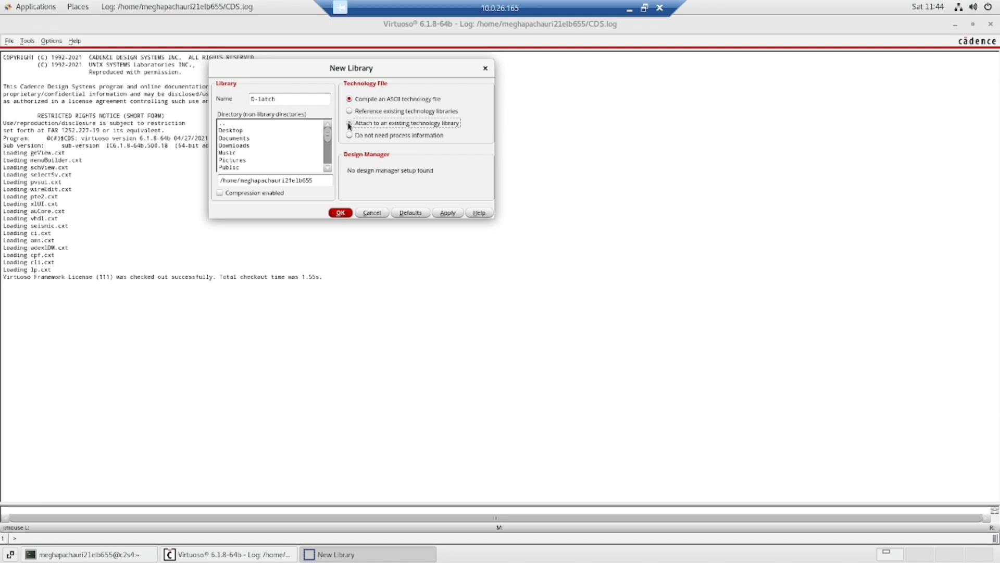
left_click(348, 123)
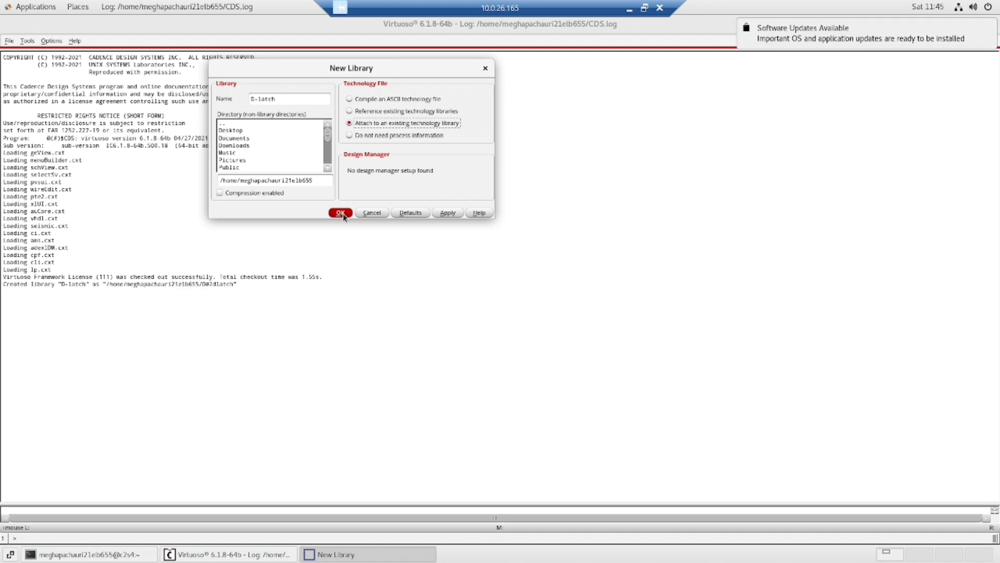
left_click(339, 213)
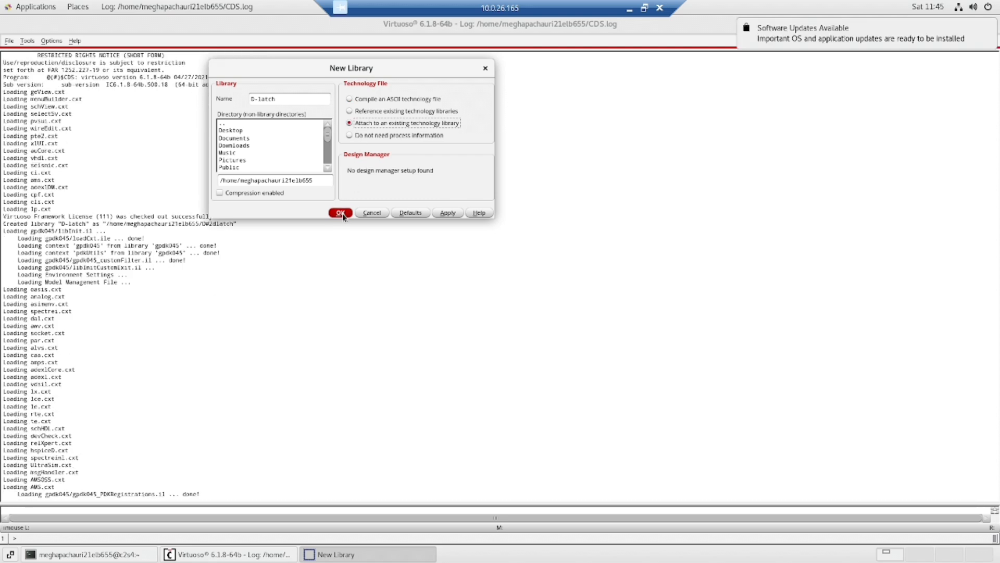
left_click(339, 212)
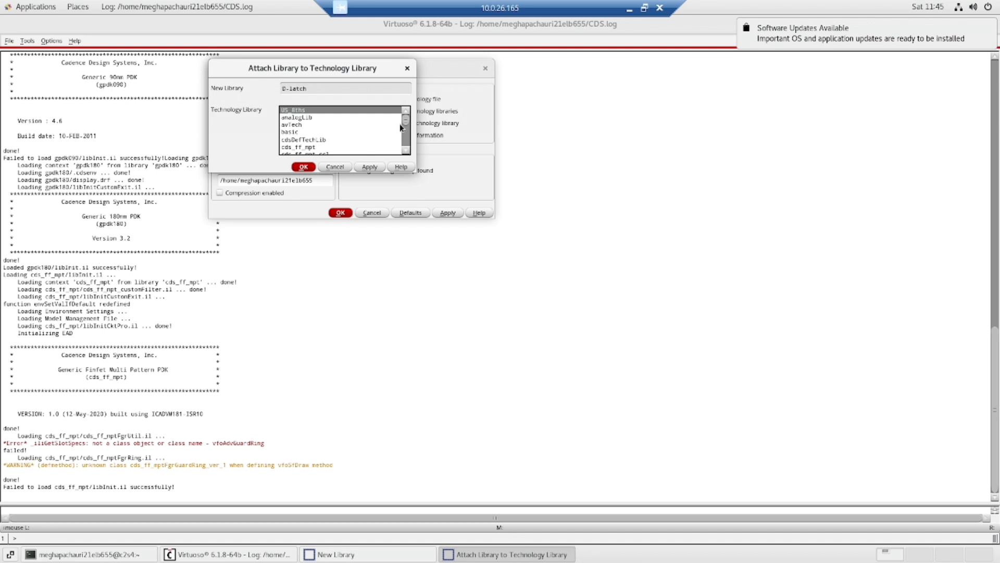
Attach the D-latch library to the gpdk045 technology library
scroll("down", 3)
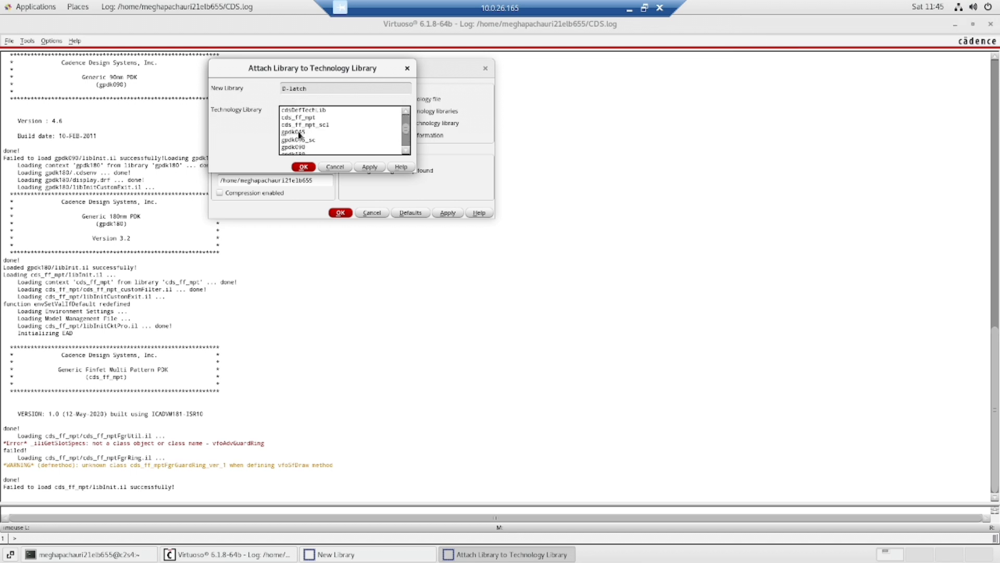
left_click(292, 132)
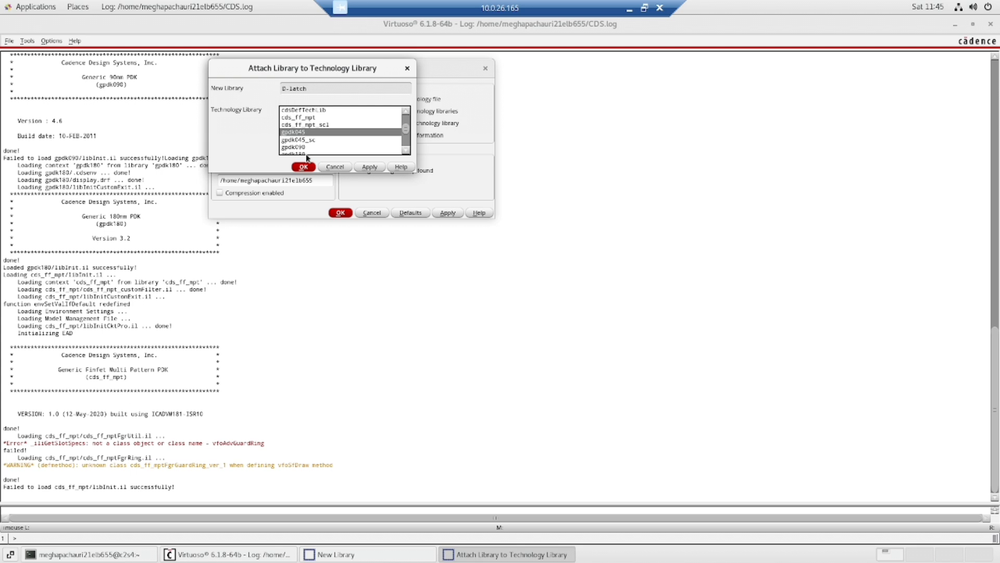
left_click(302, 166)
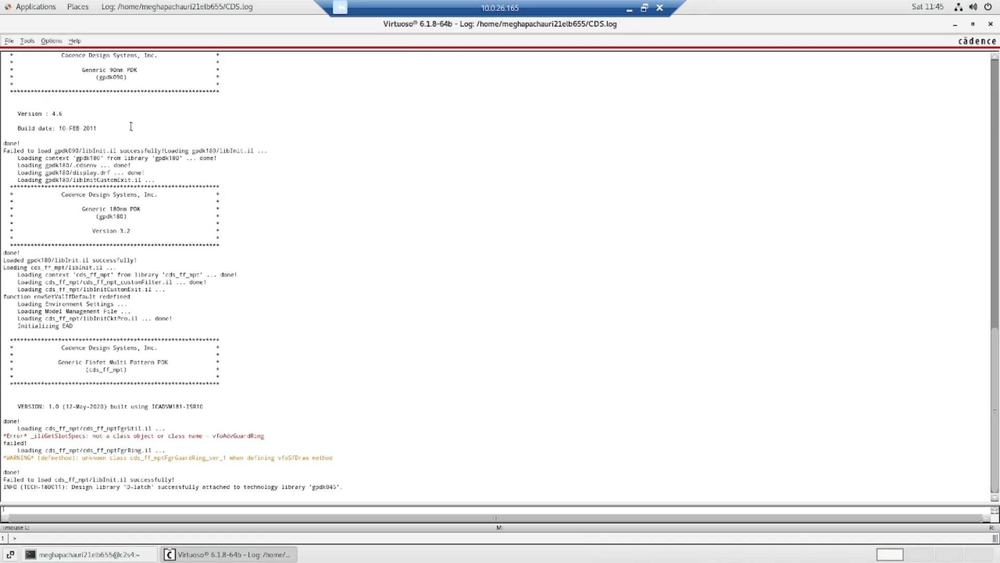
Create the D_latch_test schematic cellview in D-latch and accept the editor license
left_click(8, 40)
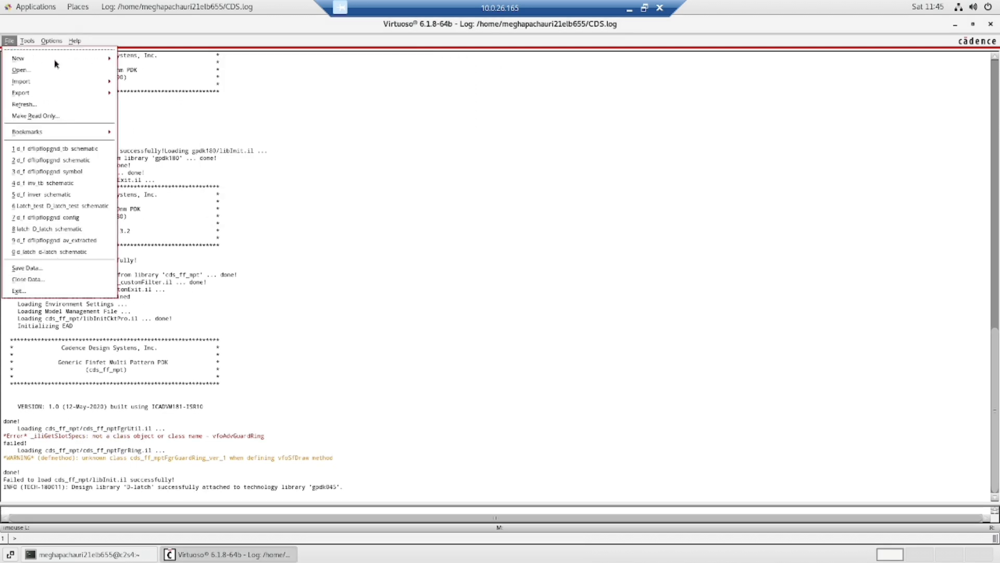
left_click(17, 59)
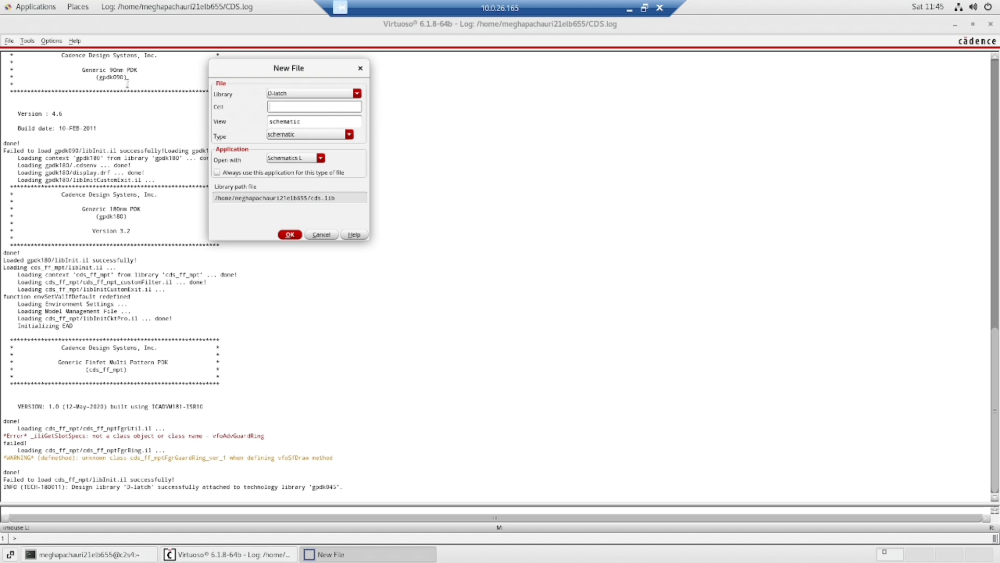
type("D_latc")
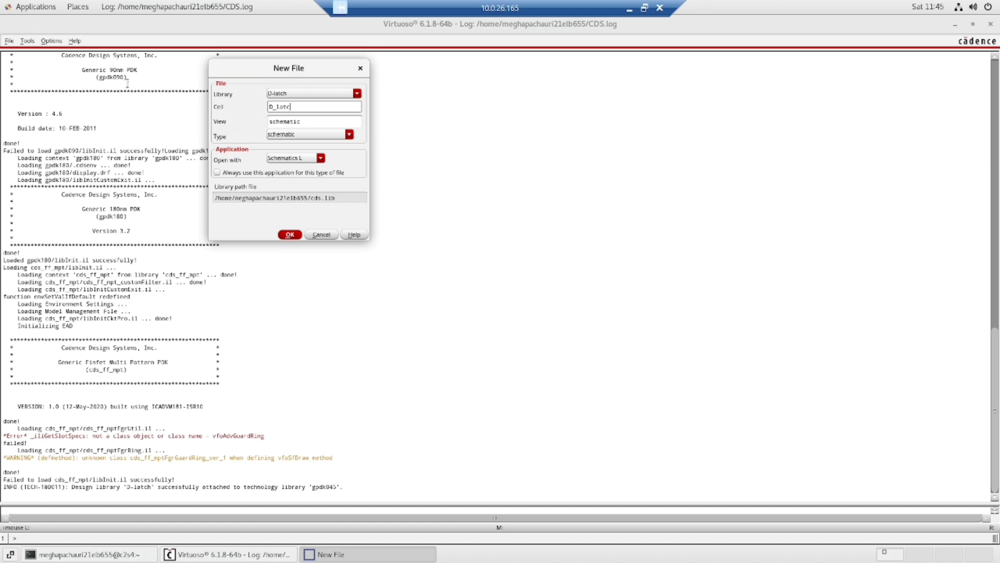
type("h_test")
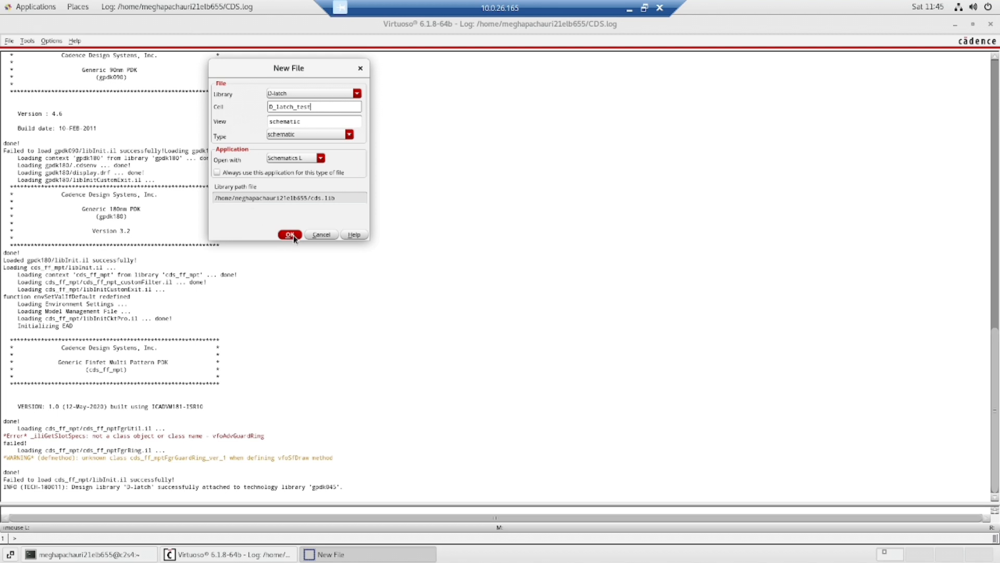
left_click(290, 234)
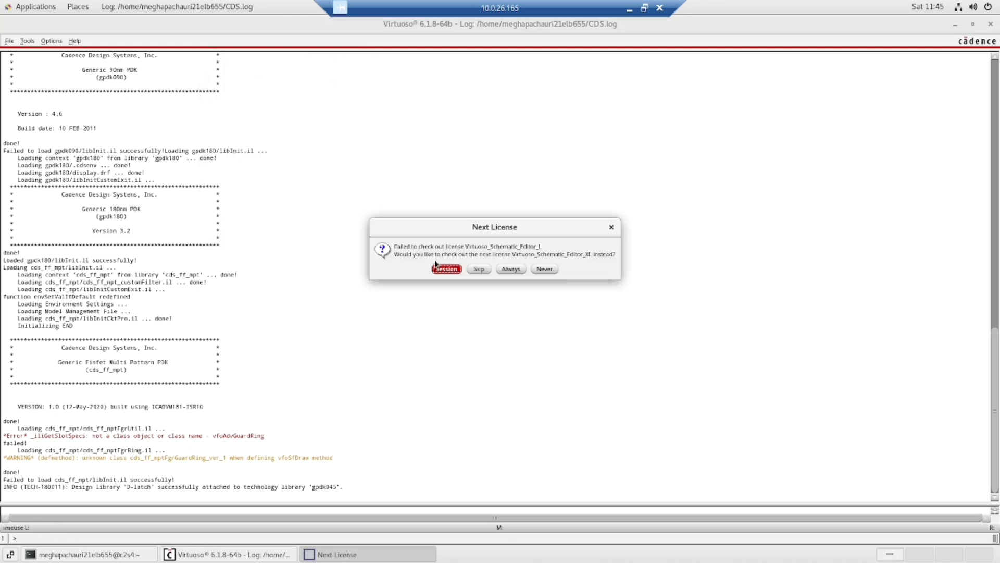
left_click(445, 268)
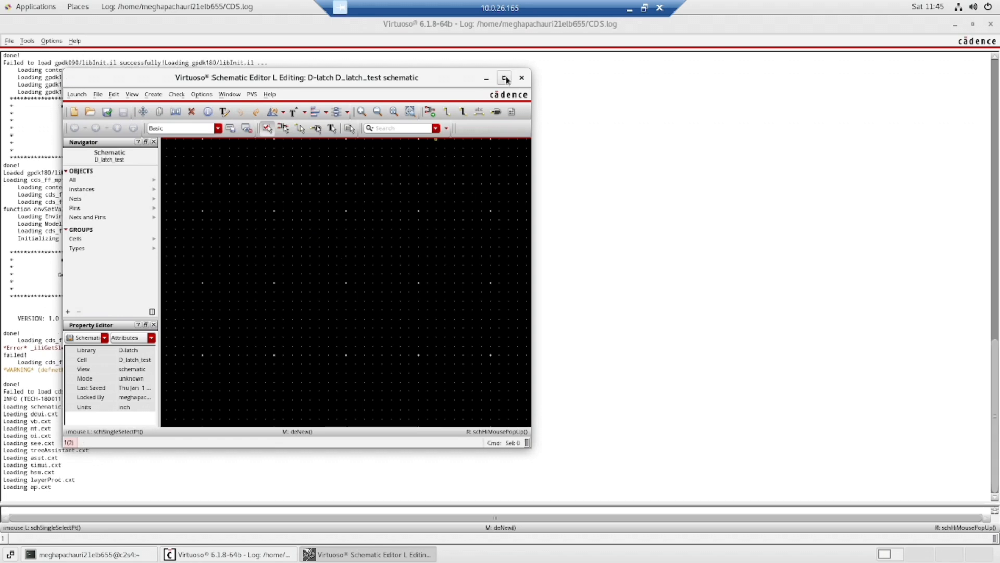
Place an nmos1v transistor symbol from gpdk045 onto the maximized D_latch_test schematic
left_click(504, 77)
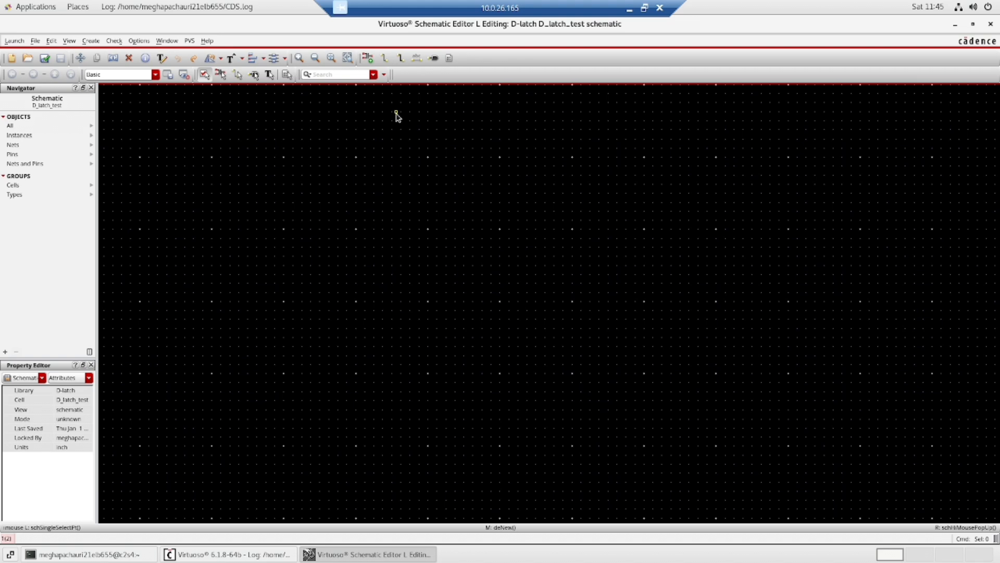
mouse_move(366, 59)
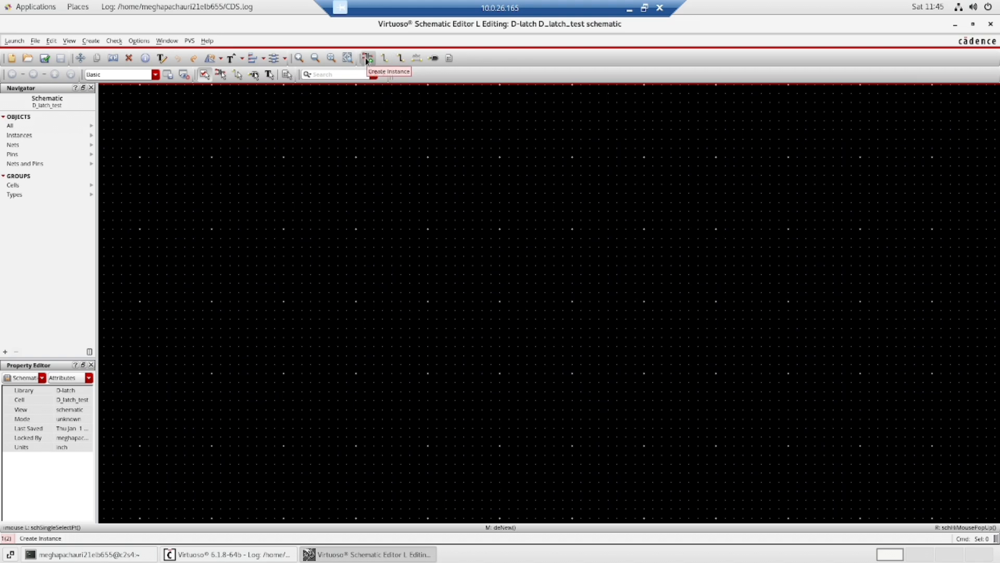
left_click(365, 58)
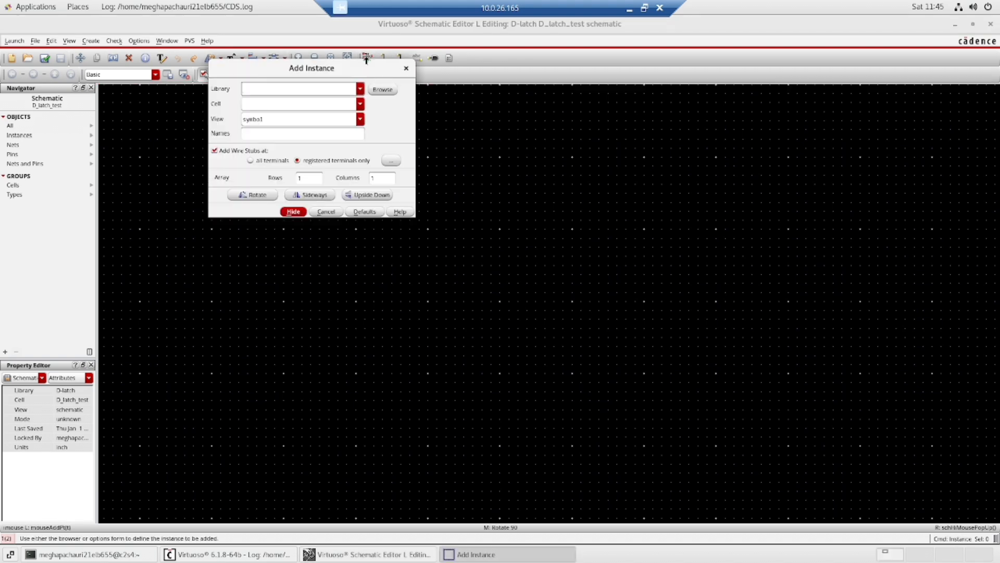
left_click(382, 90)
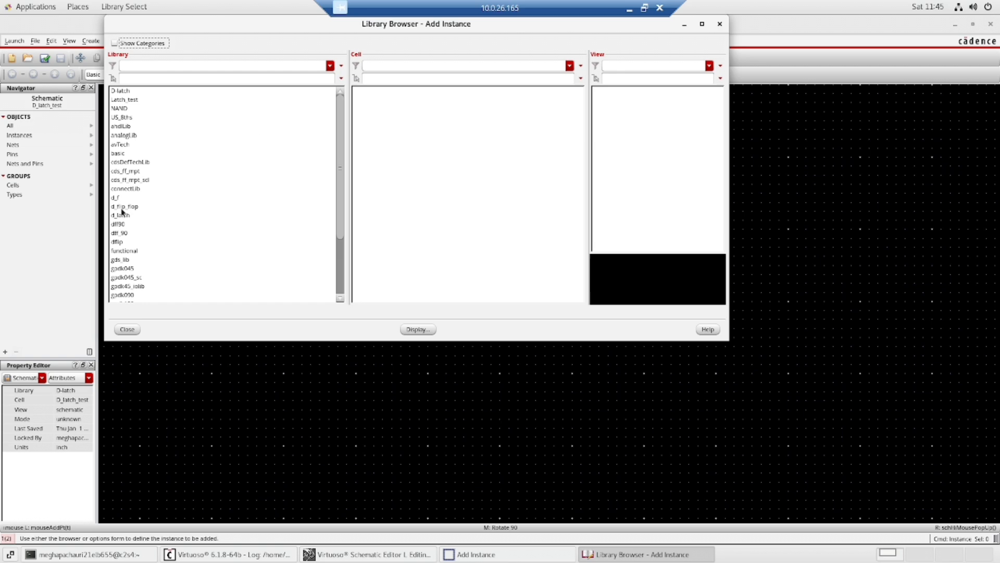
left_click(122, 268)
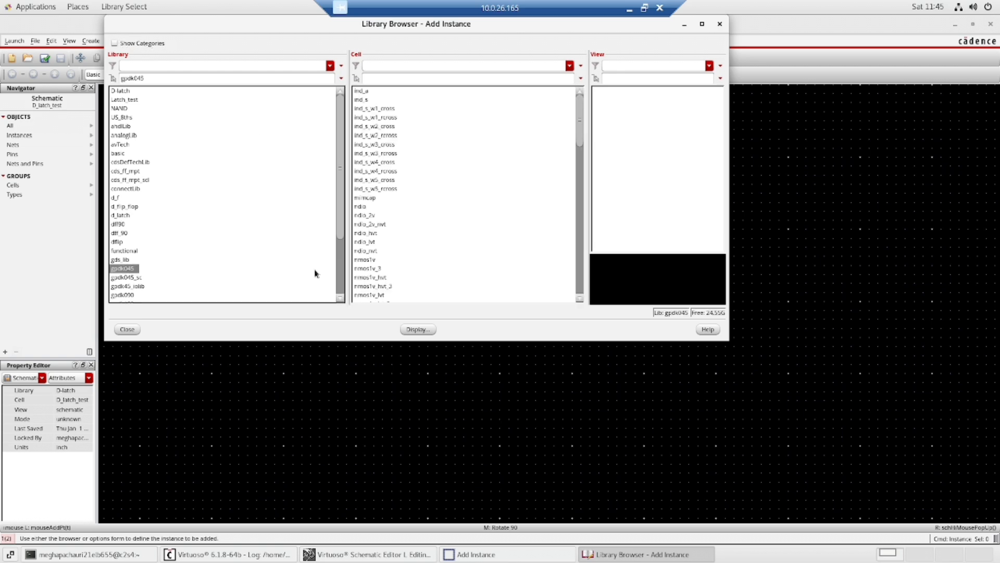
mouse_move(388, 266)
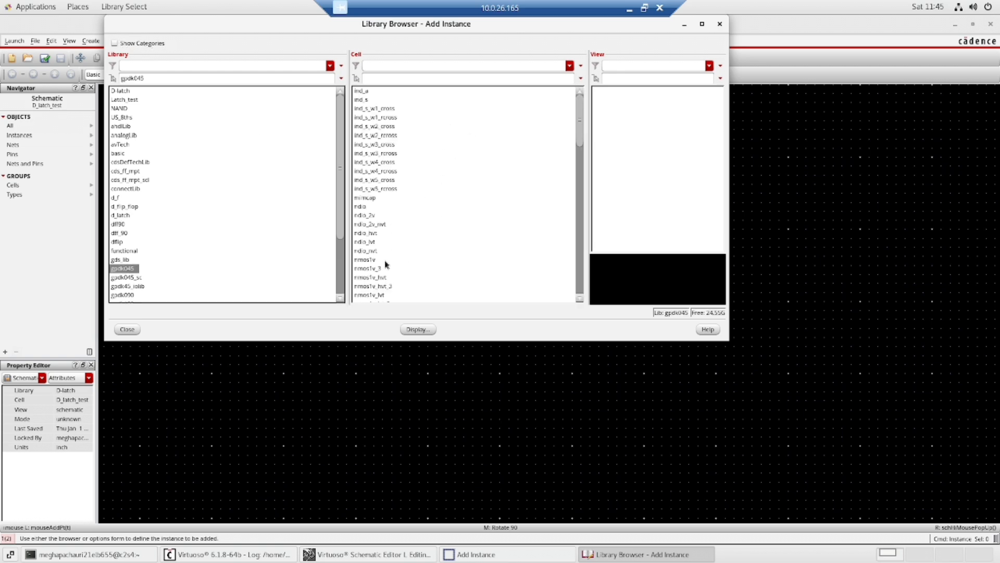
left_click(364, 260)
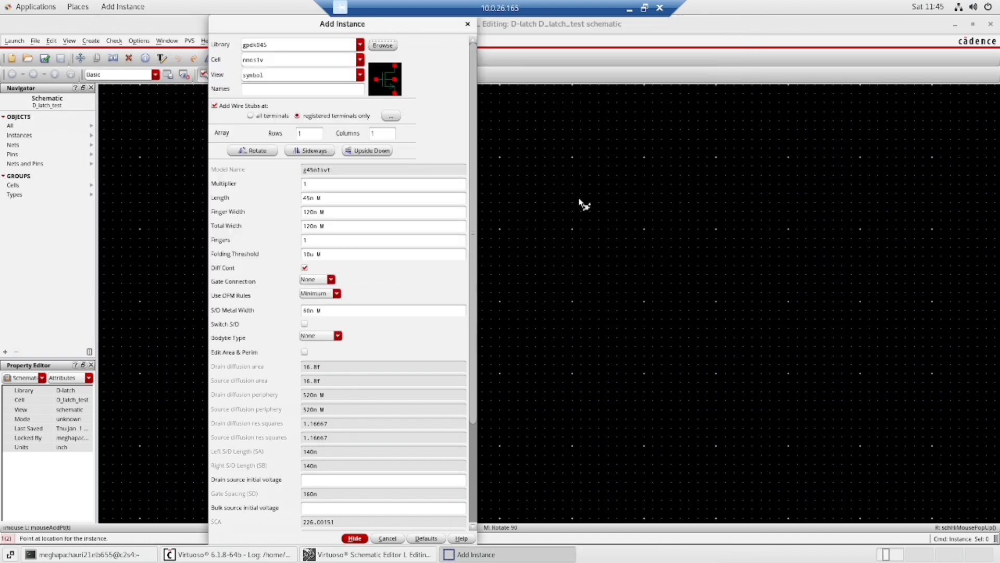
left_click(354, 538)
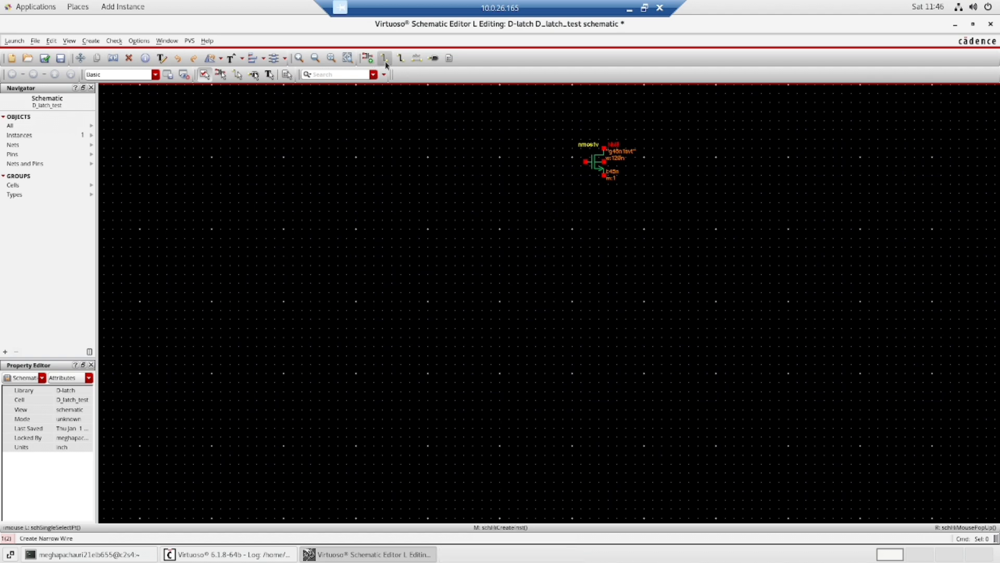
mouse_move(384, 58)
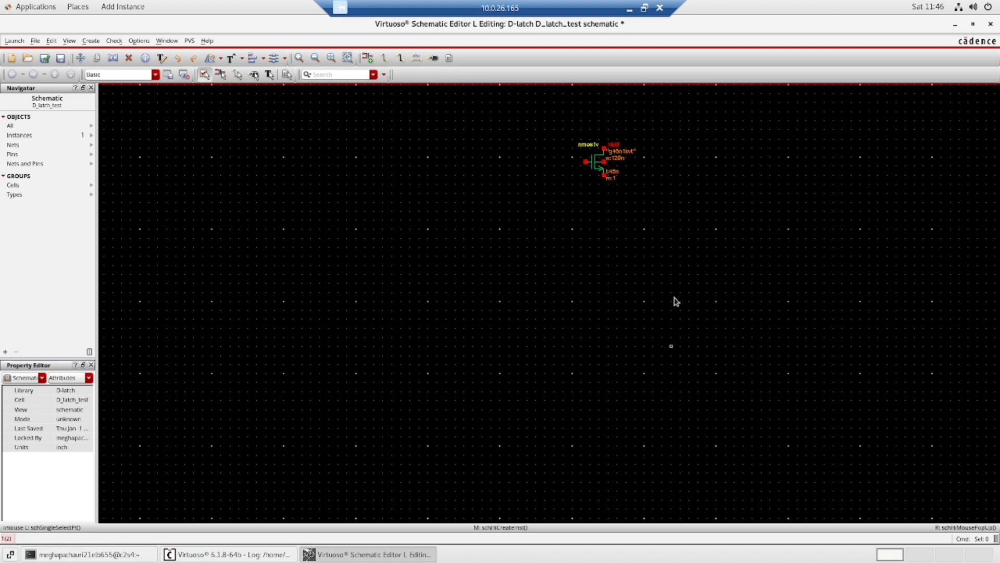
mouse_move(765, 193)
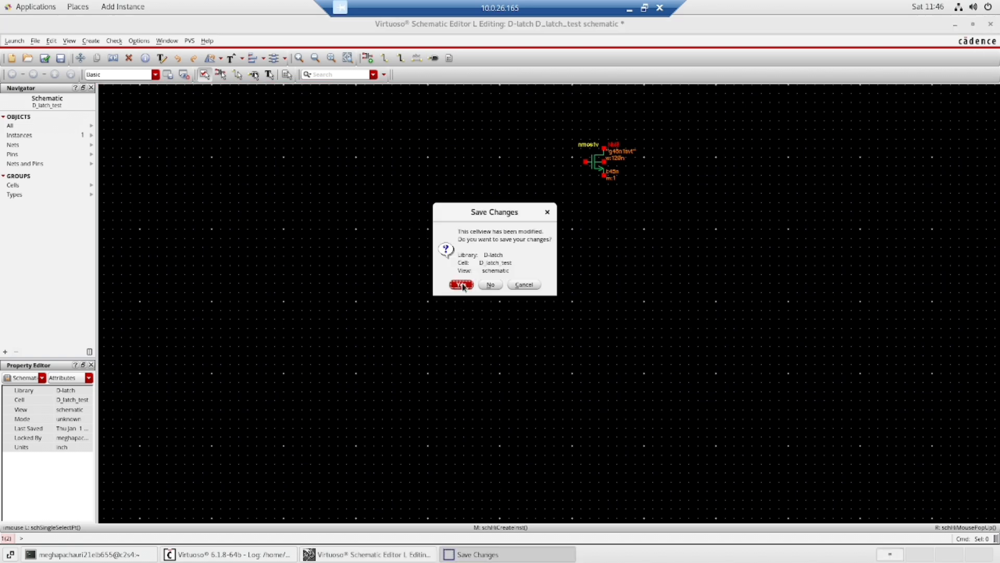
Open the dflipflopgnd schematic view from the d_f library
left_click(460, 284)
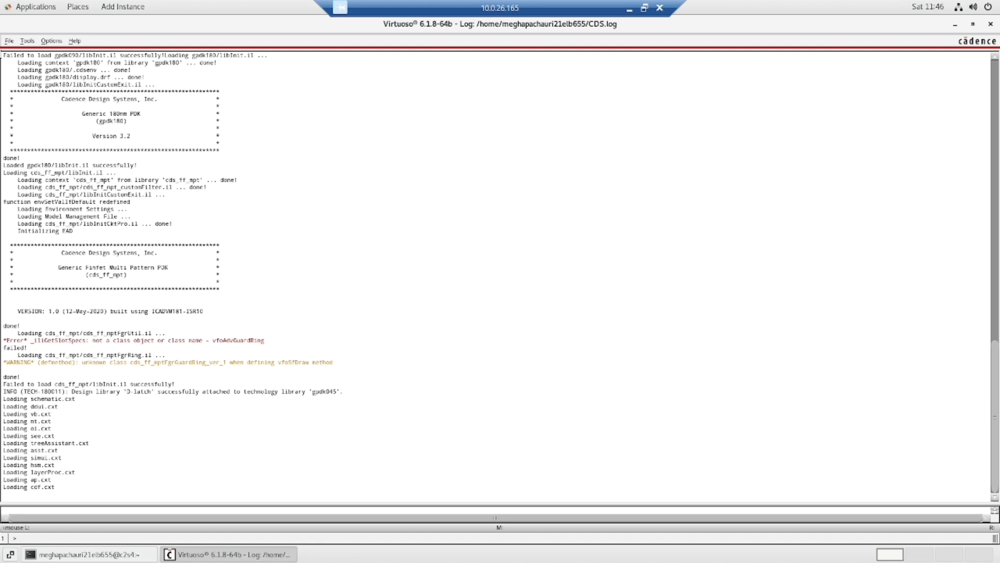
left_click(7, 40)
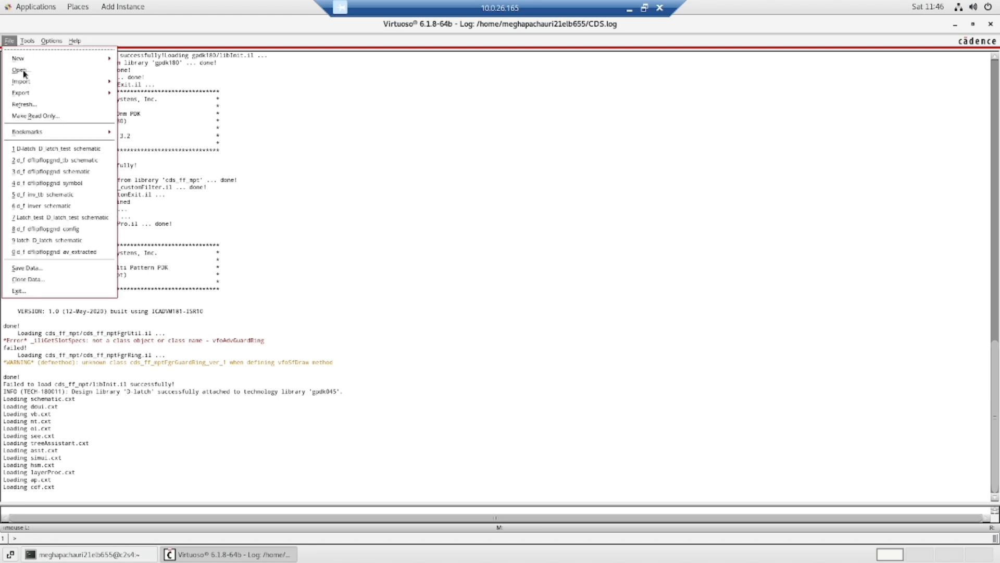
left_click(17, 71)
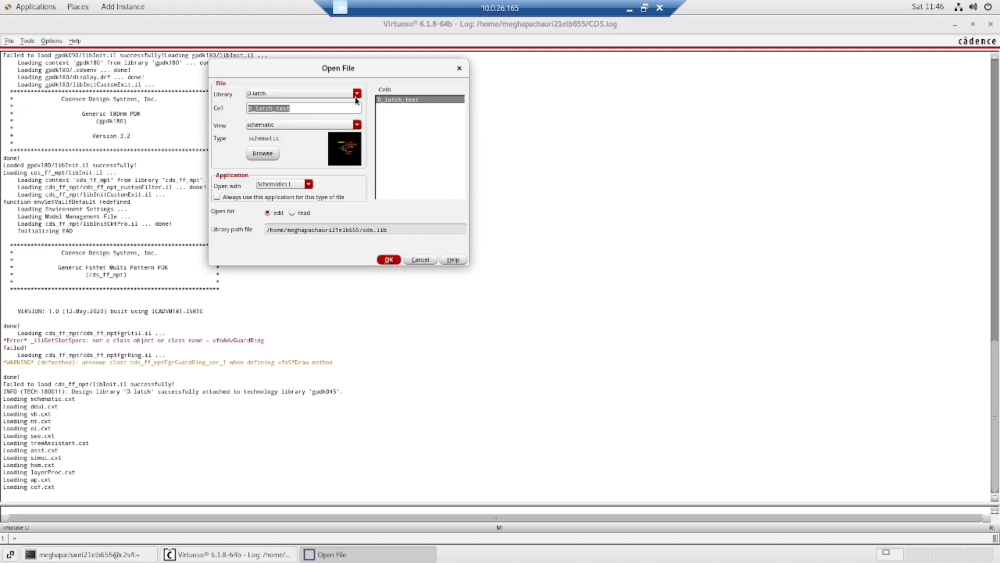
left_click(357, 94)
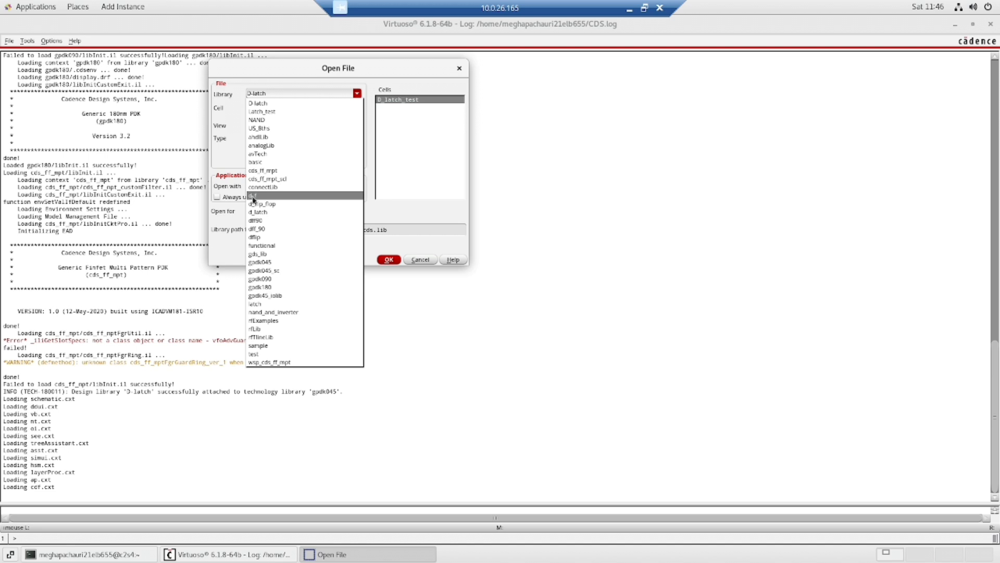
left_click(251, 197)
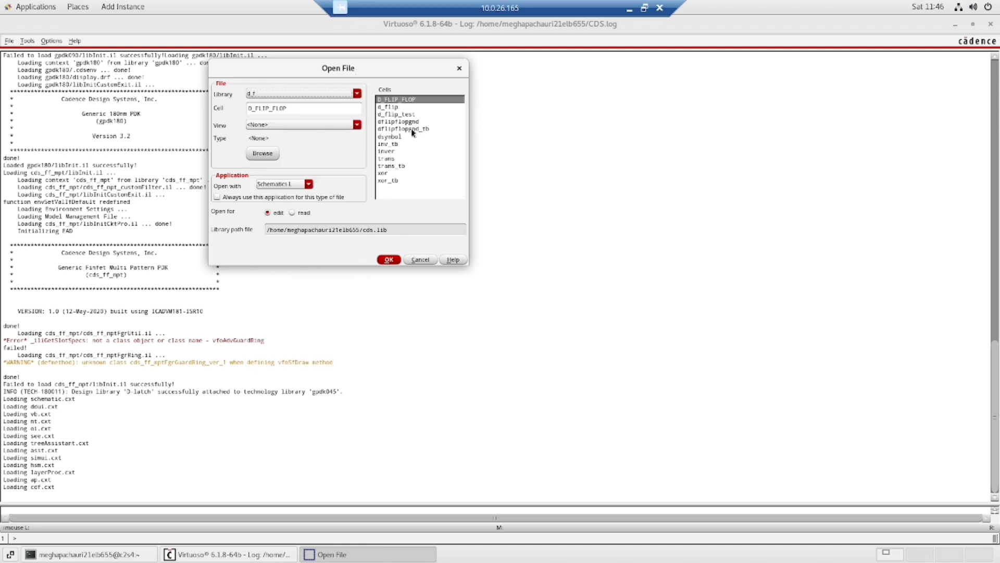
left_click(394, 121)
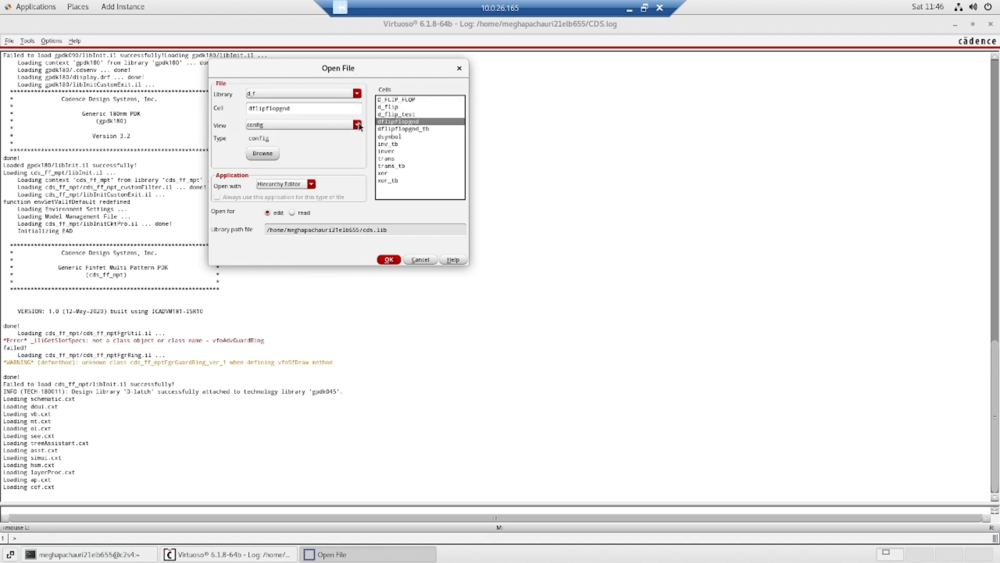
left_click(358, 125)
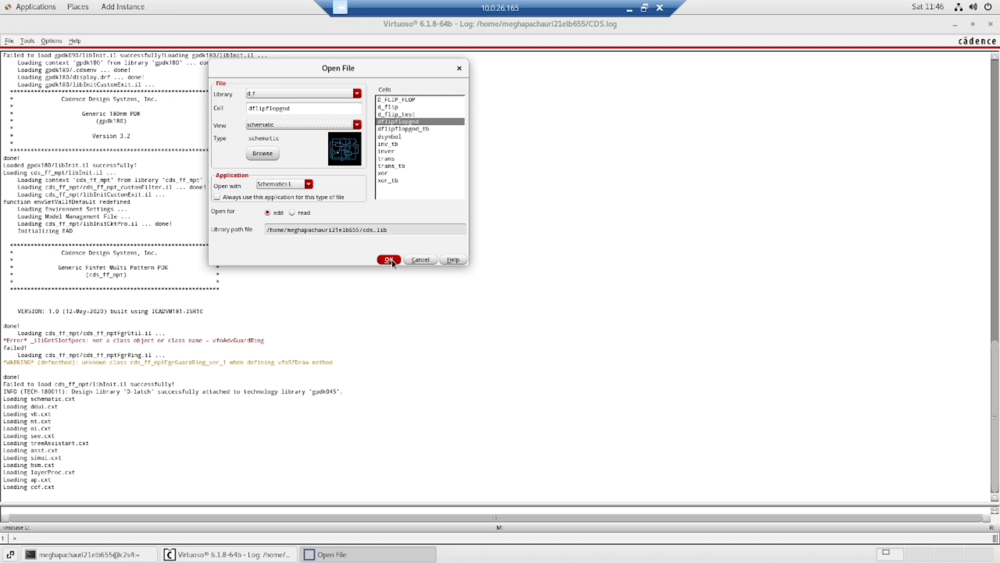
left_click(388, 259)
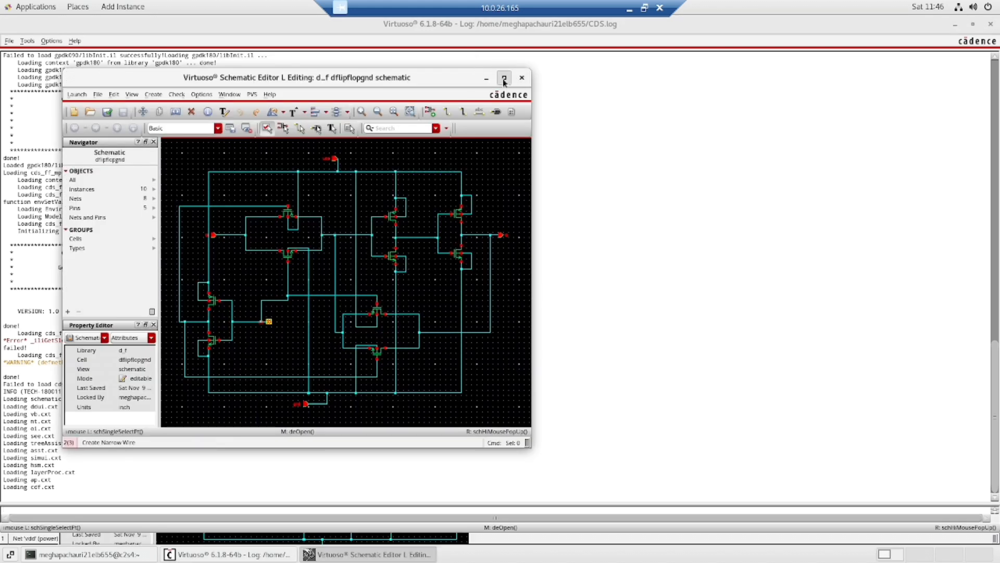
Maximize the dflipflopgnd schematic editor and bring up the Create menu
left_click(503, 79)
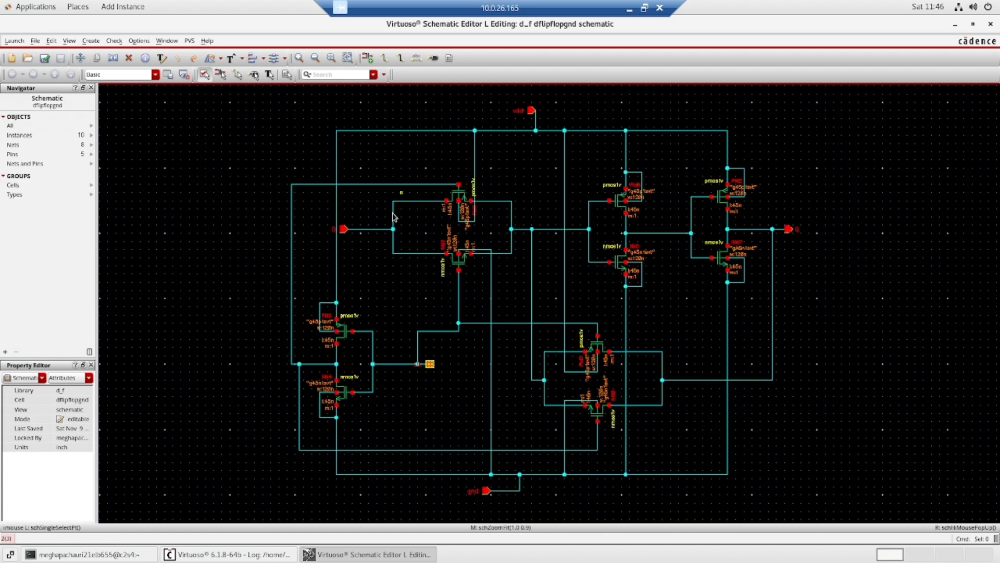
mouse_move(602, 208)
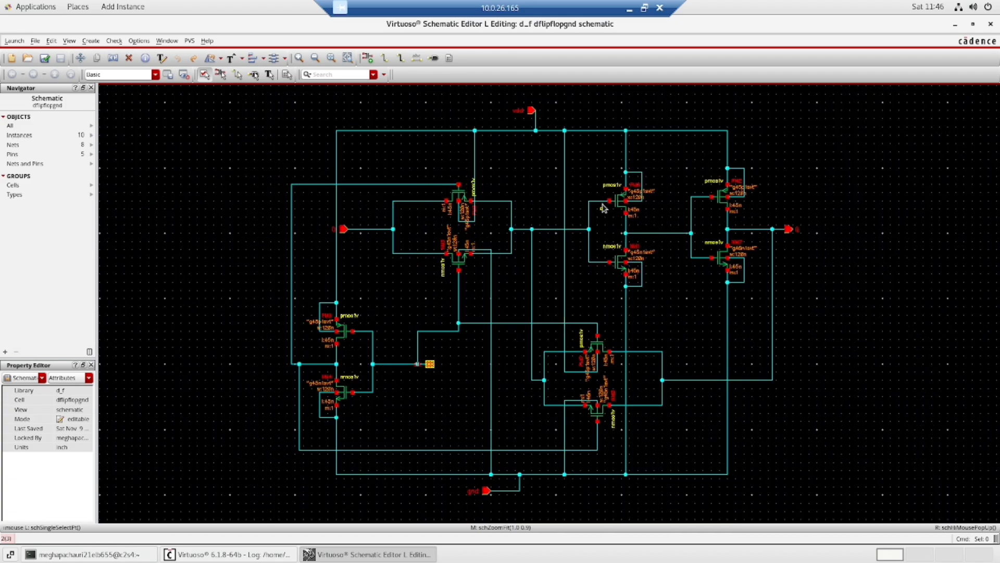
mouse_move(639, 345)
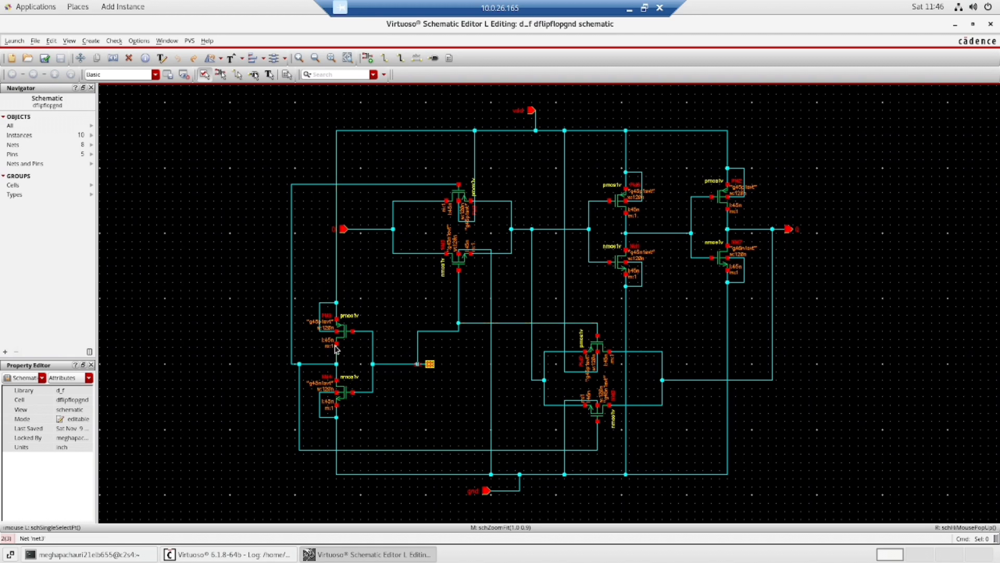
mouse_move(421, 344)
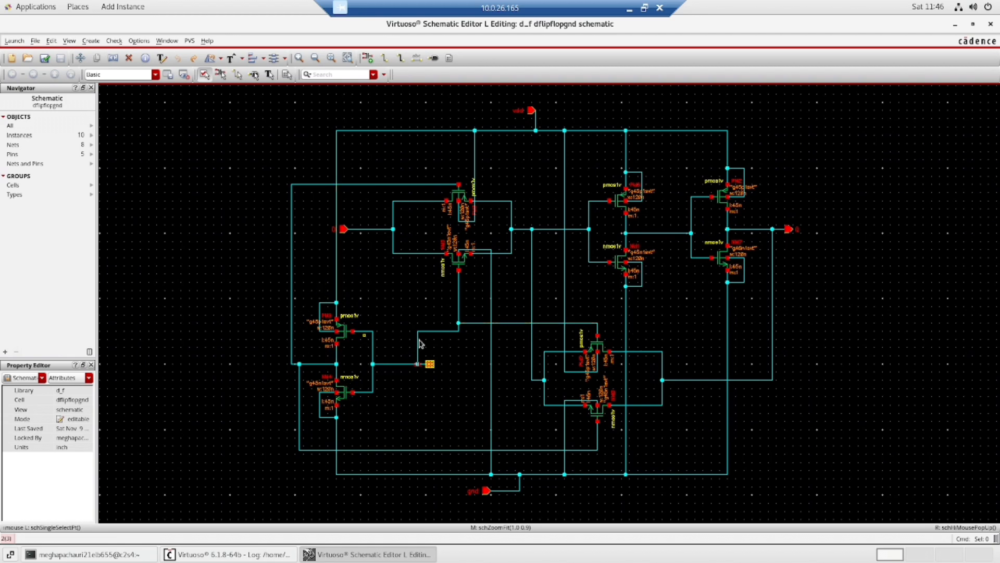
mouse_move(371, 225)
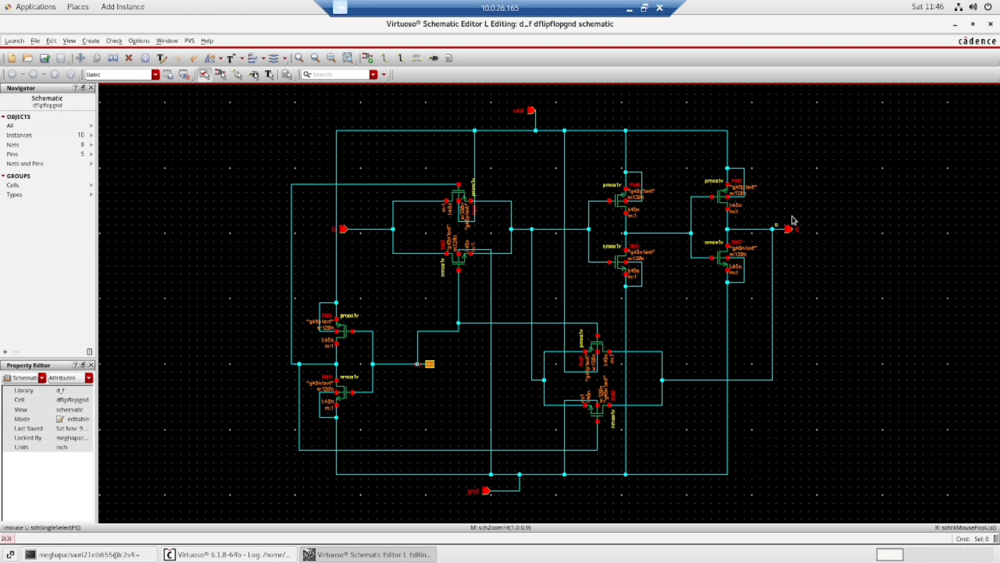
mouse_move(785, 233)
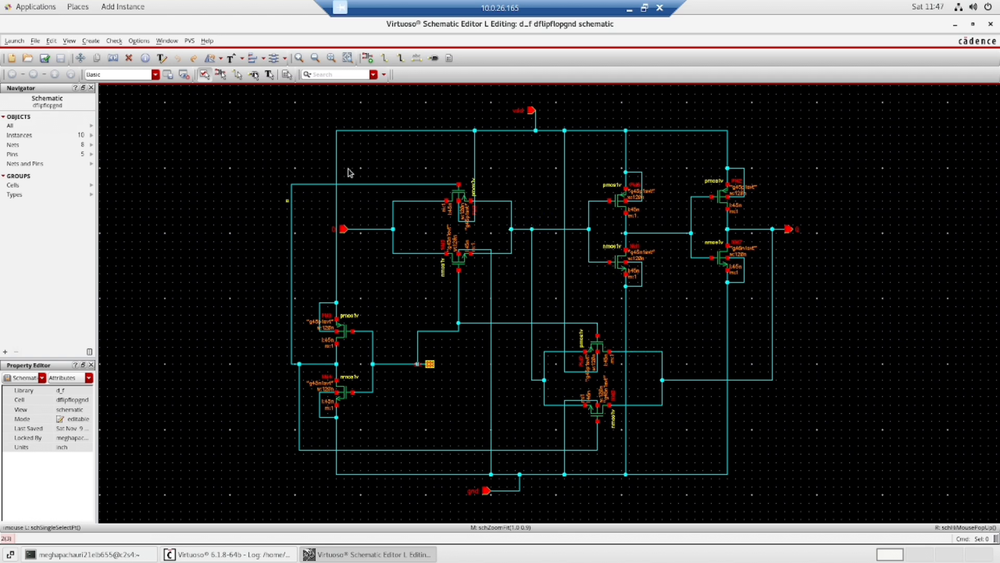
mouse_move(826, 190)
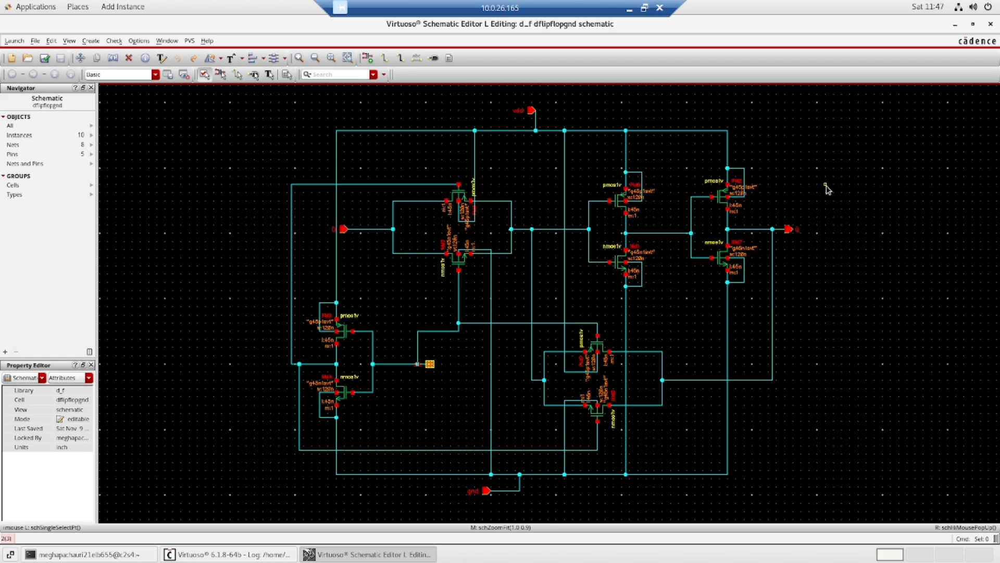
mouse_move(382, 176)
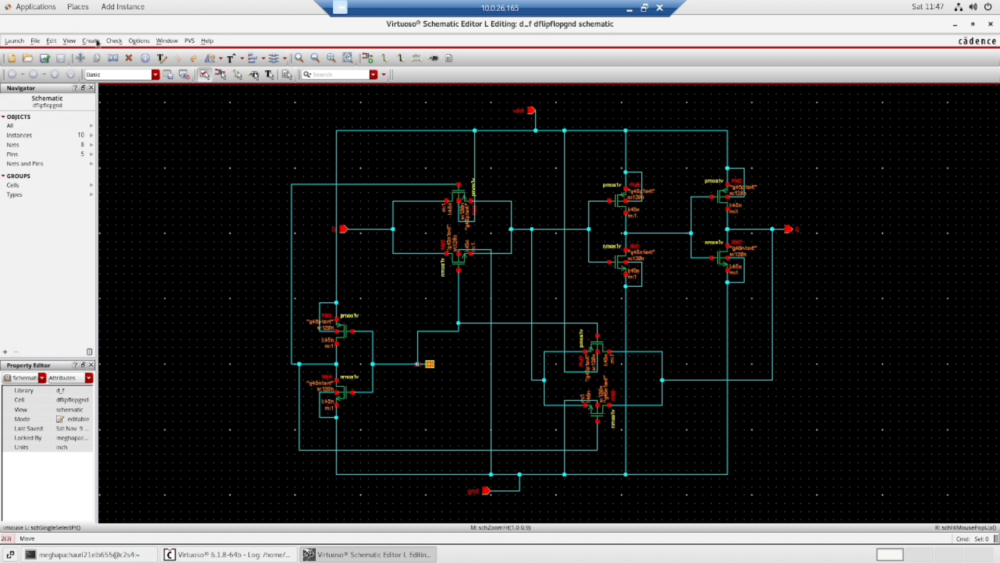
left_click(94, 41)
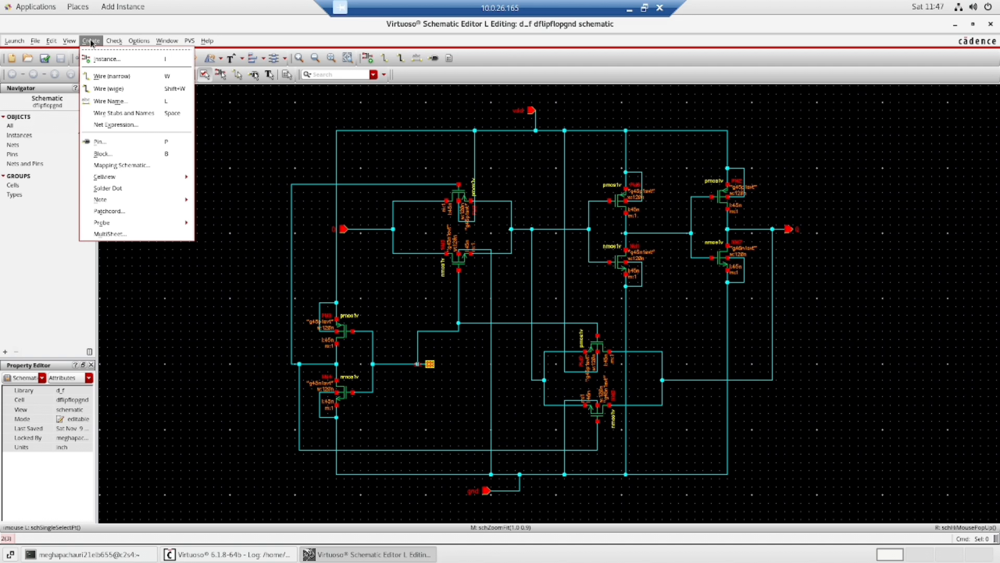
mouse_move(104, 176)
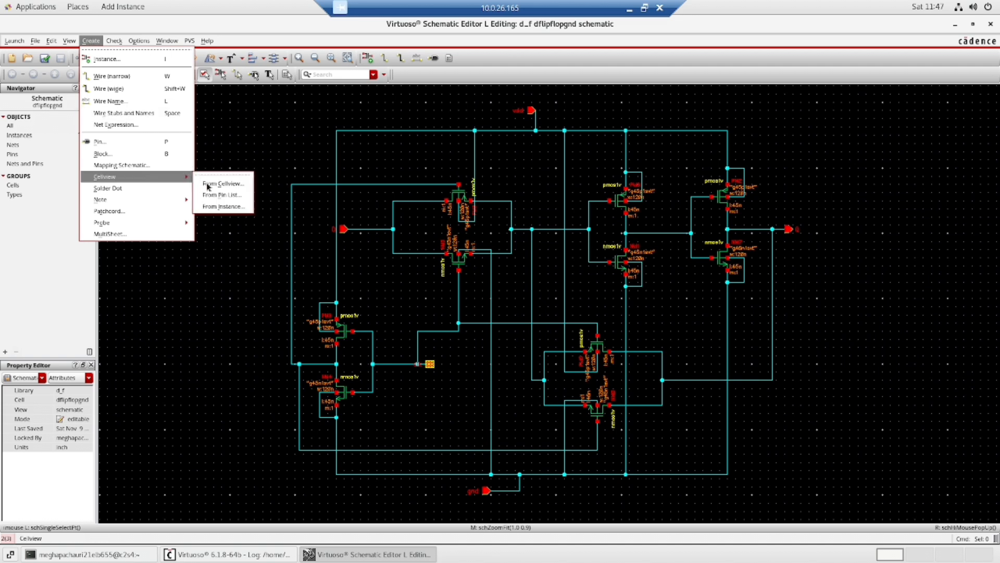
Start a symbol view from the dflipflopgnd schematic, replacing the existing symbol
left_click(221, 182)
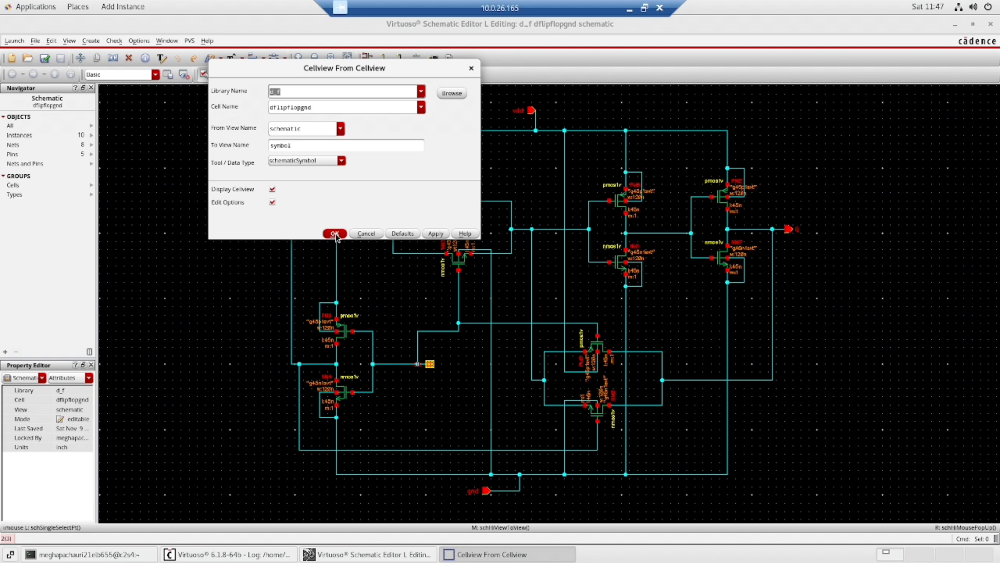
left_click(333, 233)
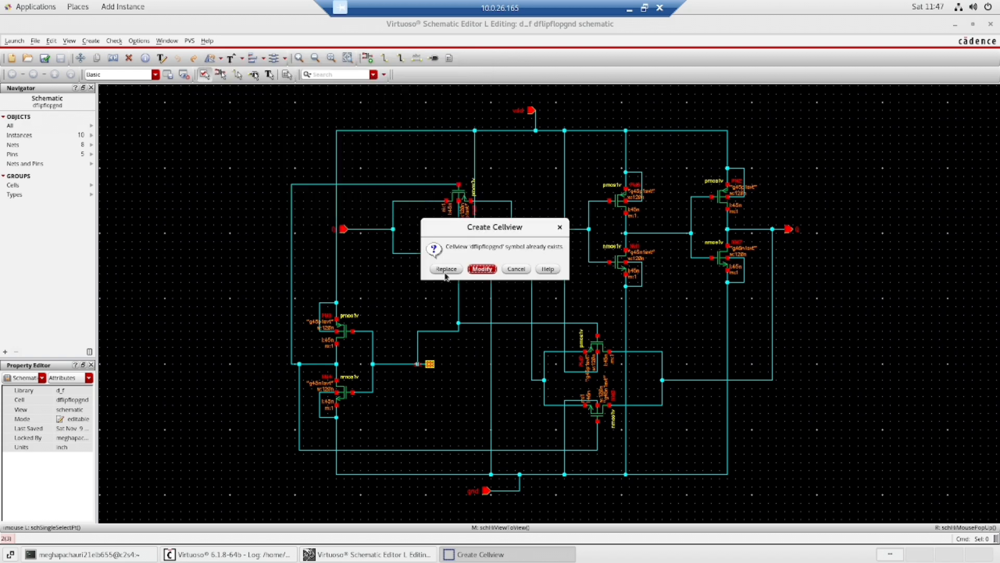
left_click(481, 268)
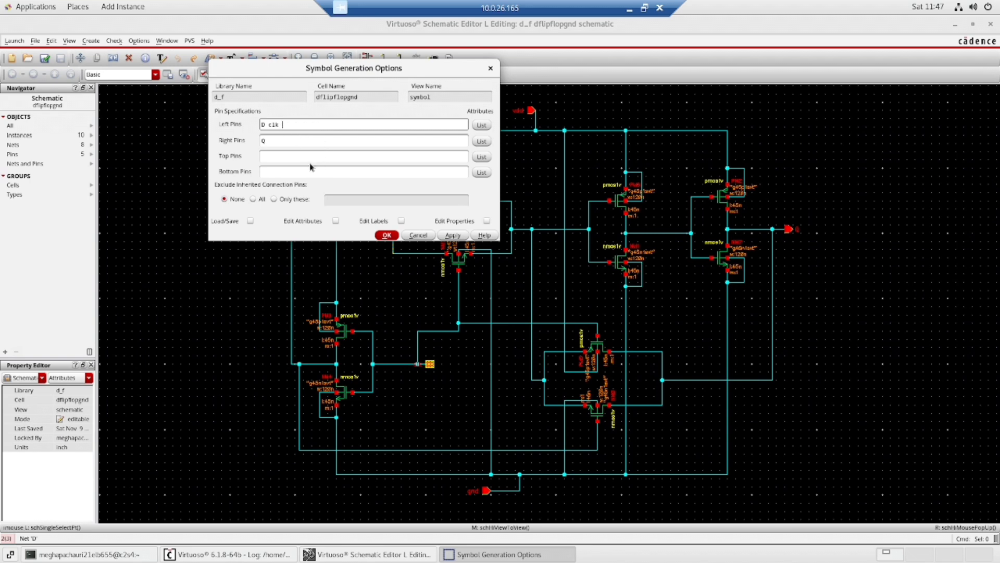
Set Top Pins vdd and Bottom Pins gnd, then generate the symbol overwriting the CDF
type("v")
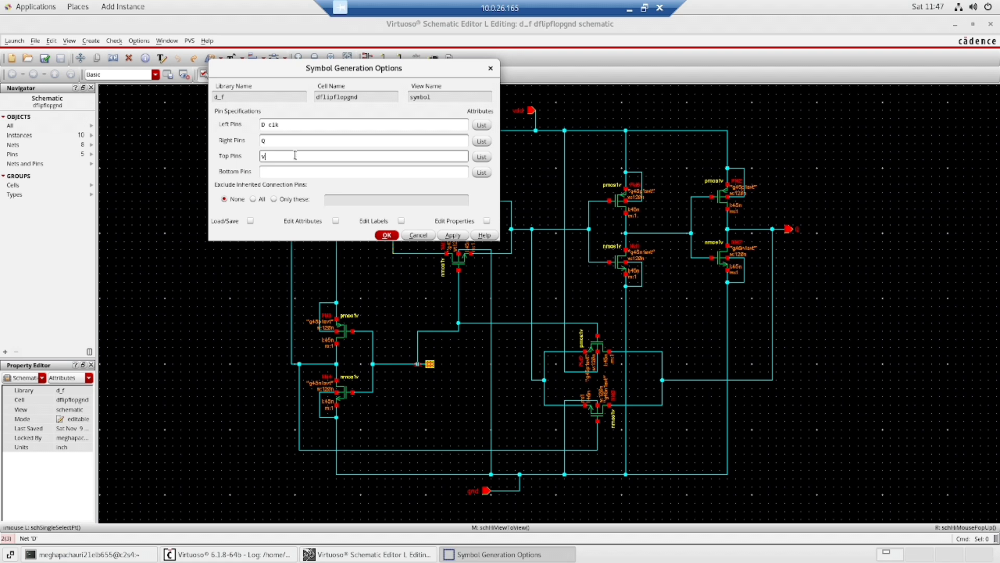
type("dd")
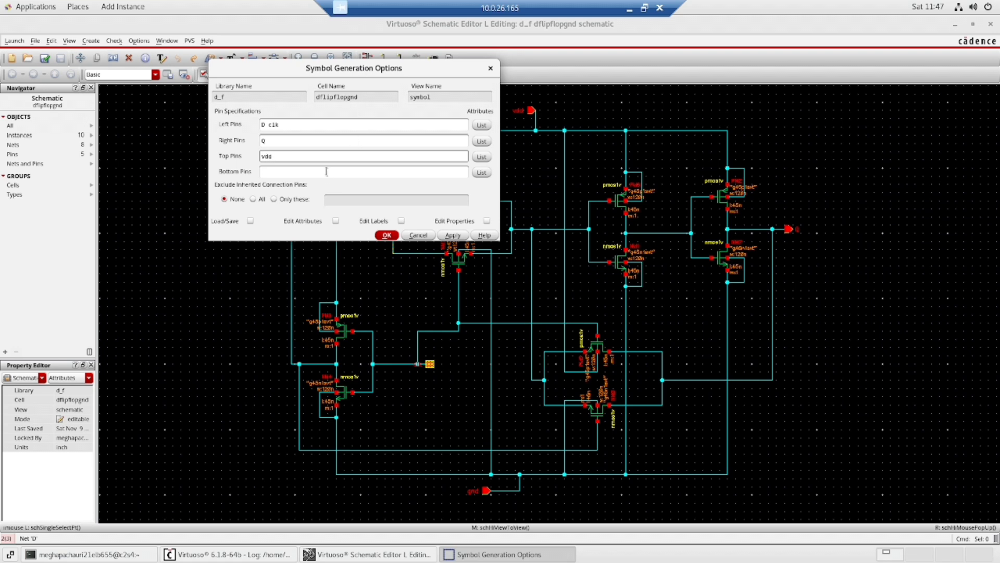
type("gnd")
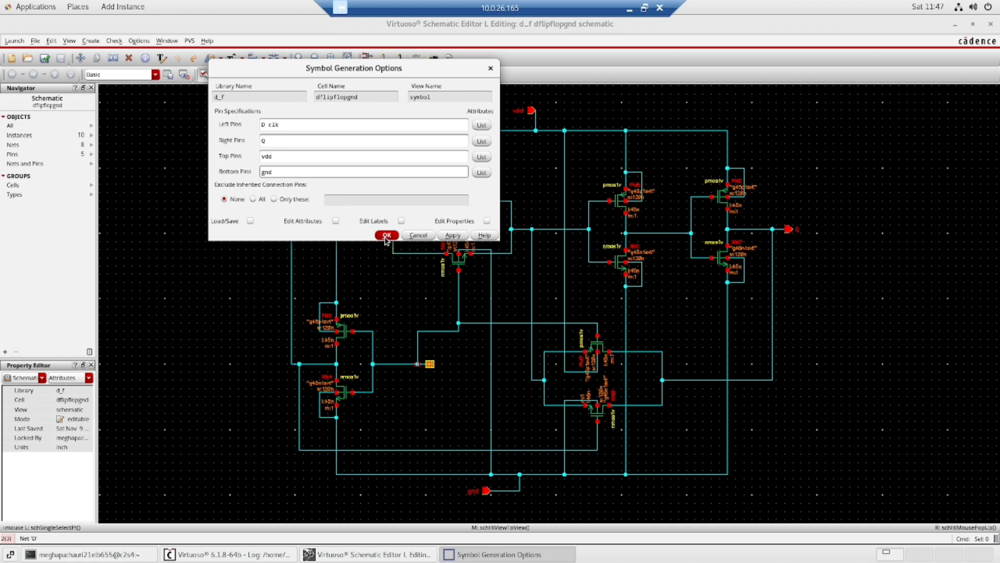
left_click(386, 234)
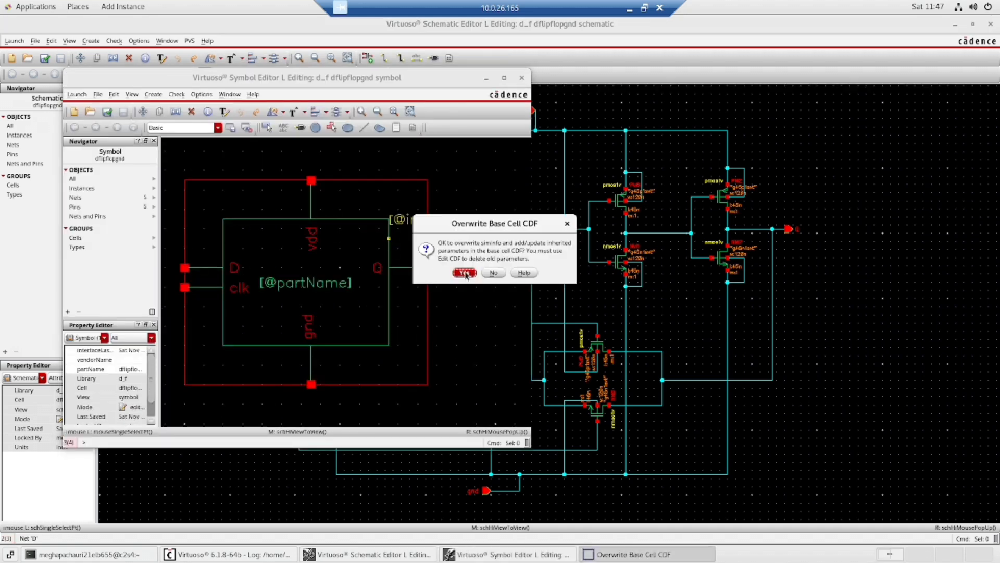
left_click(463, 271)
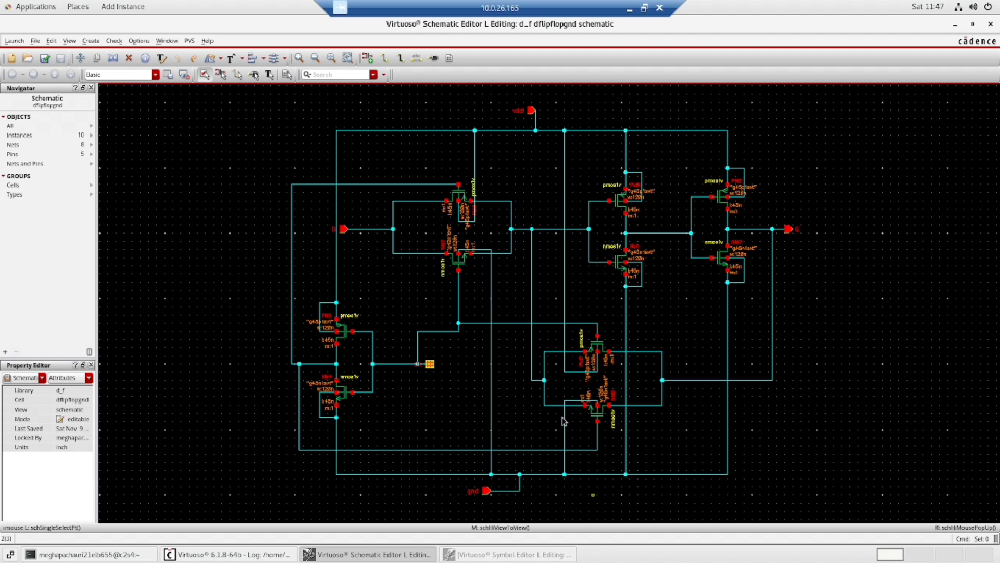
Open the dflipflopgnd_tb testbench schematic from the log window
left_click(223, 553)
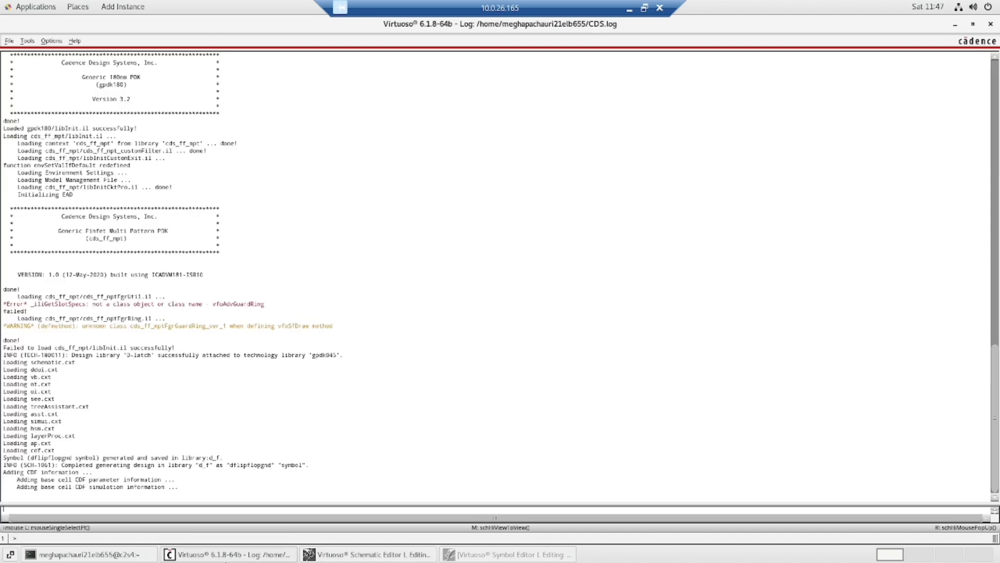
left_click(7, 40)
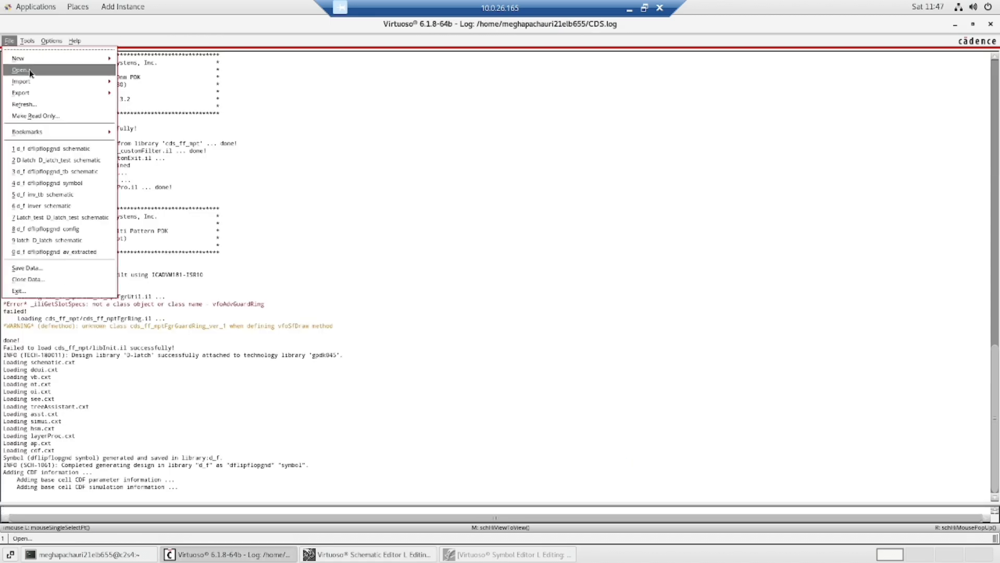
left_click(19, 69)
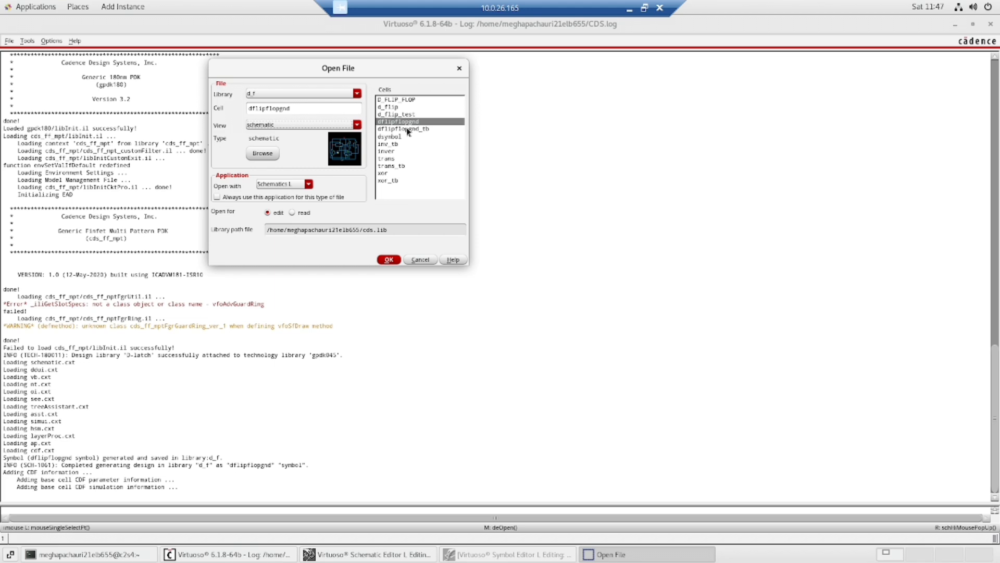
left_click(402, 129)
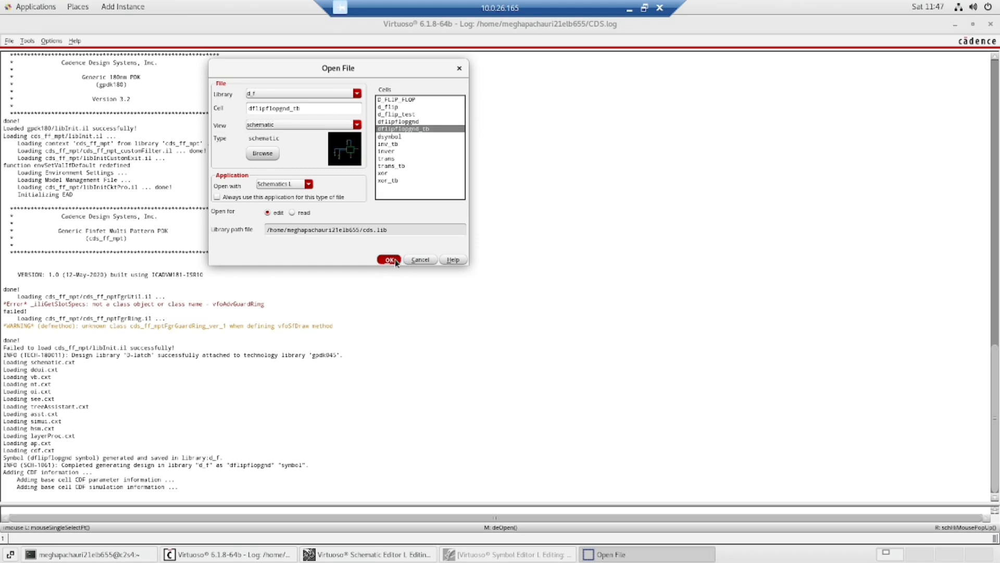
left_click(389, 260)
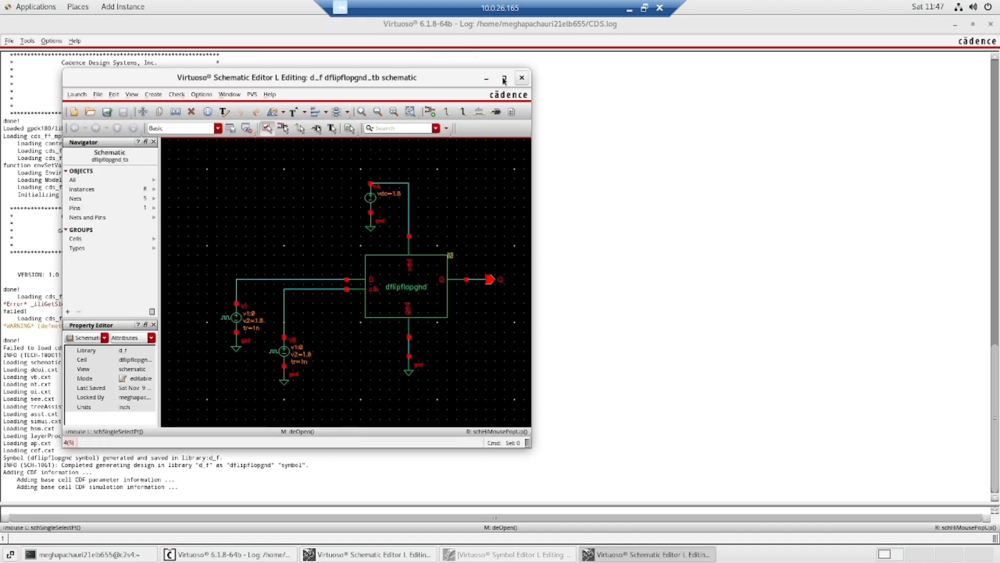
Maximize the testbench schematic, then check and save it
left_click(504, 77)
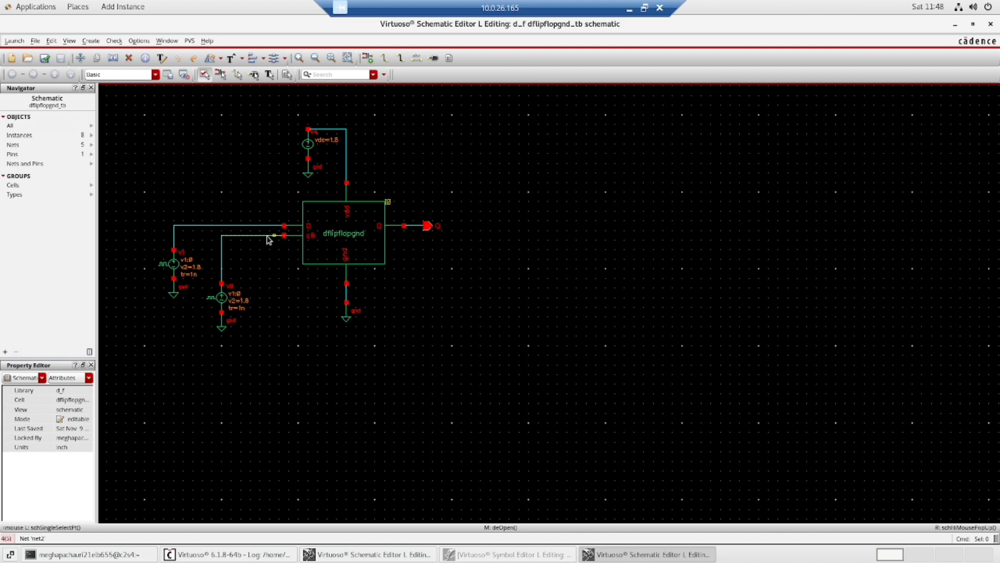
left_click(343, 233)
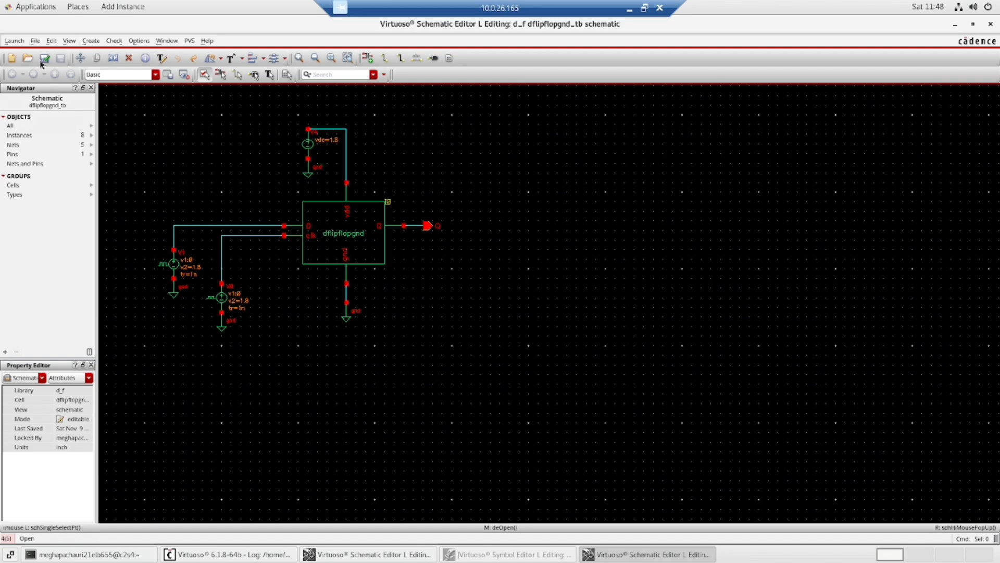
left_click(44, 58)
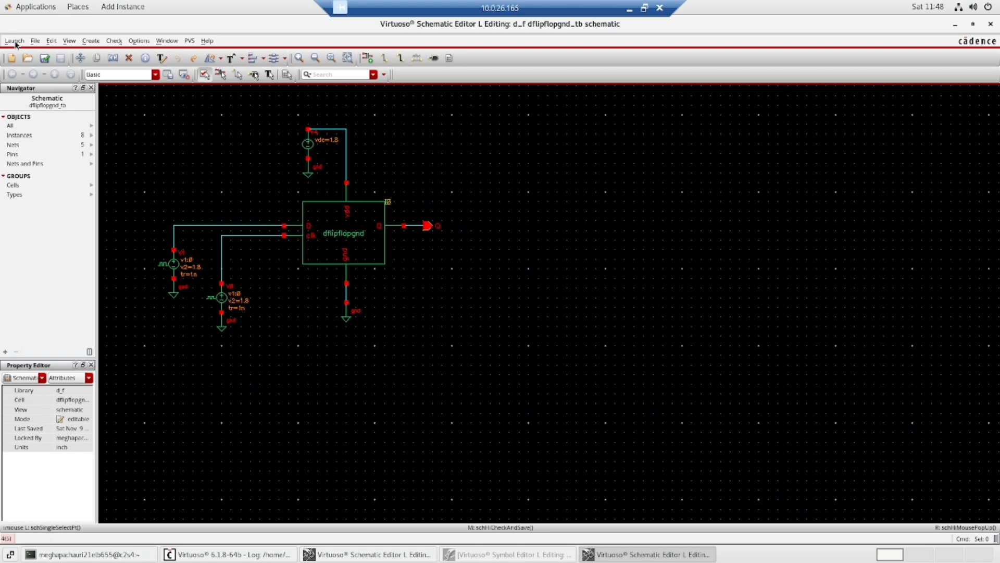
Run Netlist and Run in ADE L and split the Q, net1, net2 waveforms into separate strips
left_click(505, 554)
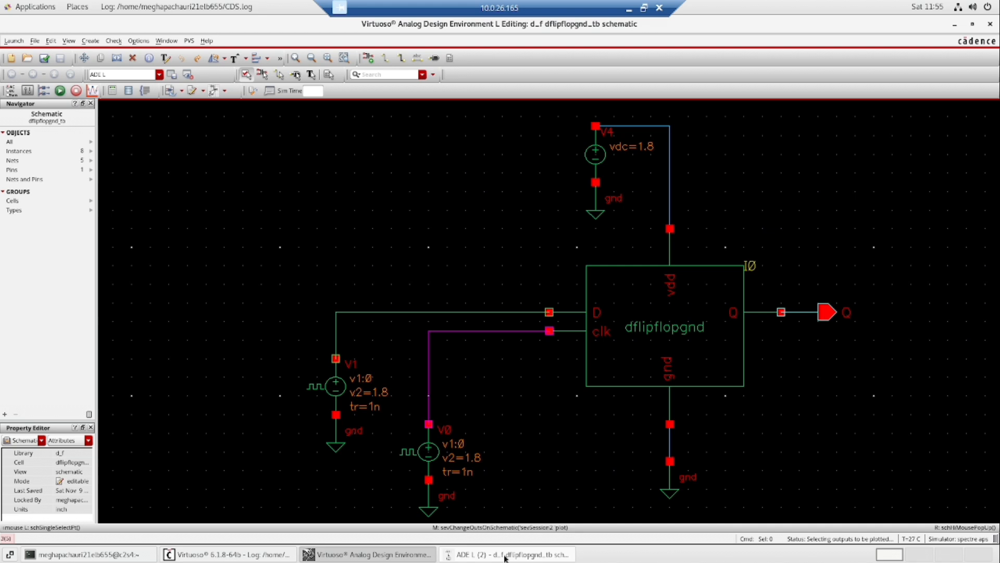
left_click(506, 555)
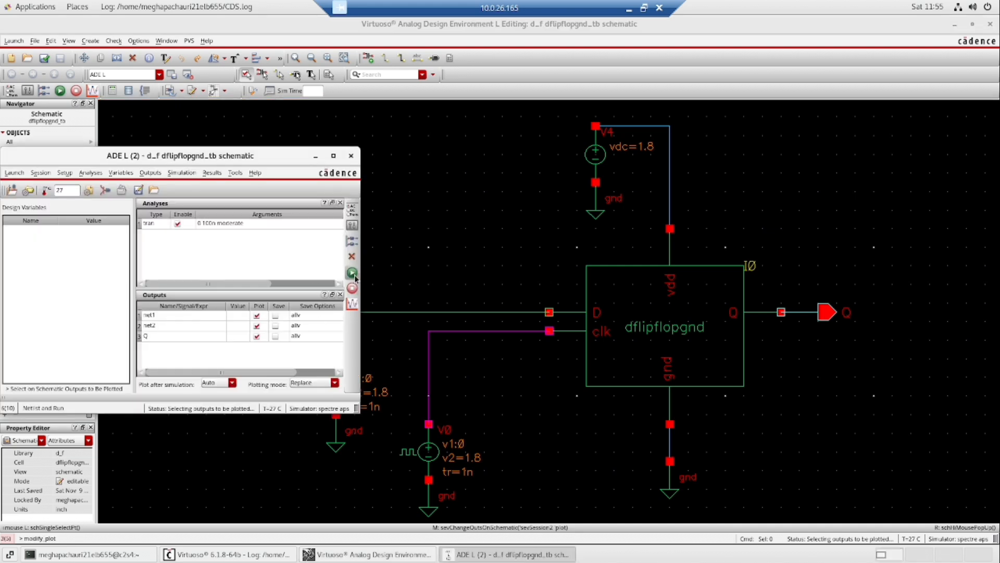
left_click(352, 273)
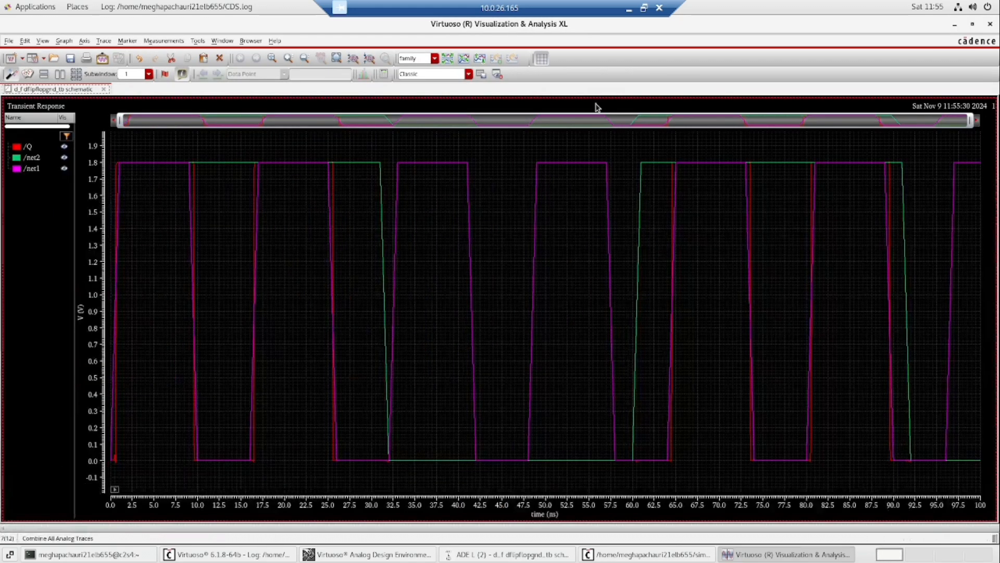
left_click(451, 58)
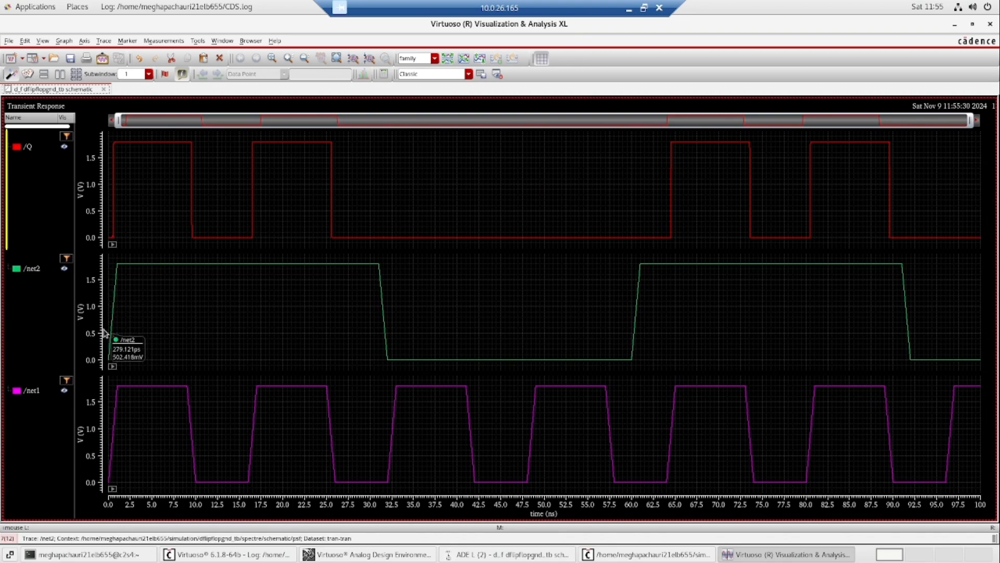
mouse_move(202, 354)
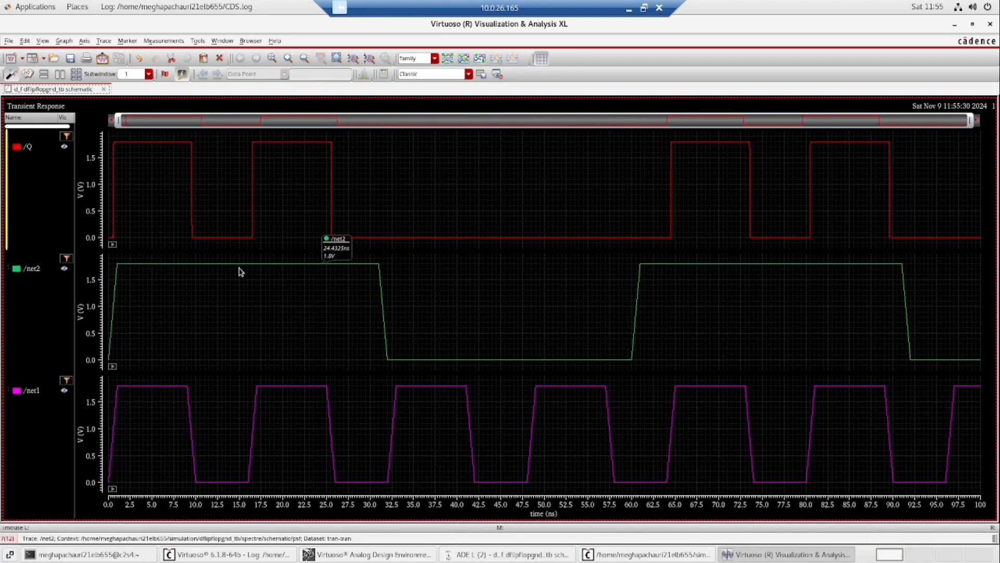
mouse_move(158, 188)
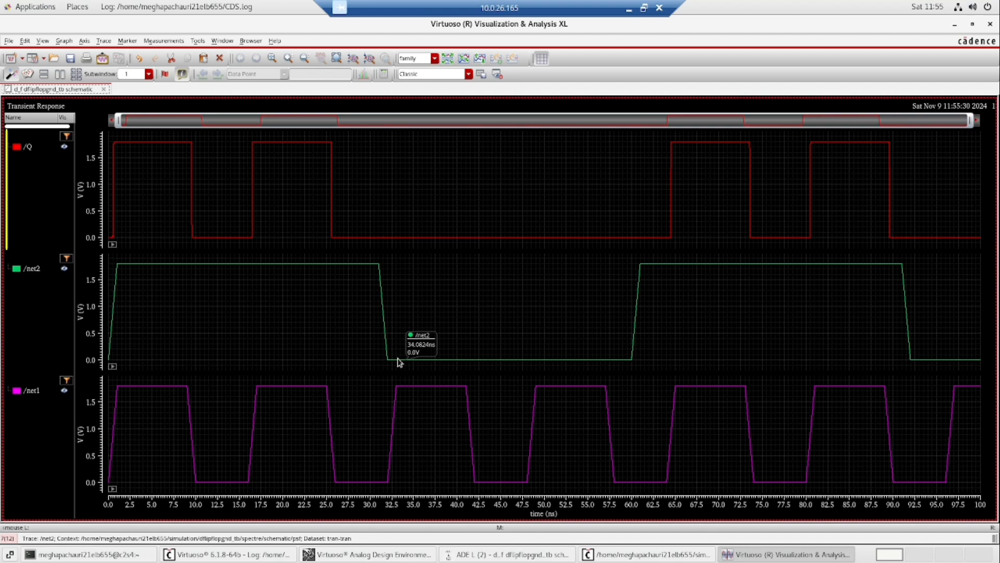
mouse_move(361, 484)
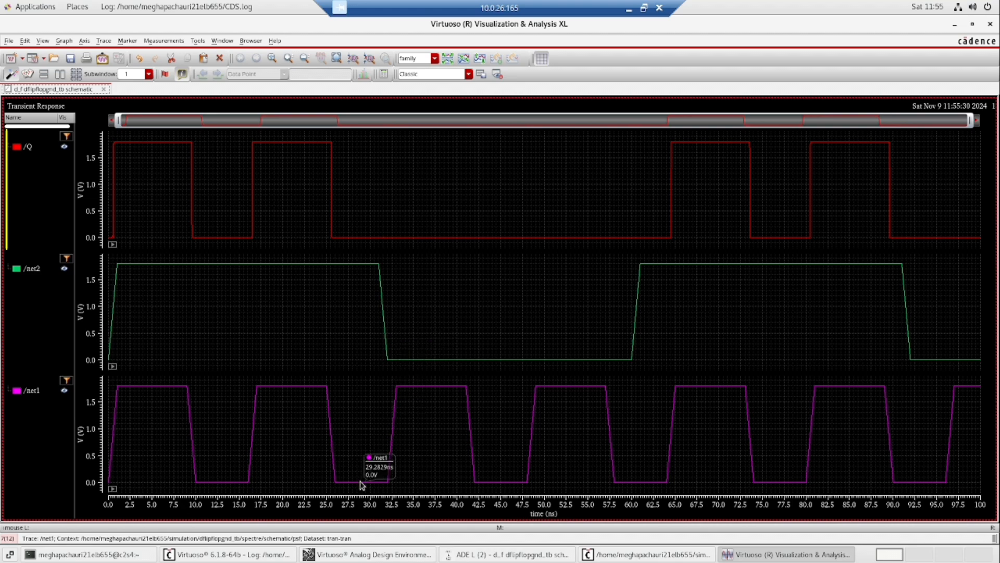
mouse_move(357, 368)
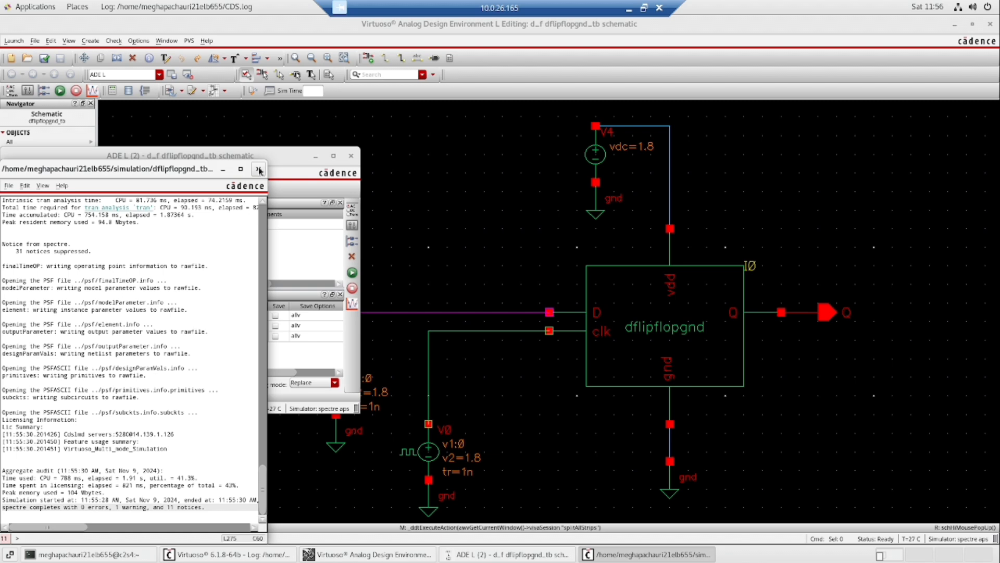
Close the simulation output log and save the simulation state when prompted
left_click(258, 168)
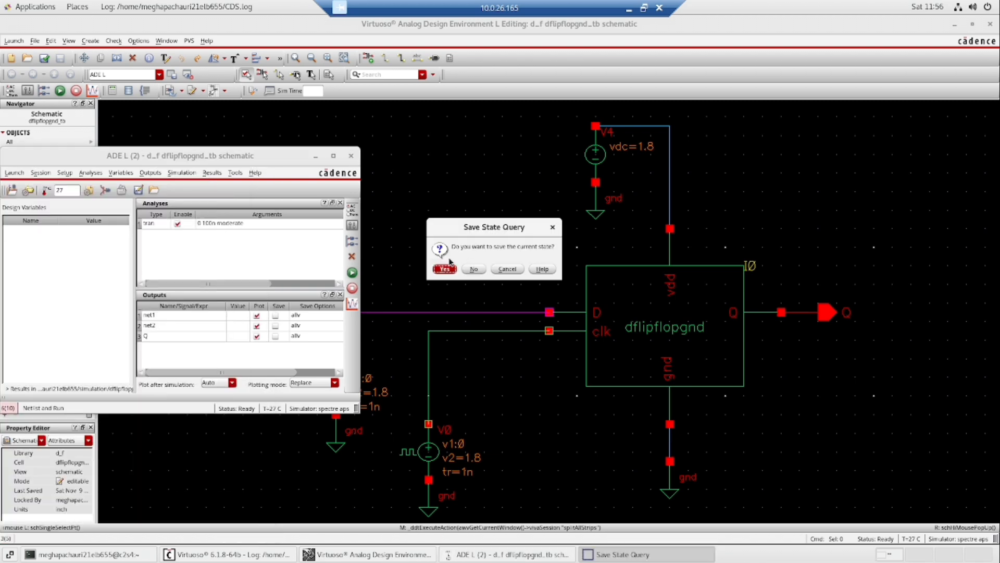
left_click(444, 268)
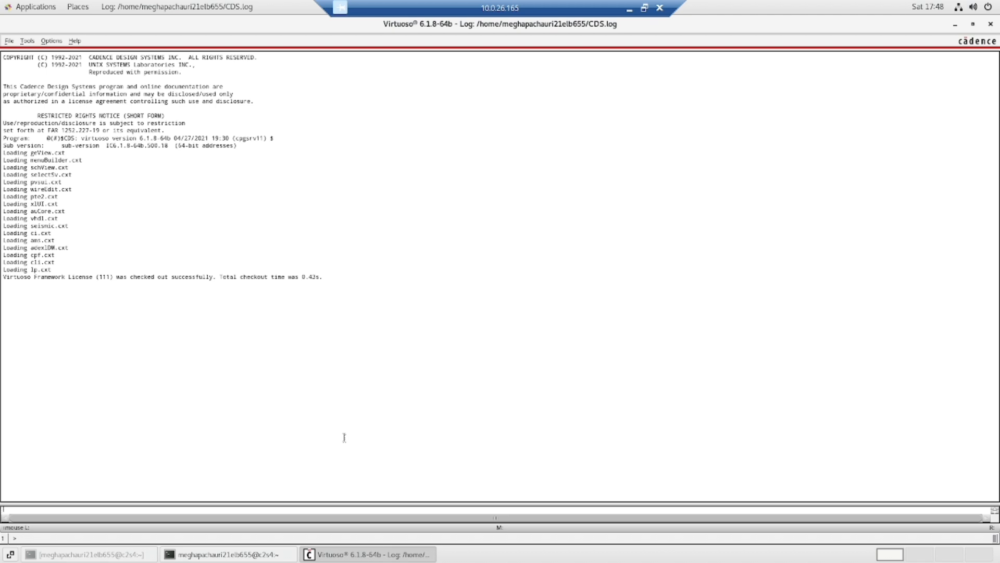
mouse_move(17, 71)
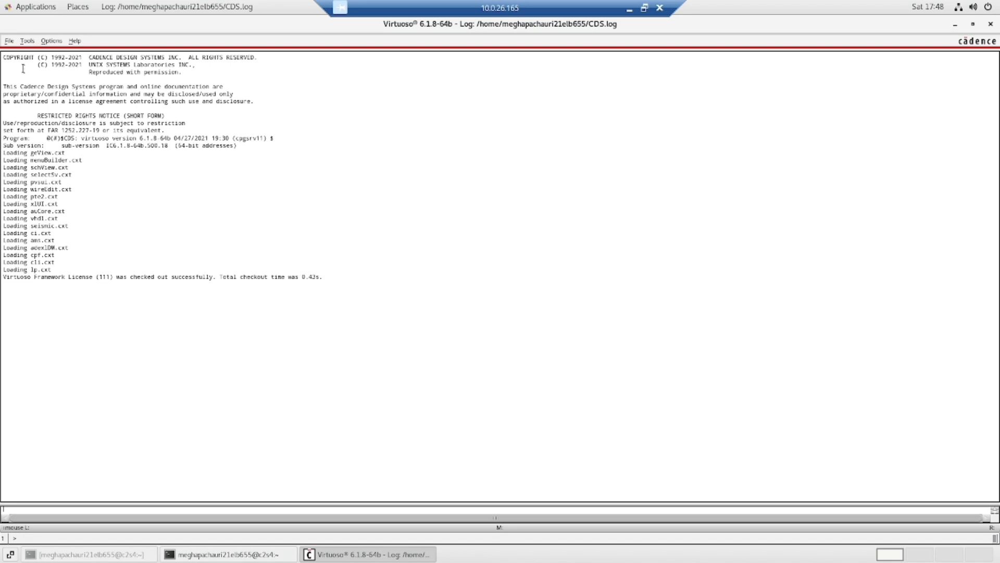
mouse_move(753, 4)
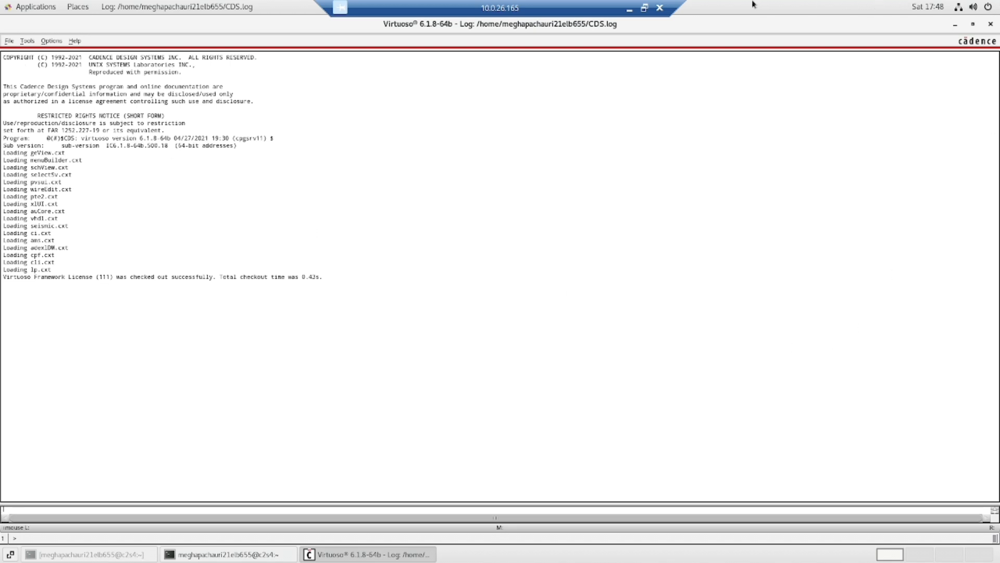
mouse_move(678, 209)
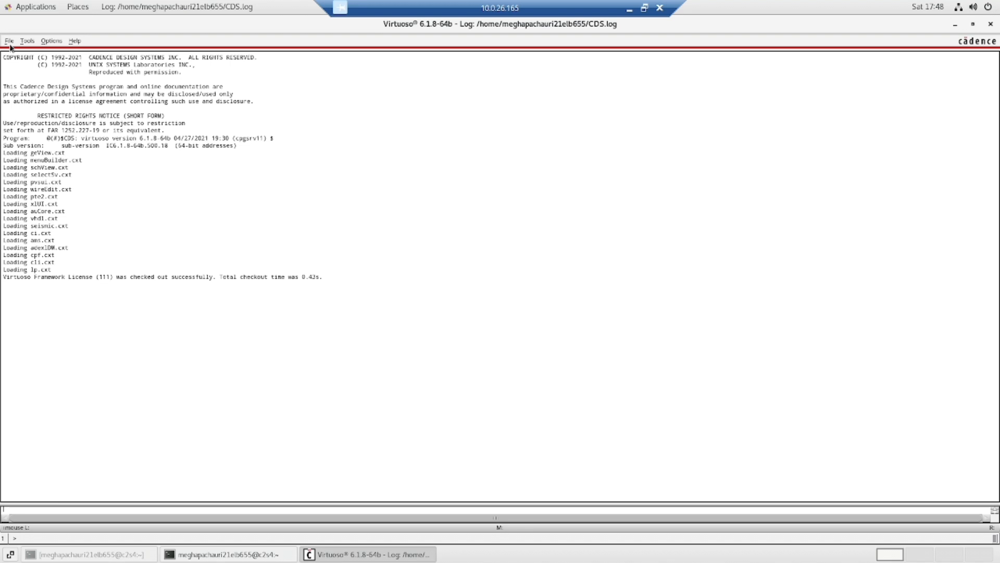
Set up the Open cellview form with library d_f, cell dflipflopgnd and view layout
left_click(9, 40)
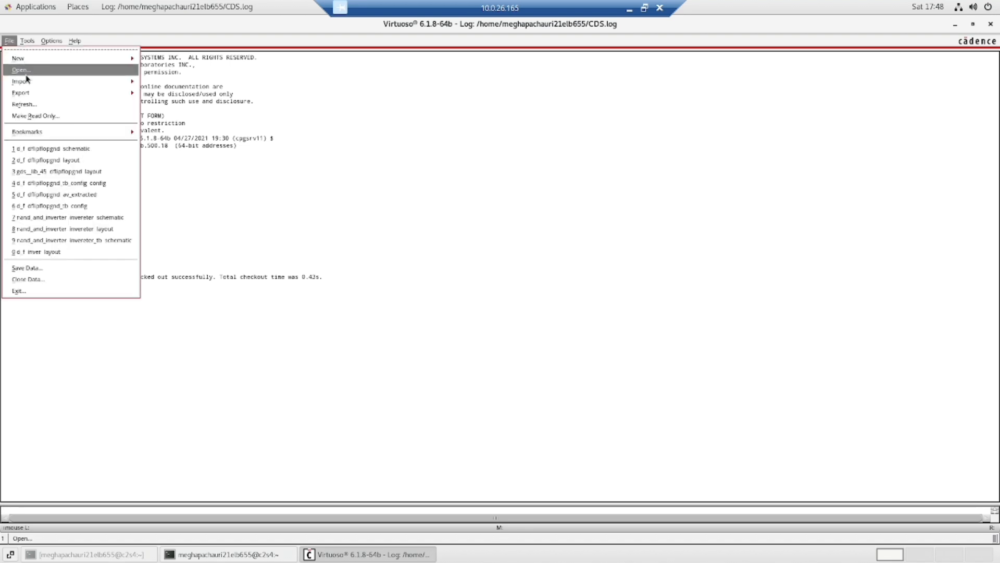
left_click(21, 69)
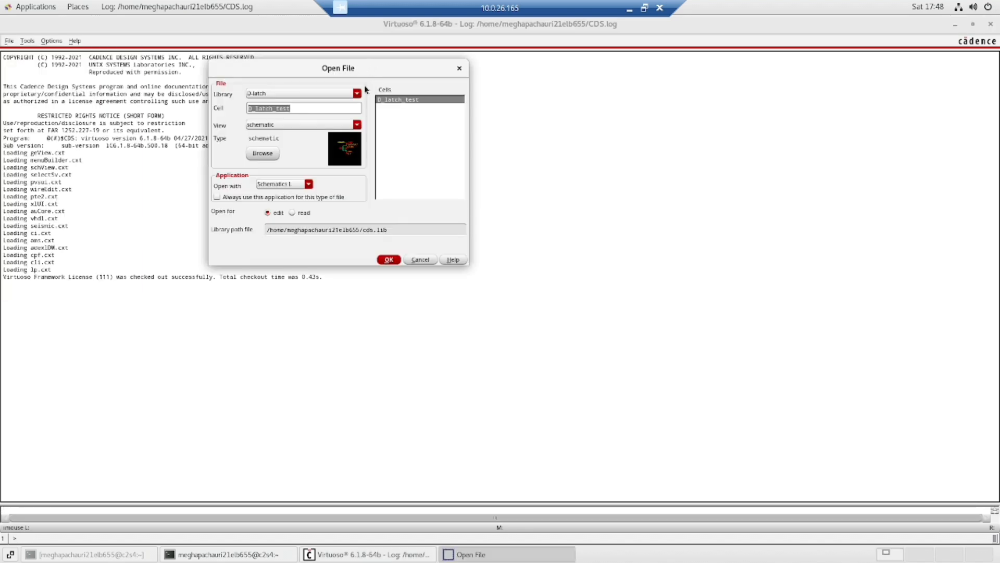
left_click(356, 94)
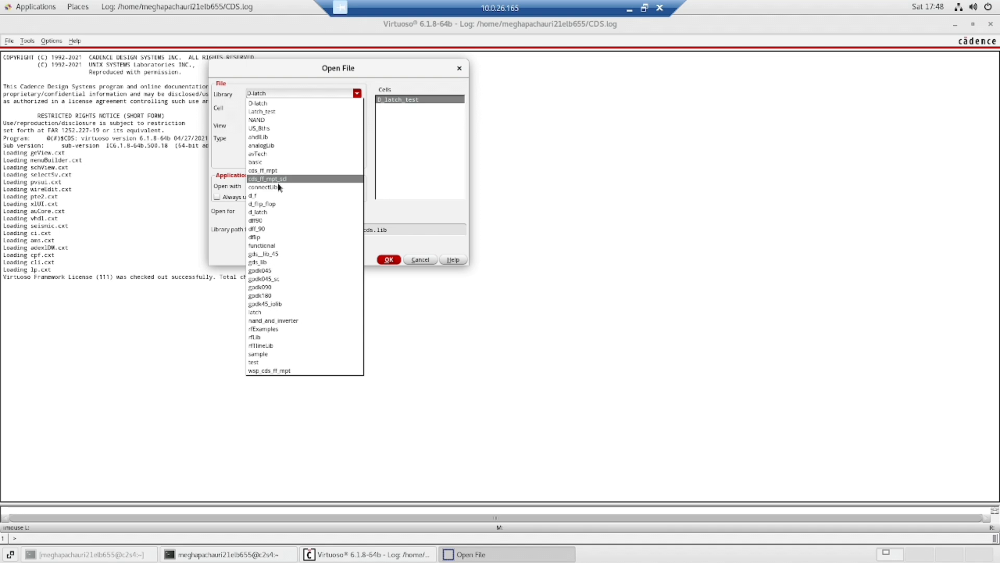
left_click(253, 195)
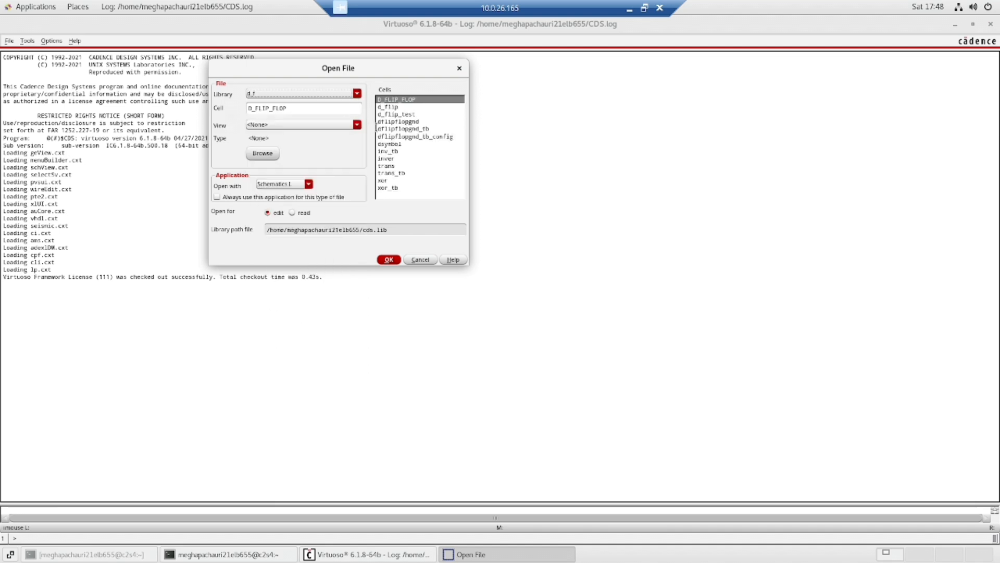
left_click(398, 121)
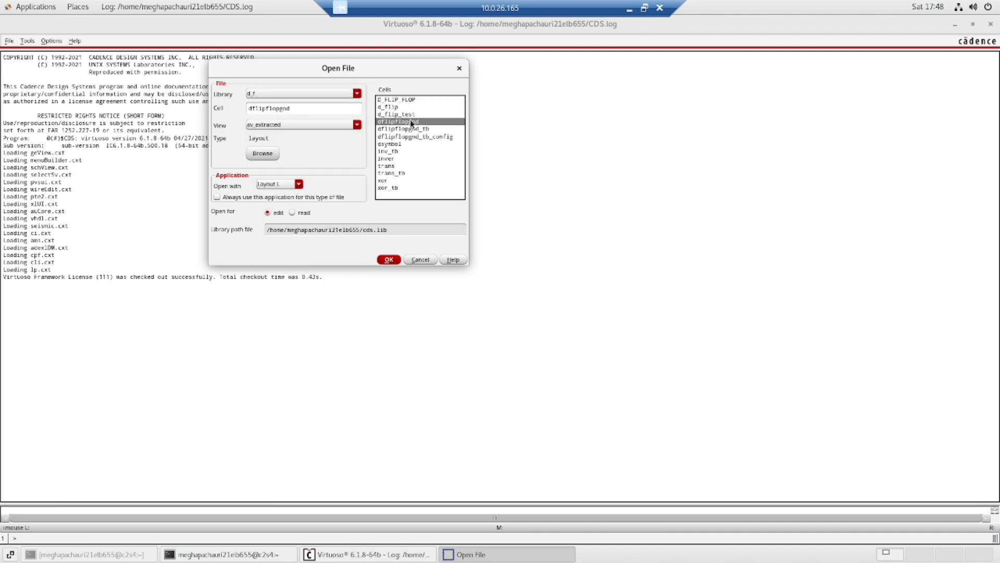
left_click(356, 125)
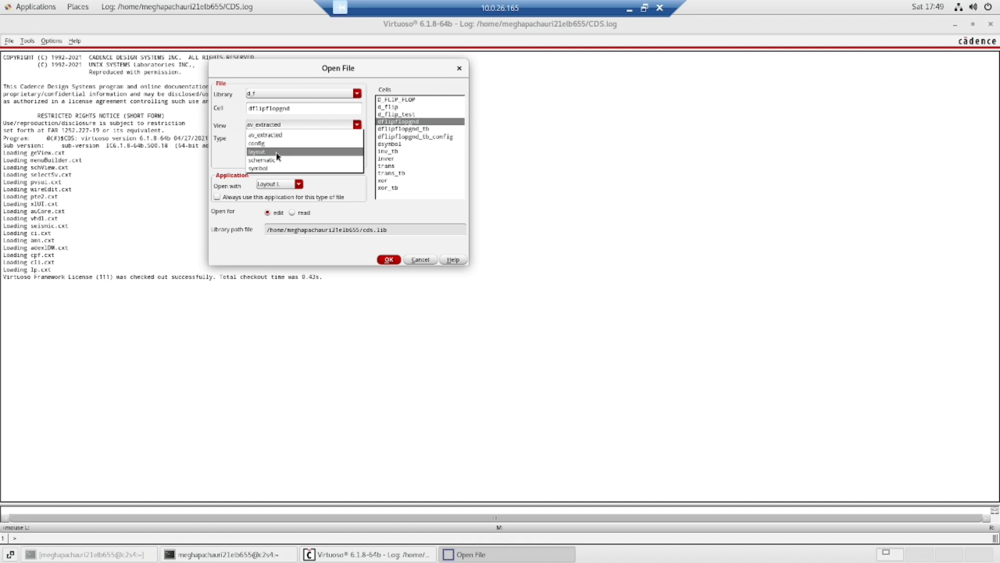
left_click(256, 152)
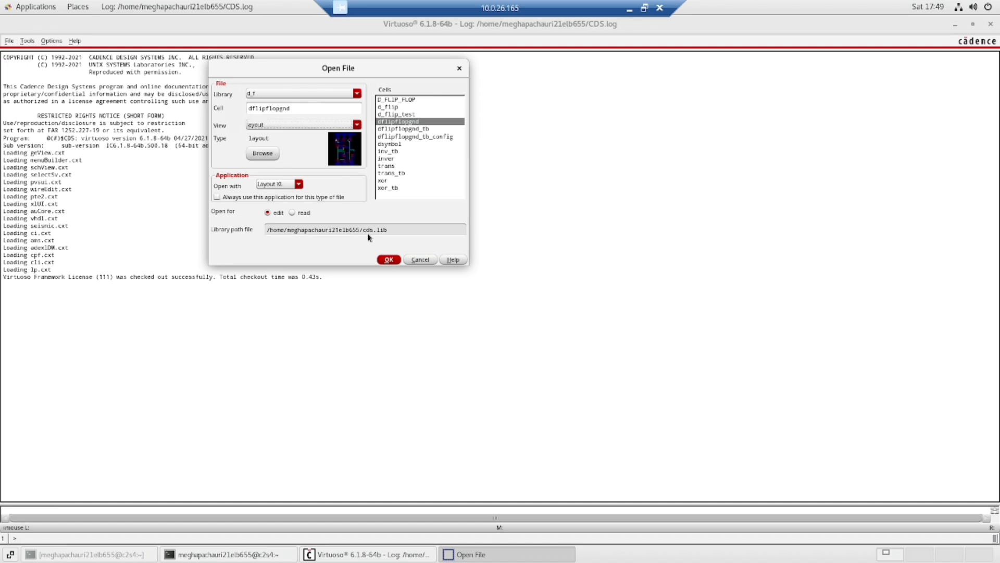
Open the dflipflopgnd layout, accepting the alternative license for this session
left_click(388, 259)
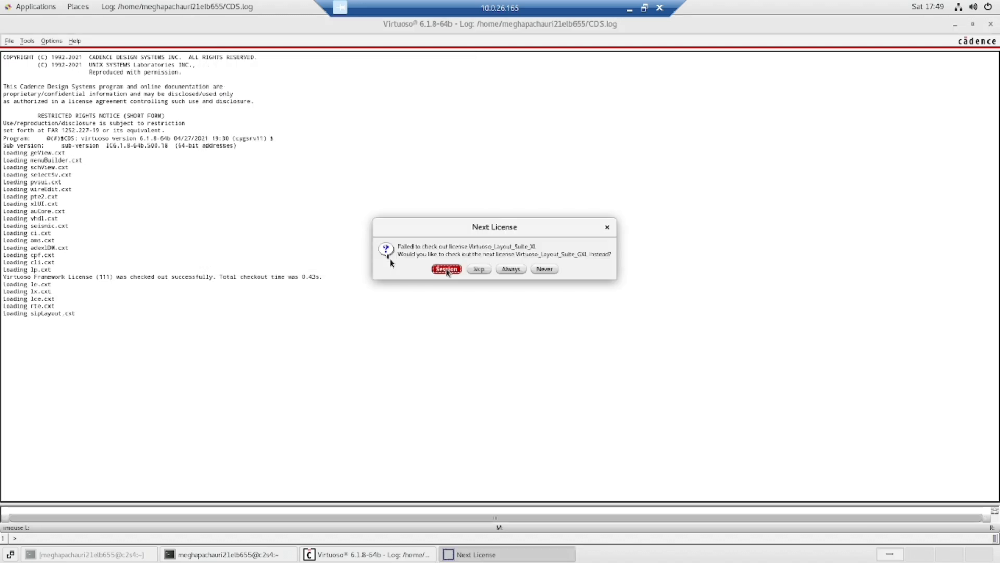
left_click(448, 269)
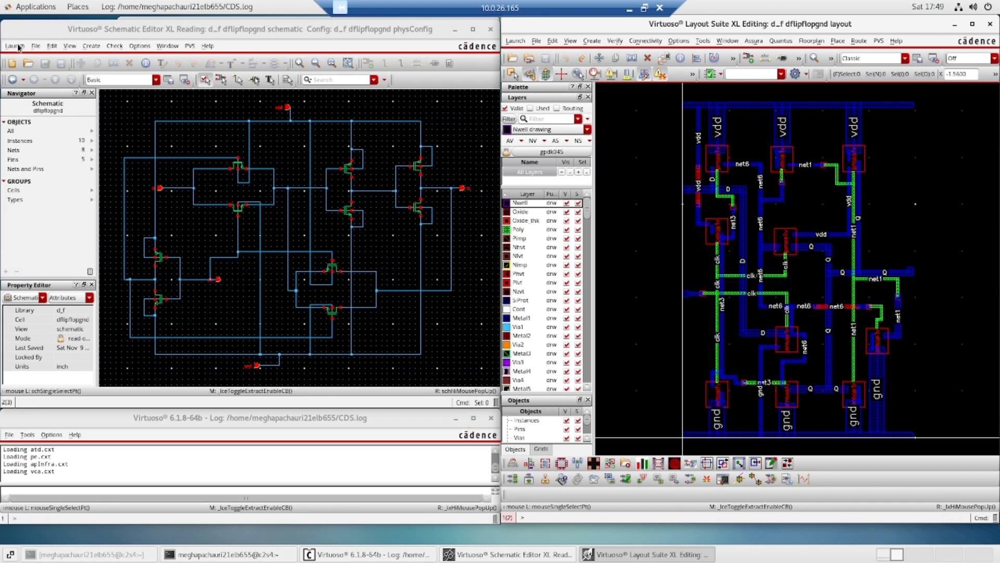
Maximize the Layout Suite XL window and bring up the desktop Applications list
left_click(12, 45)
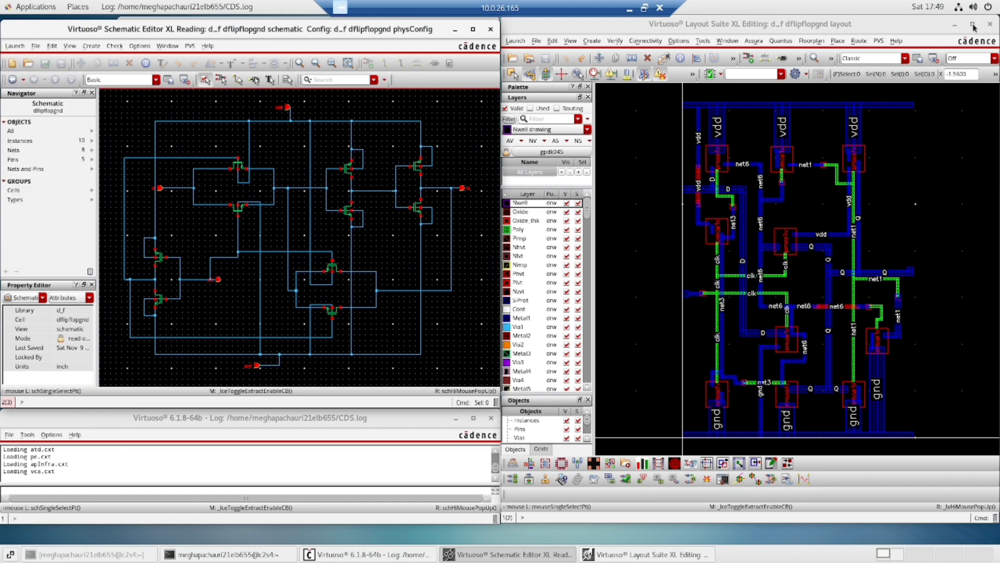
left_click(969, 25)
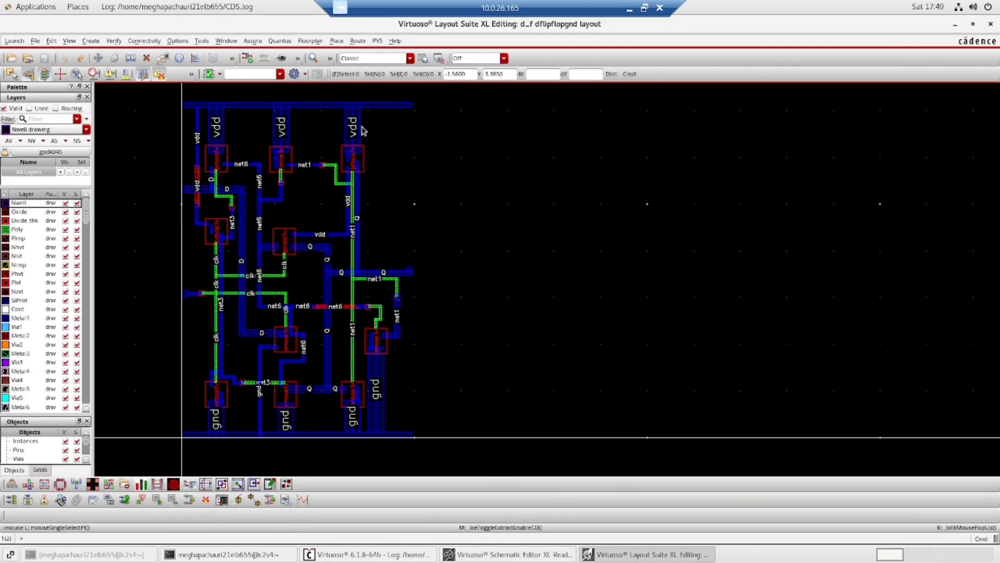
mouse_move(249, 150)
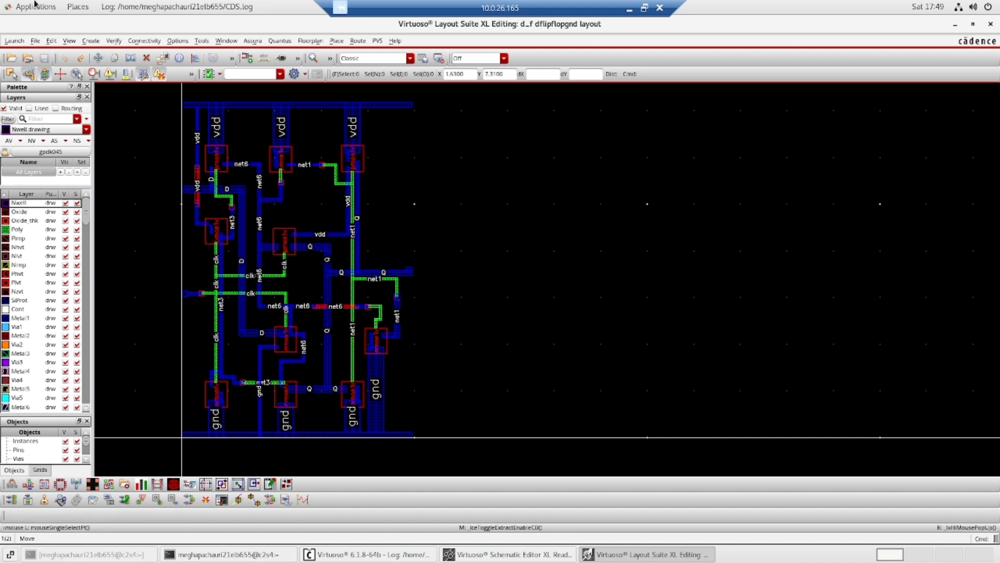
left_click(33, 5)
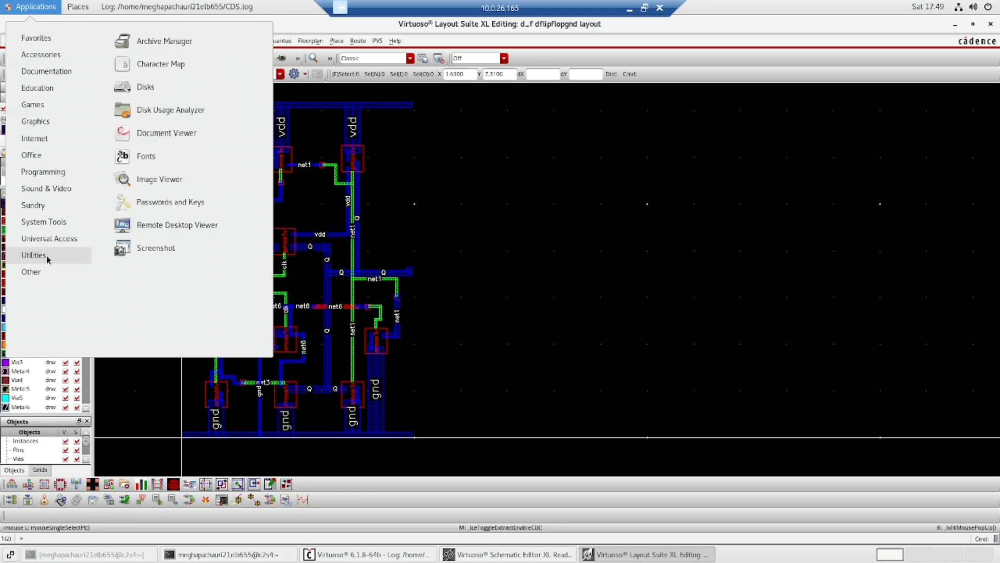
Capture the whole screen and save it as layout.png in the inv folder
left_click(155, 248)
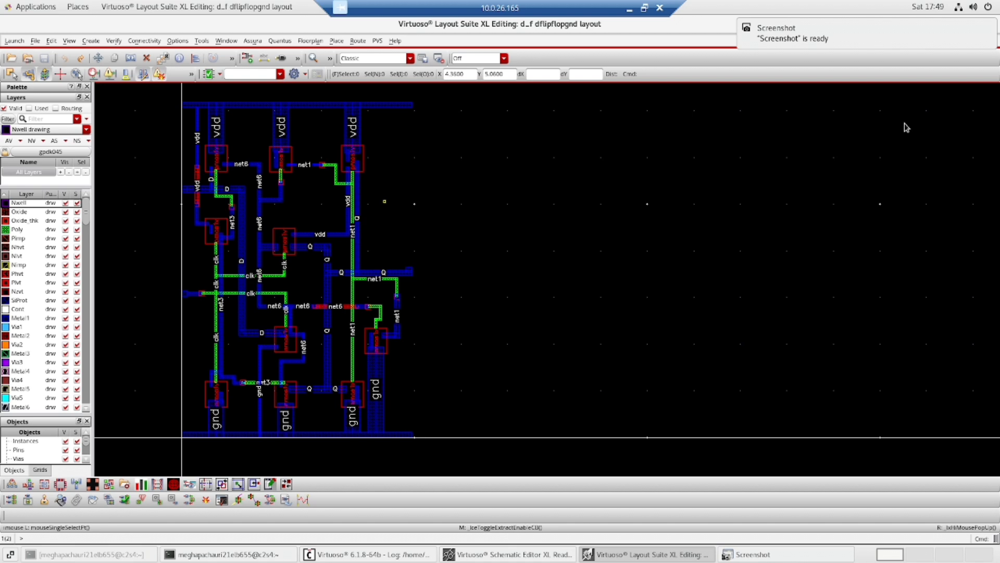
mouse_move(763, 433)
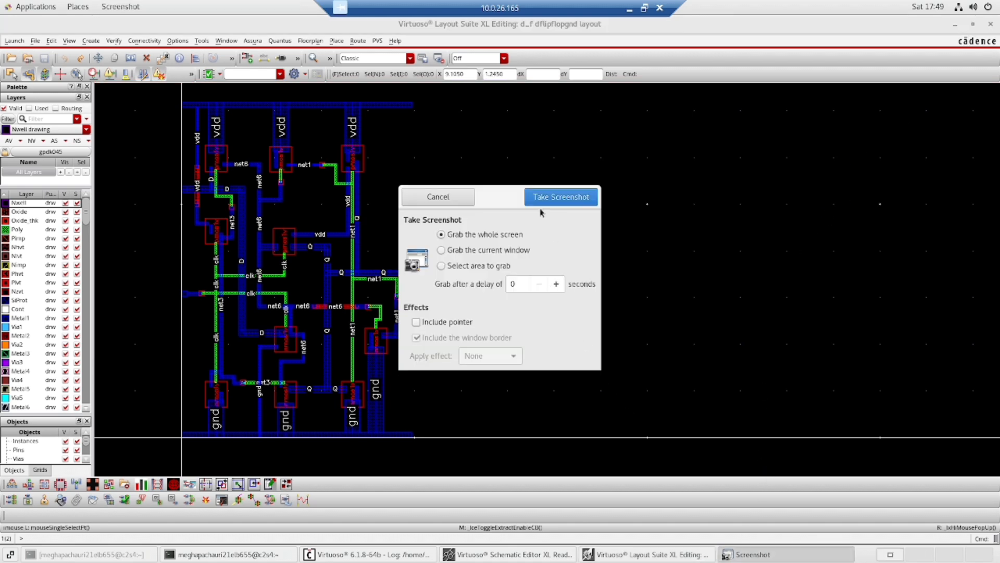
left_click(561, 197)
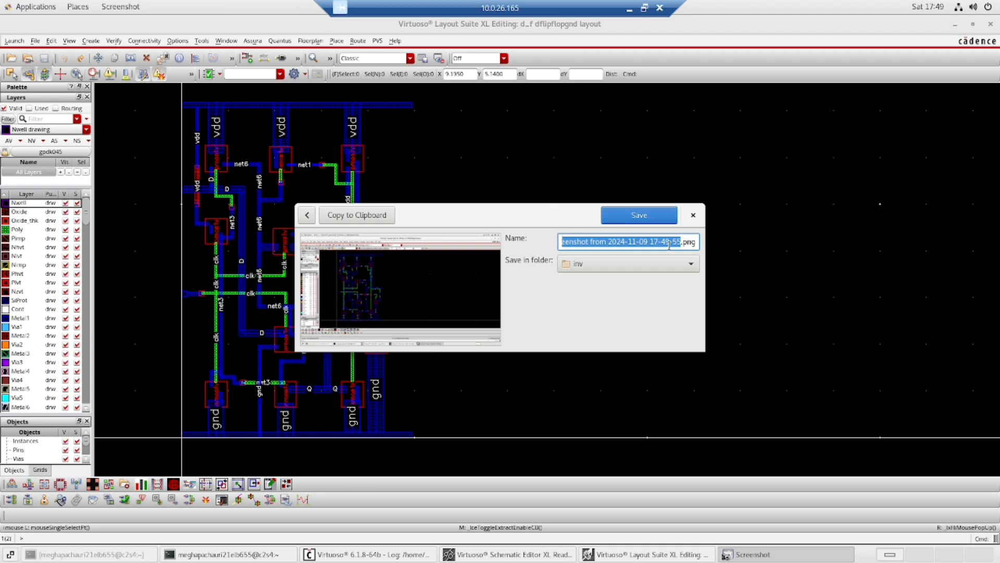
type("layout.png")
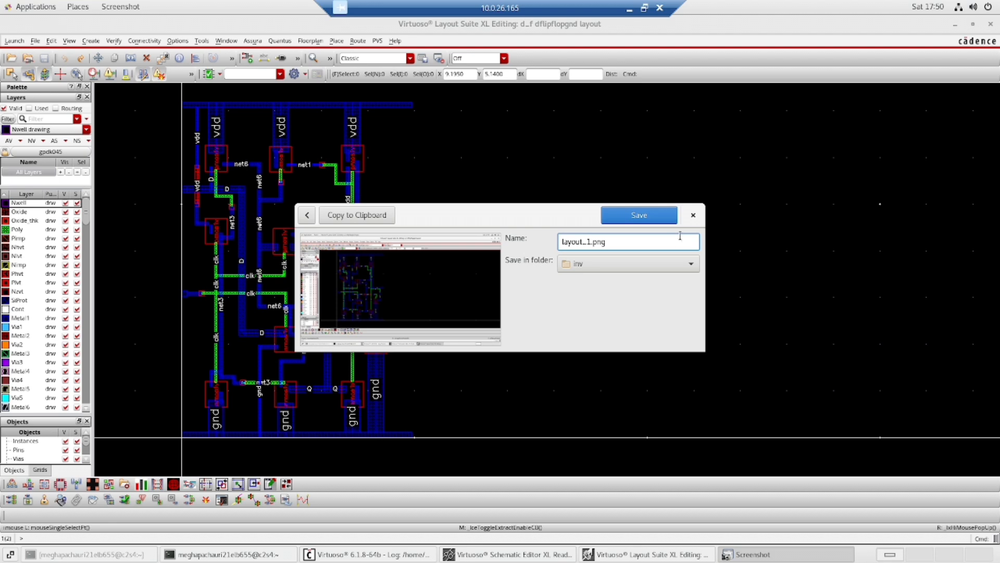
left_click(640, 215)
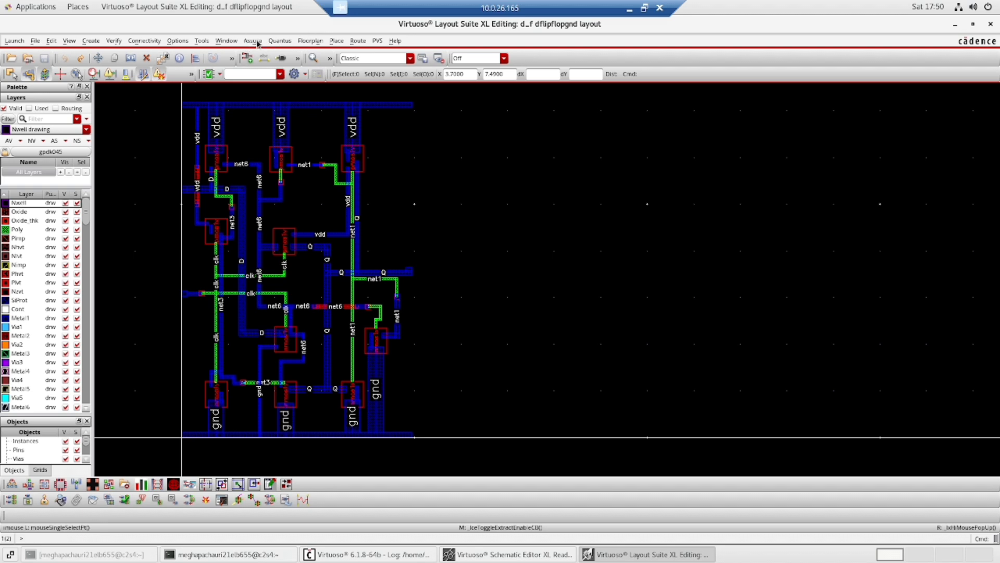
Launch an Assura LVS run of dflipflopgnd with the default schematic and layout settings
left_click(252, 40)
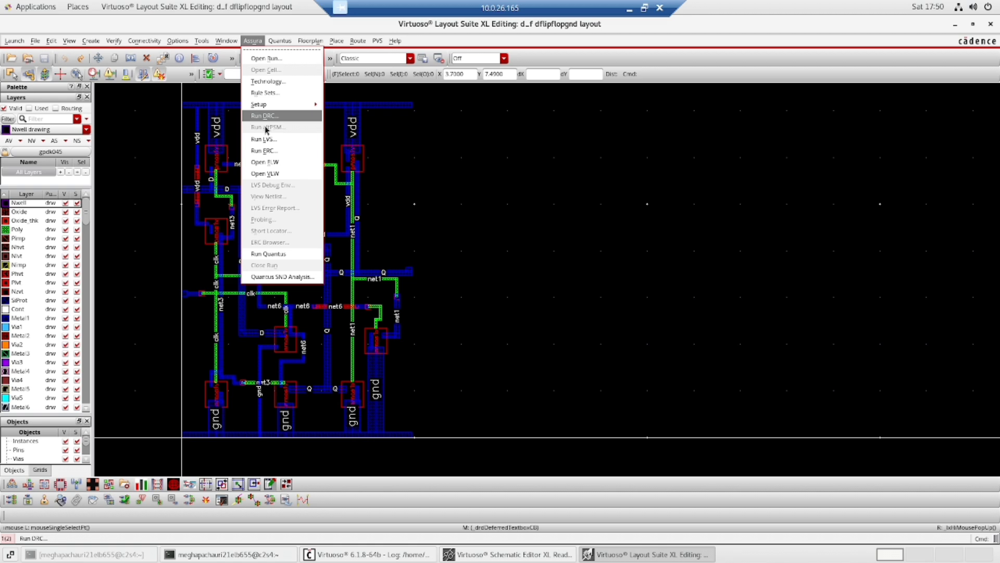
left_click(263, 138)
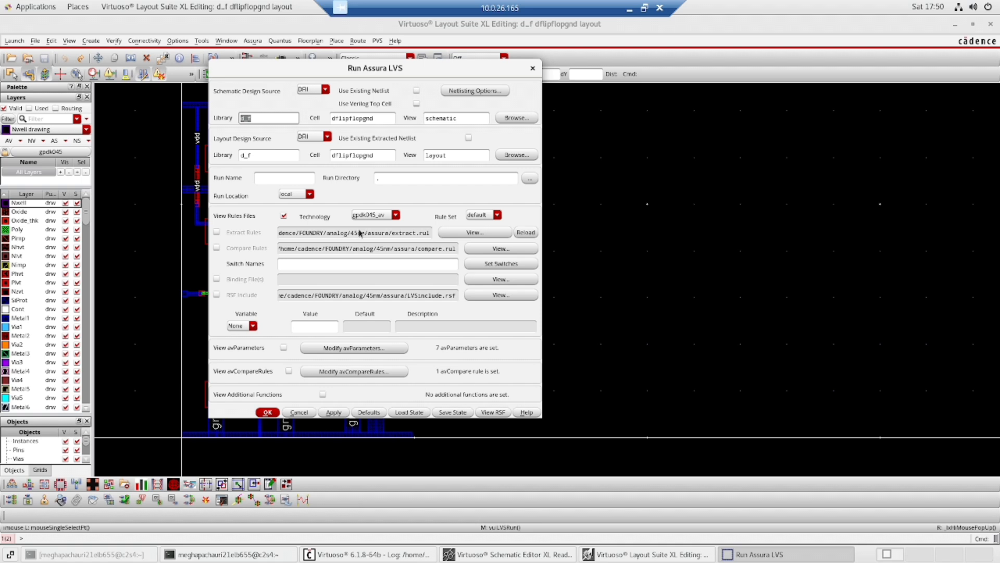
mouse_move(371, 236)
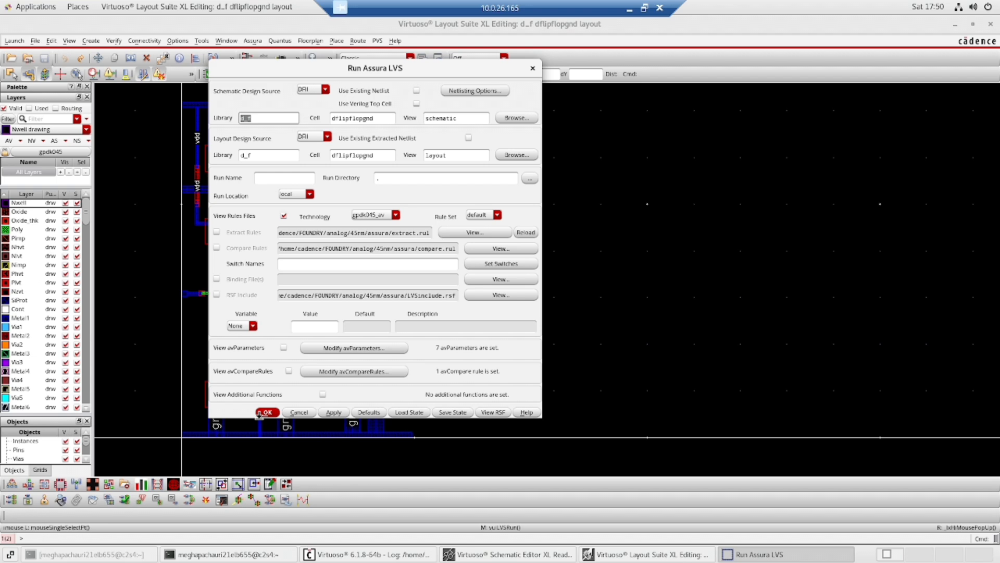
left_click(267, 413)
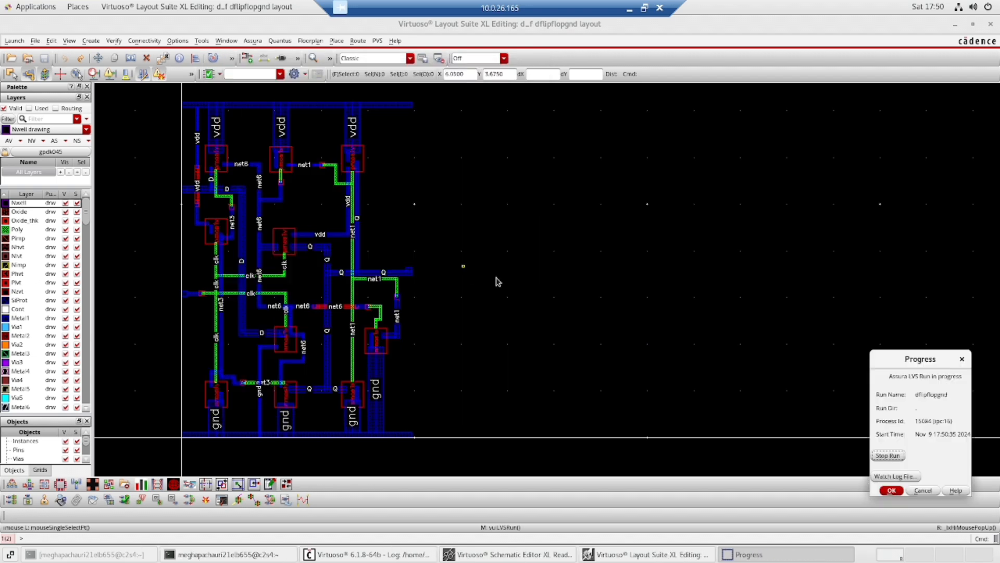
mouse_move(982, 344)
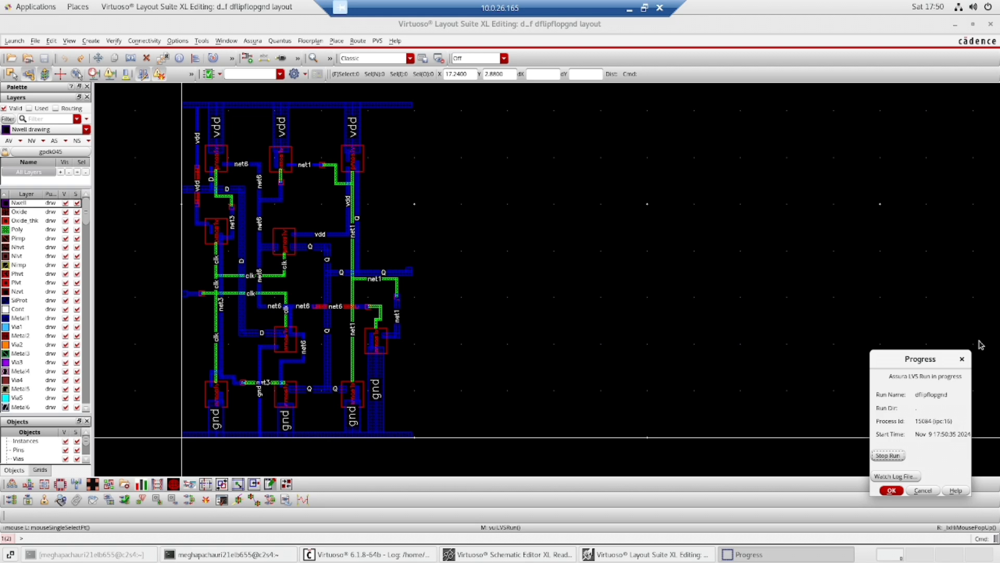
mouse_move(995, 366)
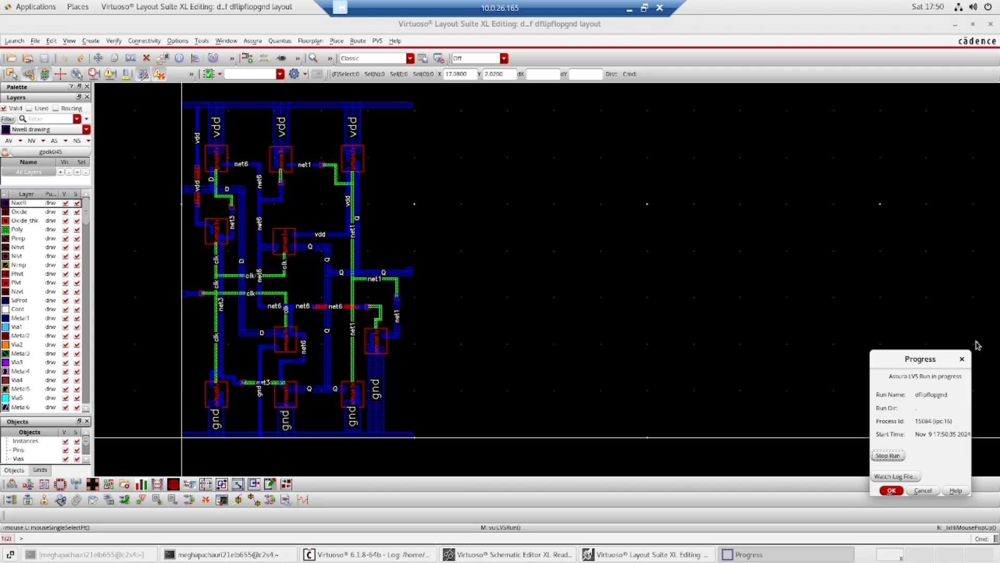
mouse_move(544, 215)
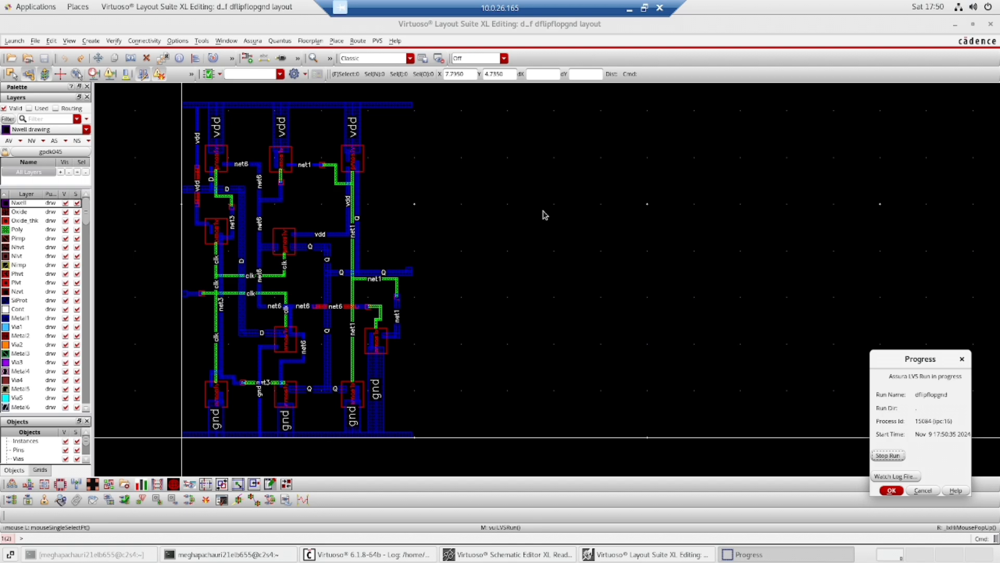
mouse_move(557, 208)
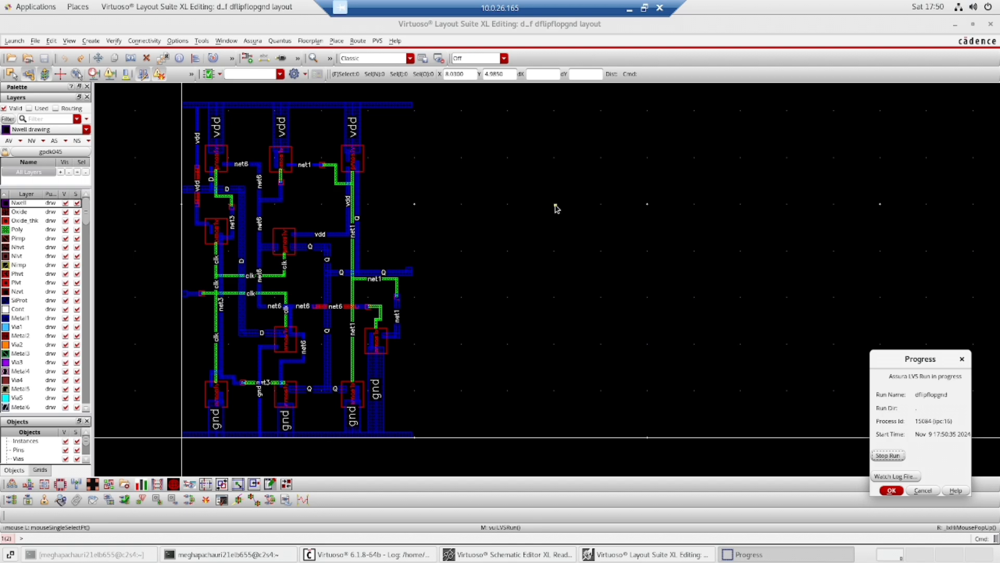
mouse_move(565, 236)
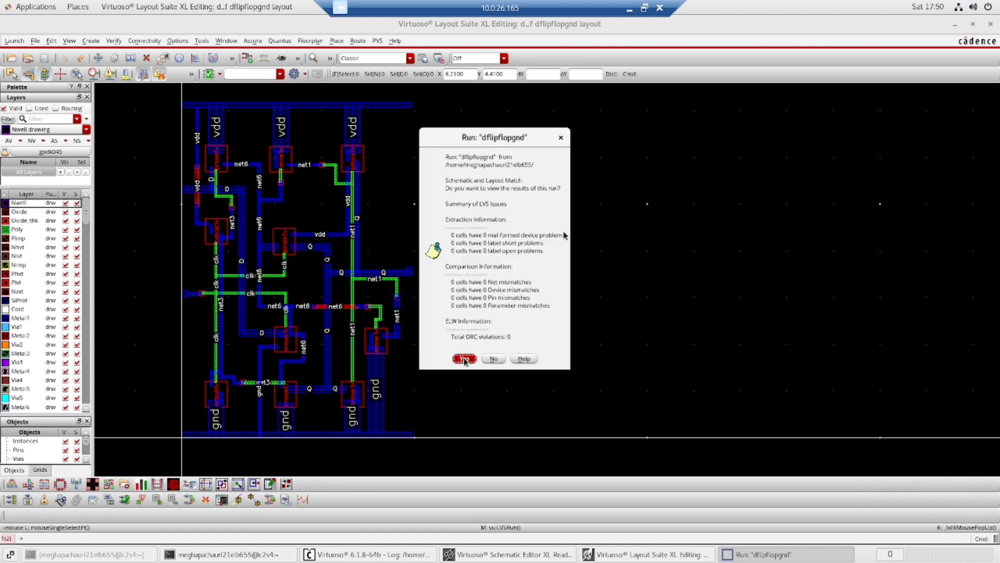
mouse_move(490, 220)
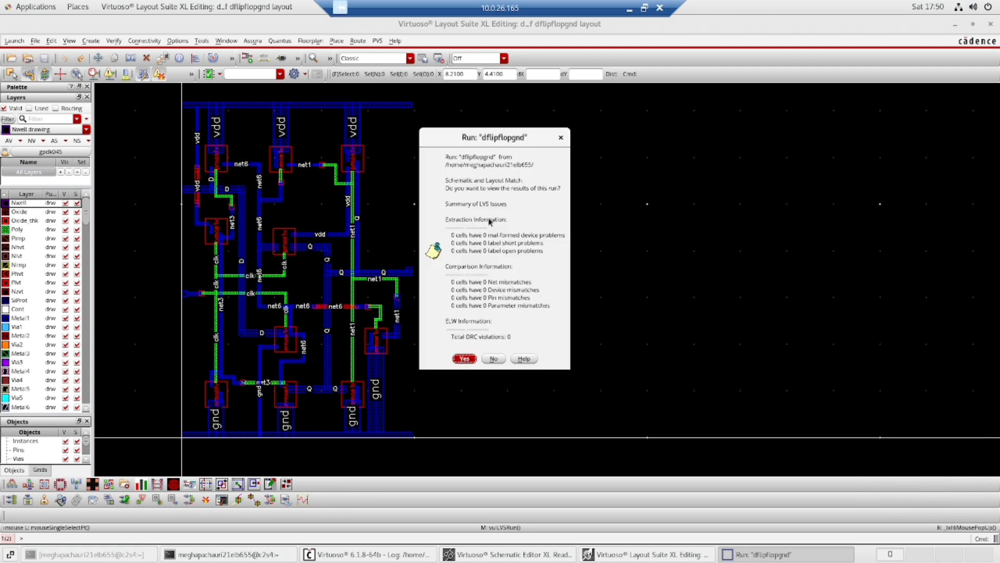
mouse_move(523, 171)
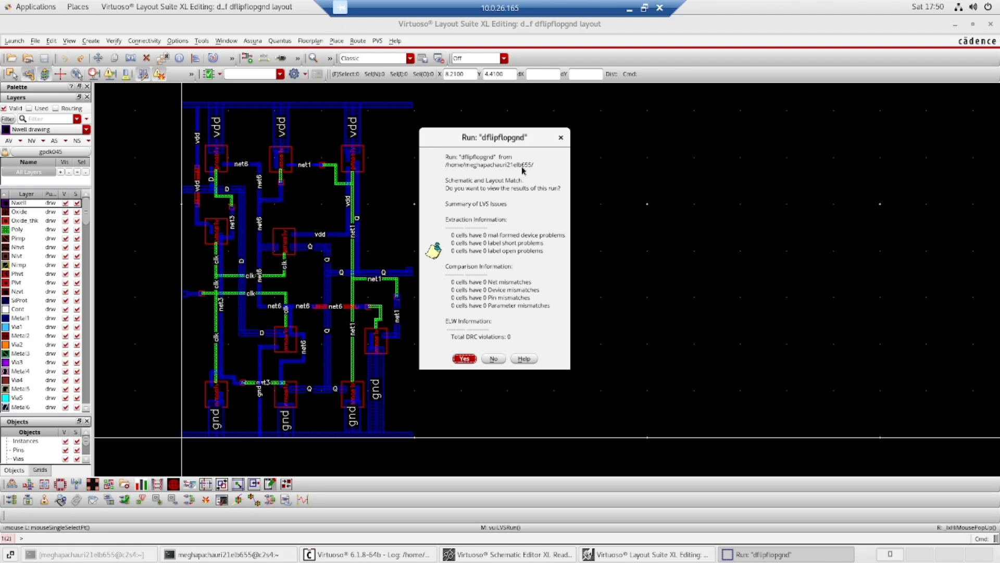
mouse_move(554, 300)
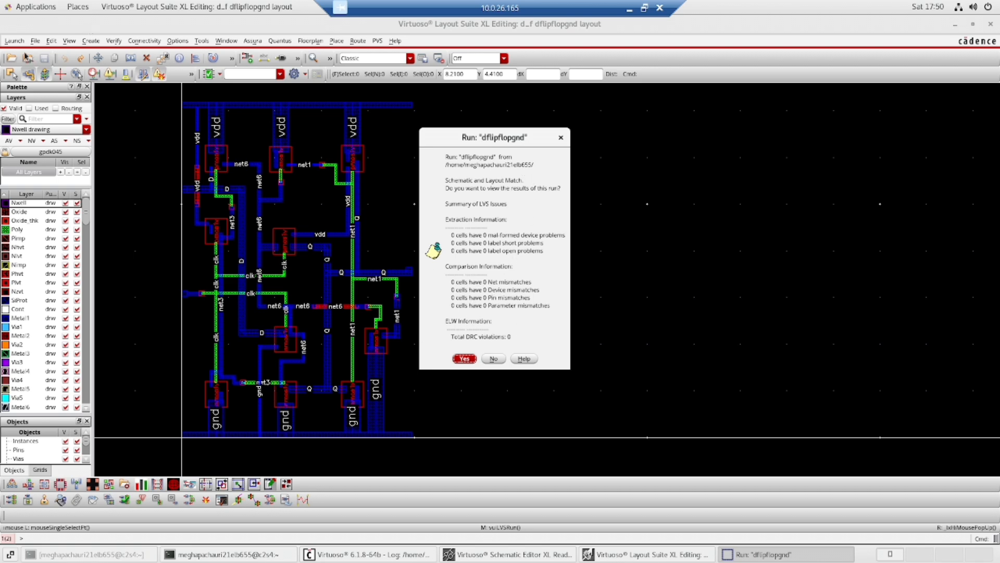
After the LVS run finishes, bring up the desktop Applications list
left_click(33, 5)
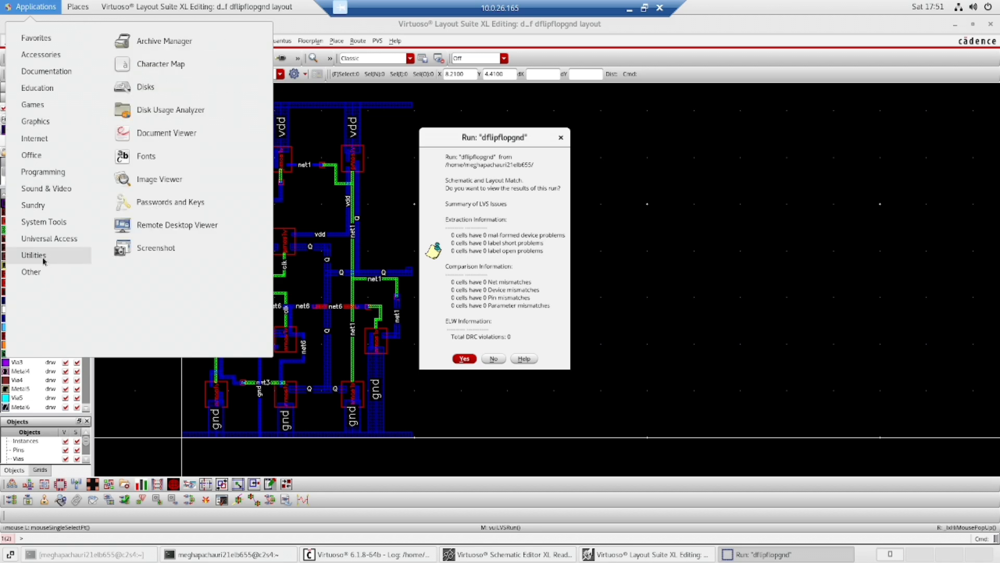
Capture the LVS match report and save the screenshot in the inv folder
left_click(156, 248)
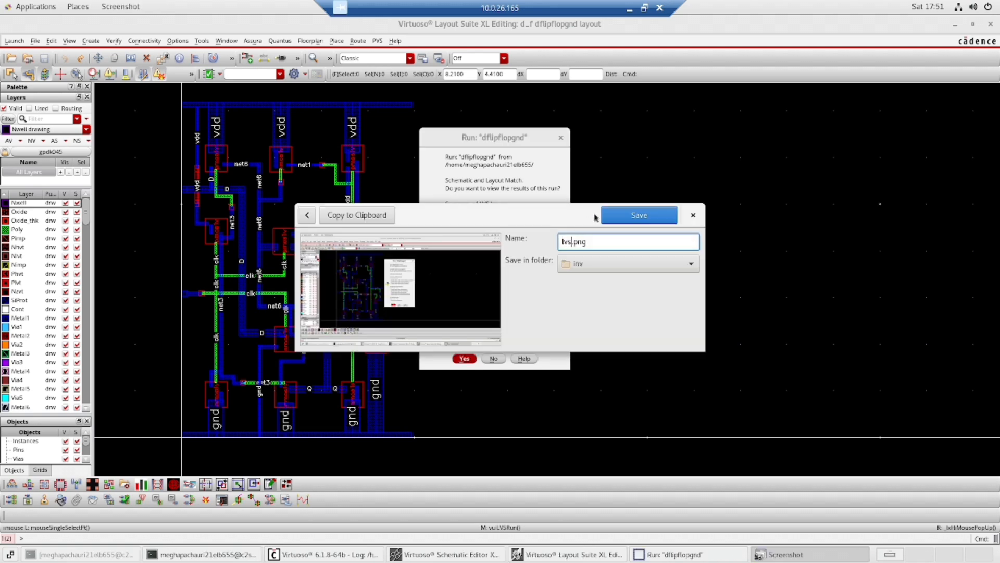
left_click(639, 215)
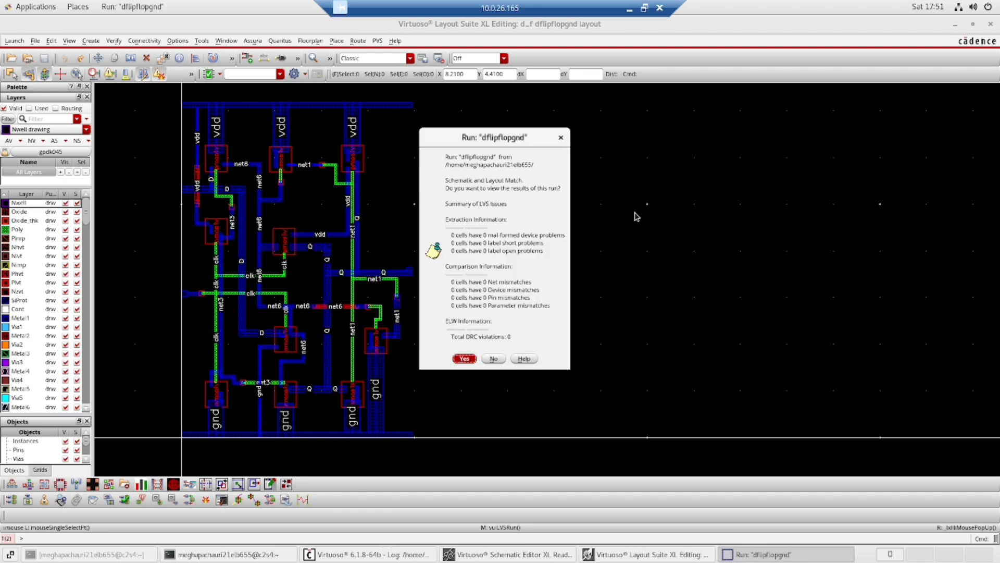
mouse_move(639, 210)
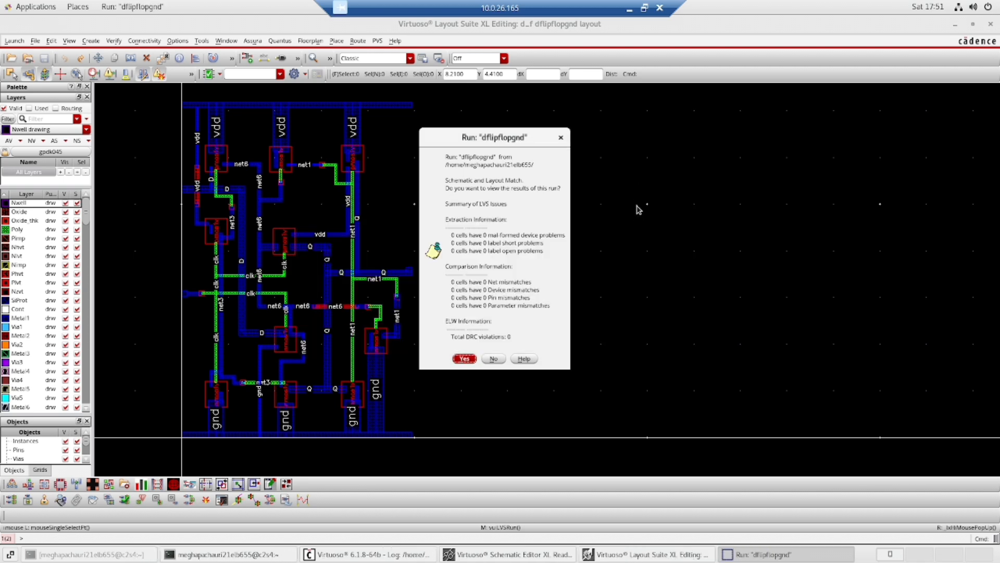
mouse_move(554, 272)
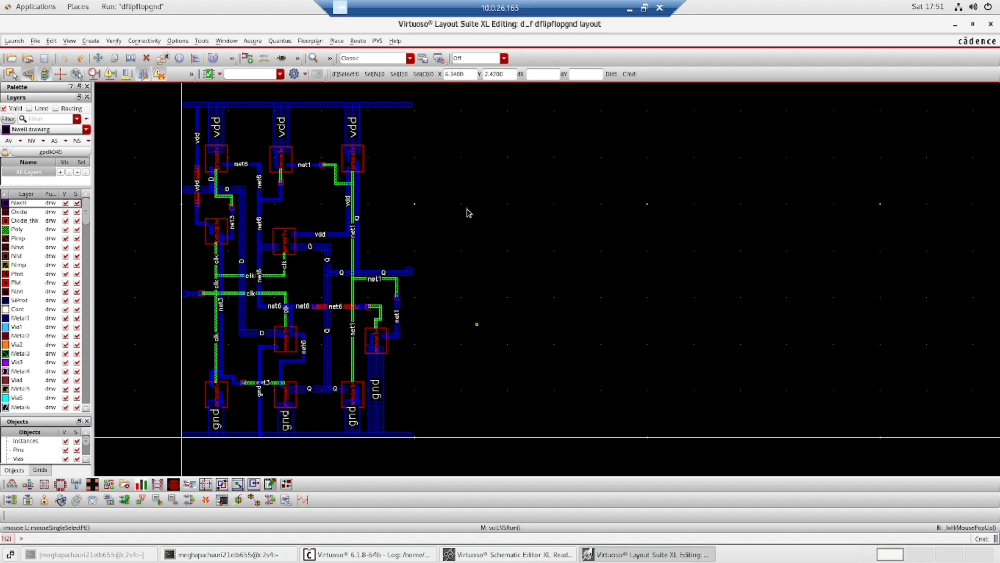
mouse_move(339, 6)
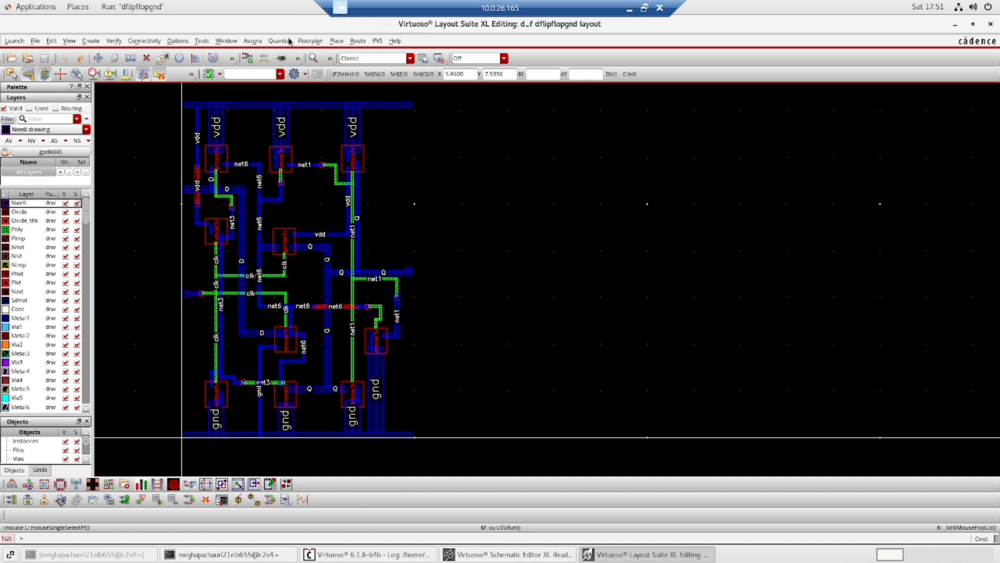
Start a Quantus parasitic extraction setup and confirm its run directory and name
left_click(252, 41)
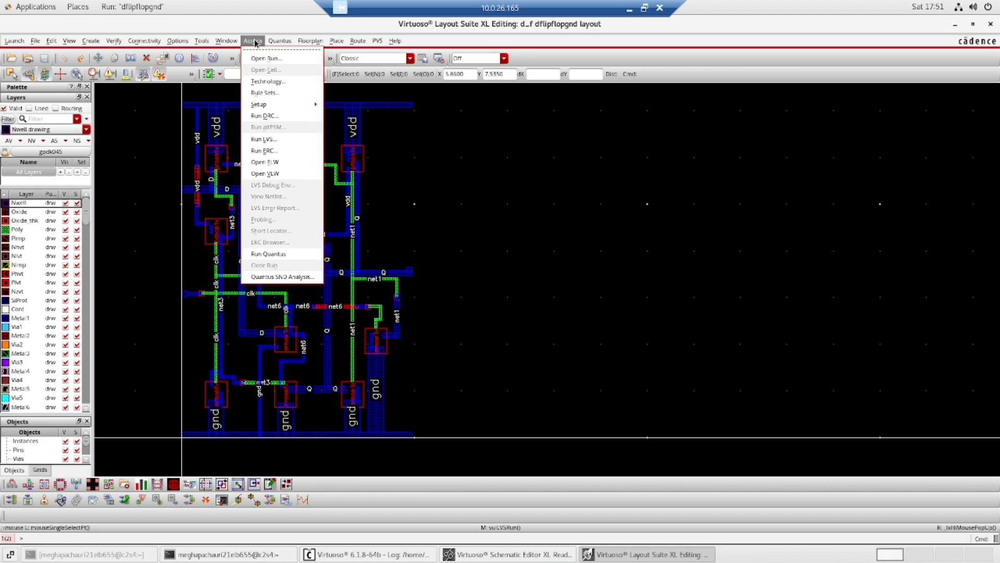
left_click(268, 253)
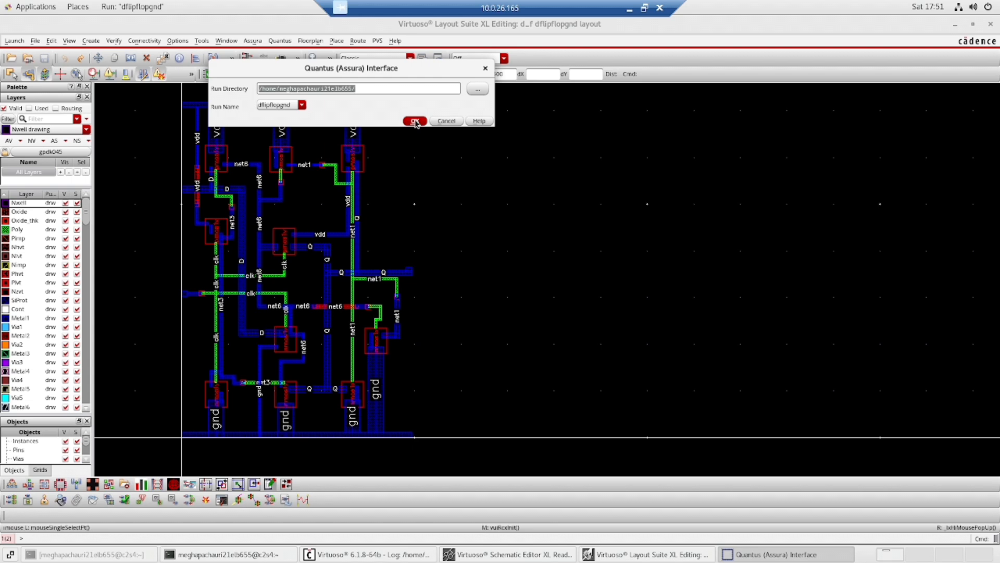
left_click(414, 121)
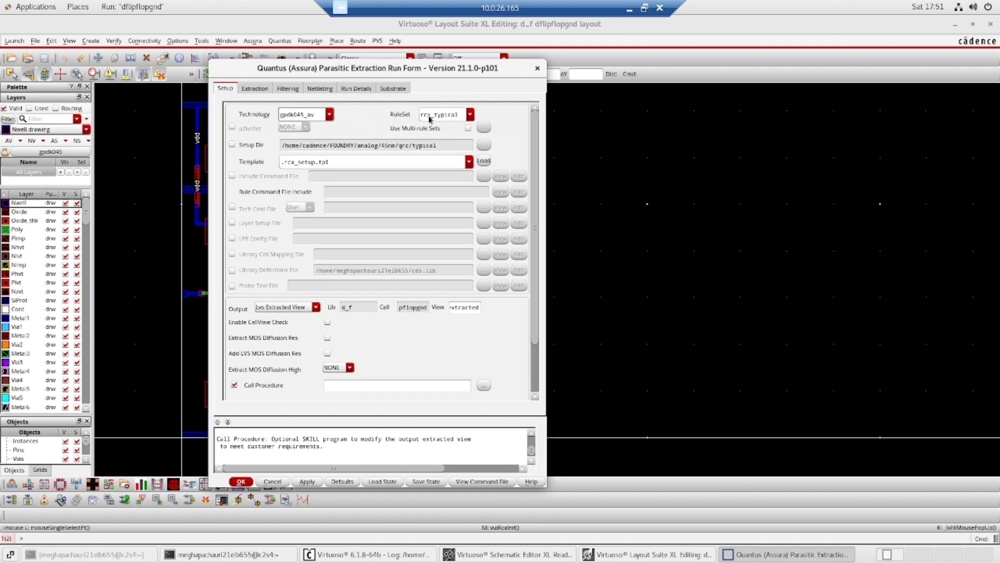
mouse_move(454, 119)
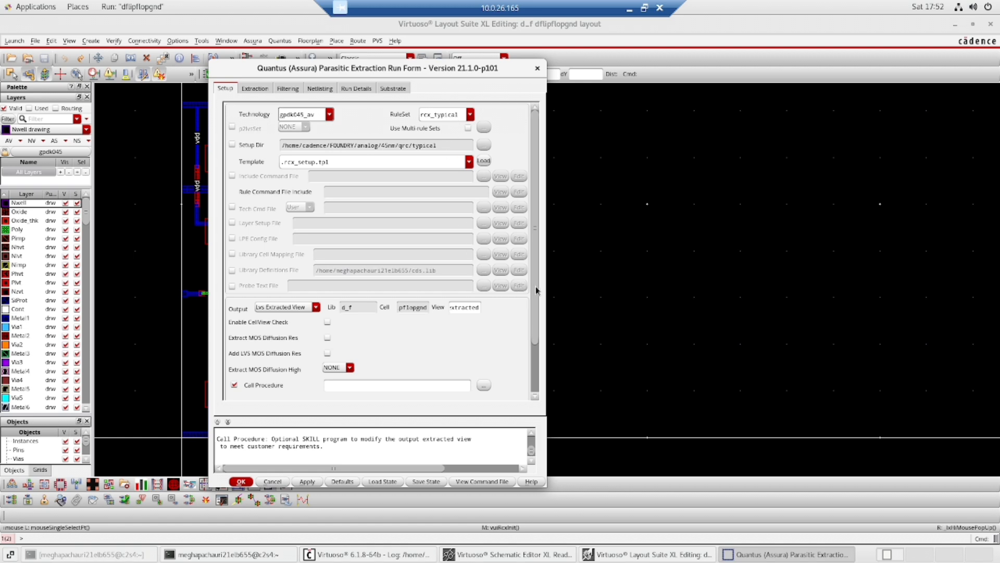
Review the Extraction and Setup settings in the Quantus Run Form and launch the run
scroll("down", 3)
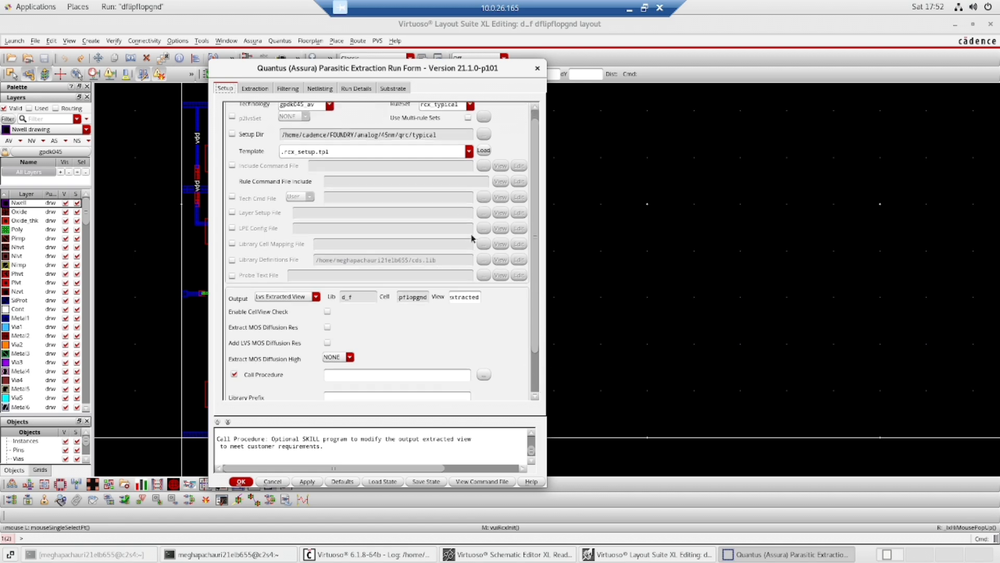
left_click(254, 88)
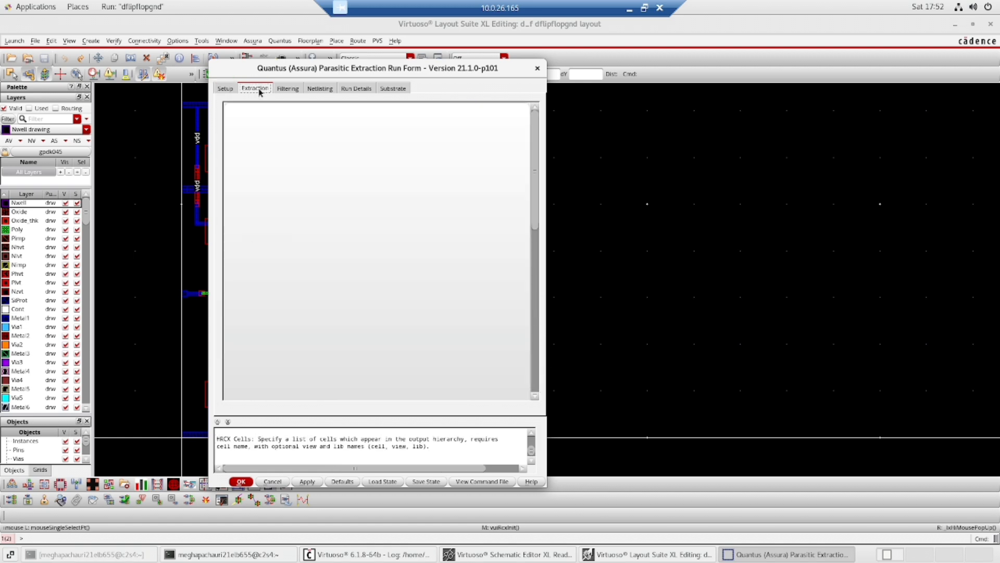
left_click(225, 88)
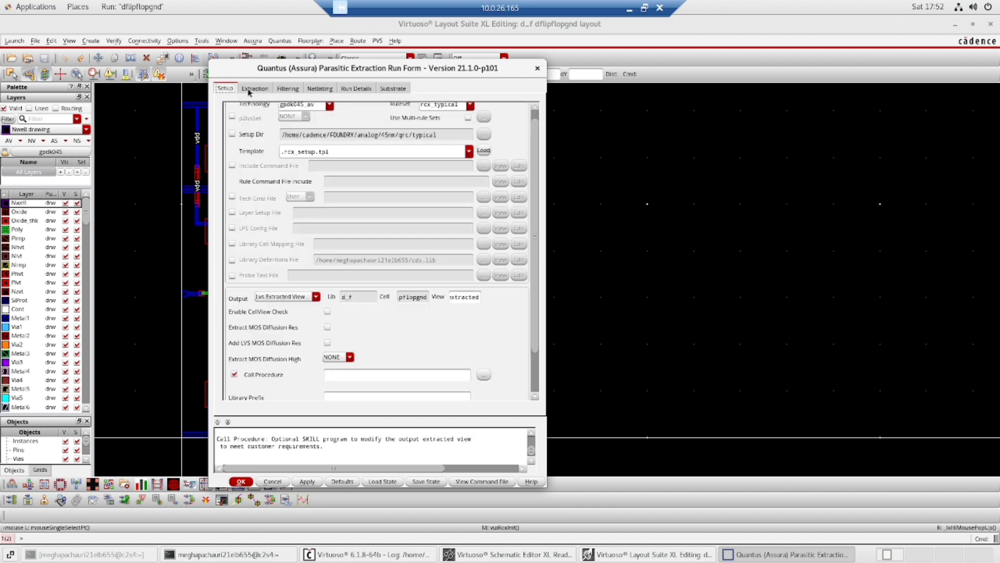
left_click(254, 87)
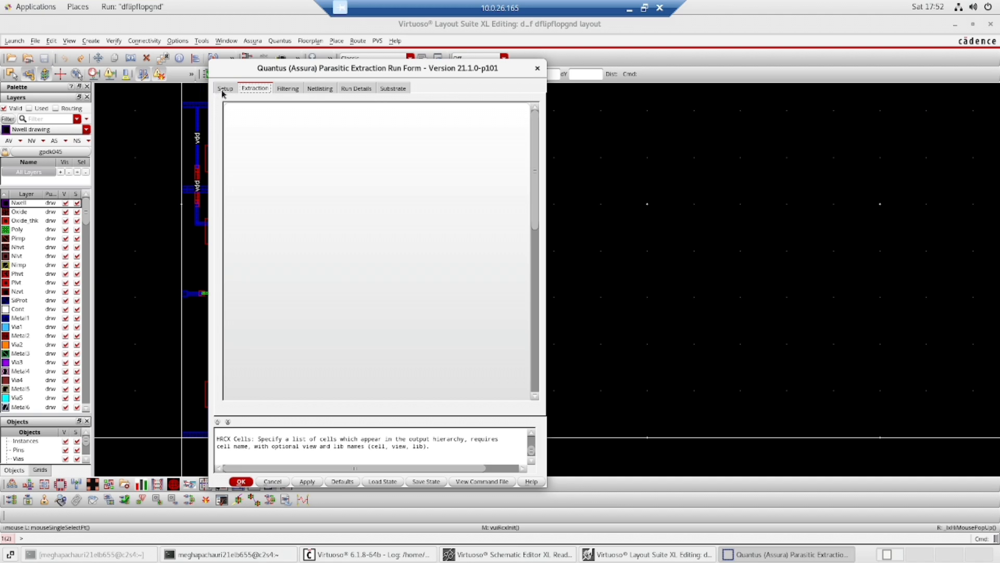
left_click(225, 87)
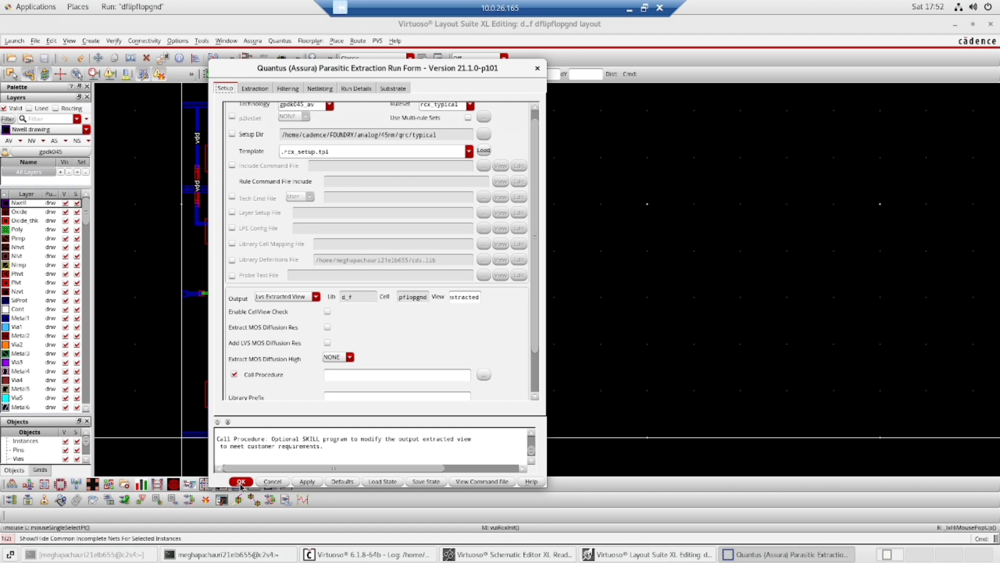
left_click(241, 482)
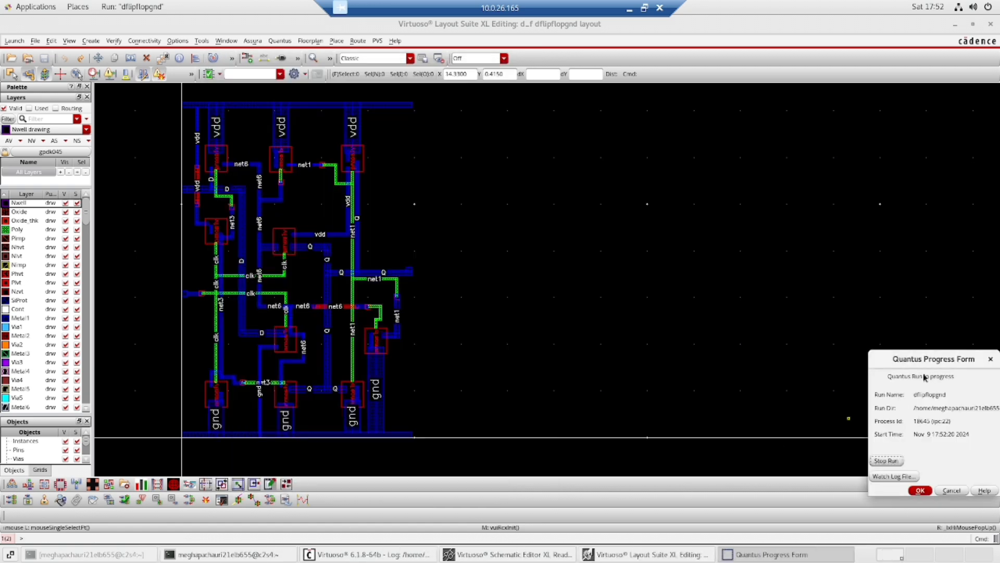
Dismiss the Quantus run completion notice reporting the av_extracted view
left_click(920, 490)
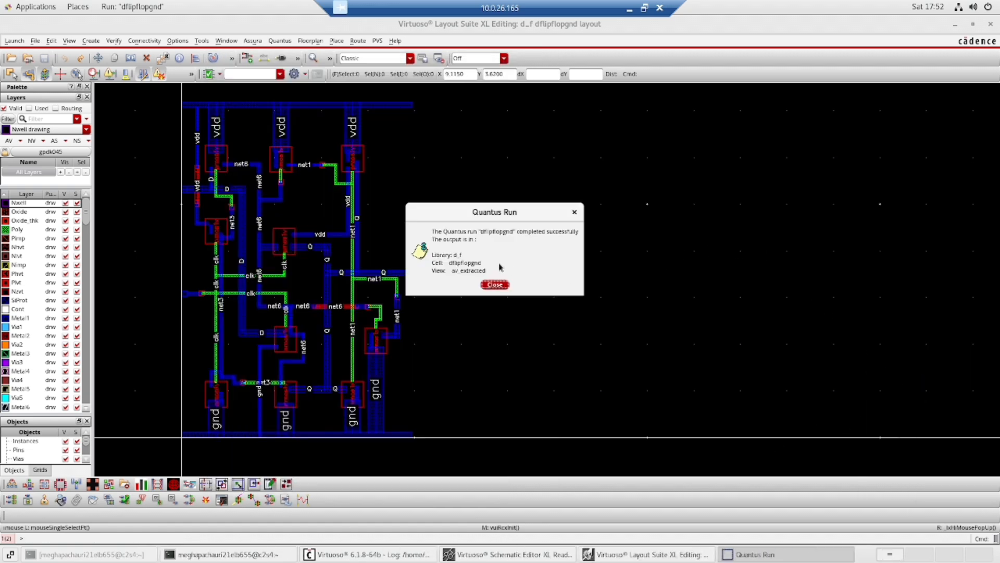
mouse_move(506, 250)
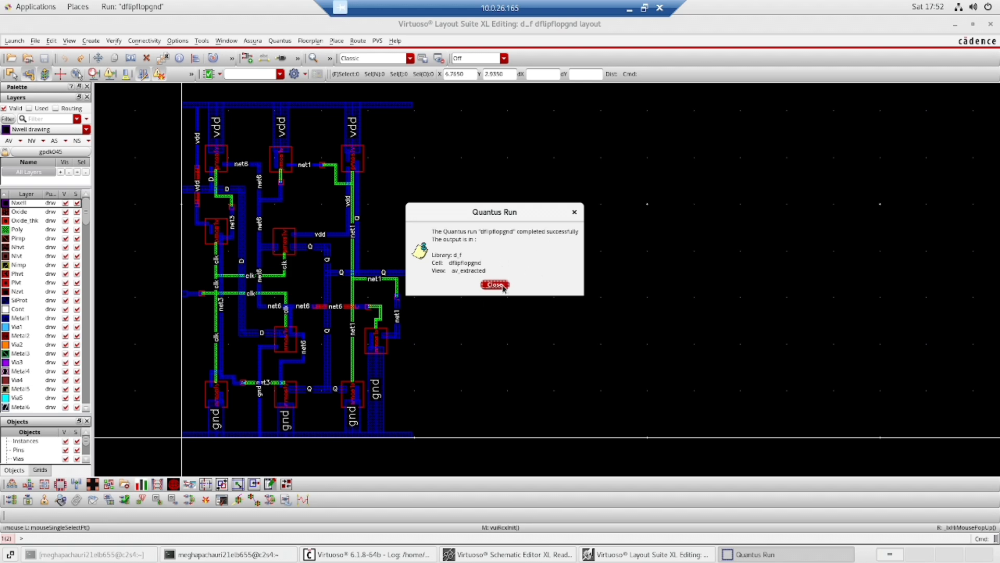
left_click(494, 284)
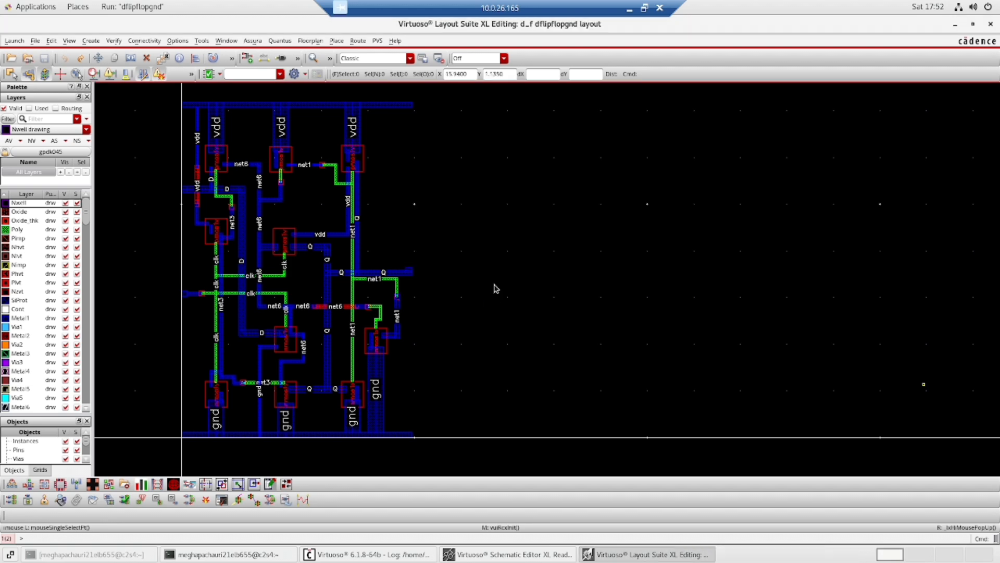
mouse_move(497, 287)
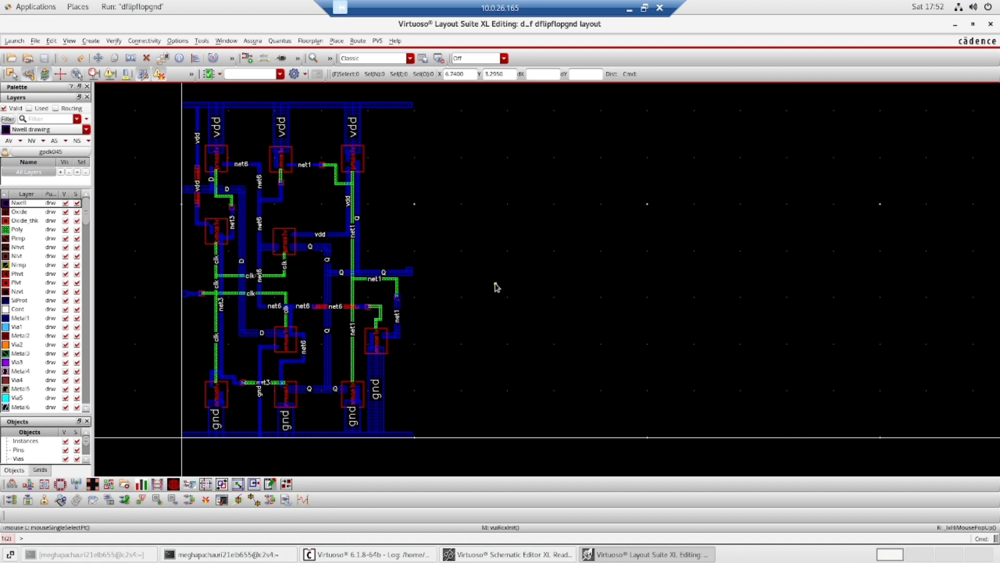
mouse_move(509, 276)
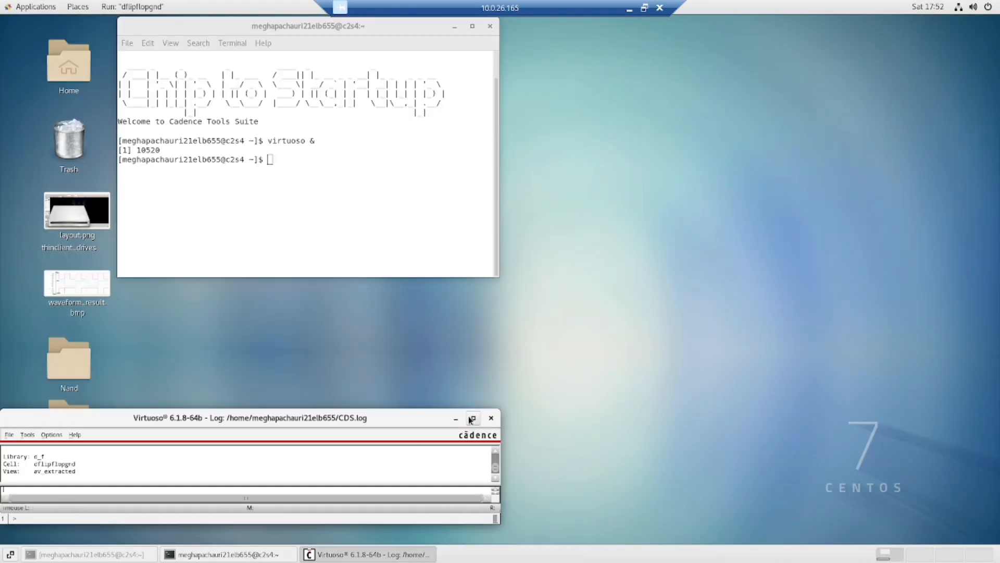
Maximize the CIW log window and browse to File > New > Library
left_click(472, 419)
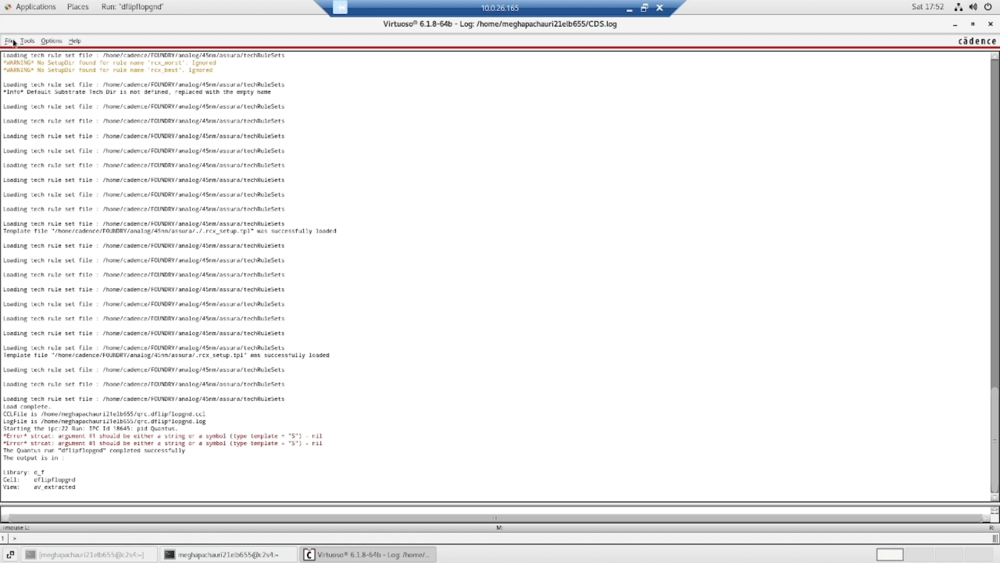
left_click(9, 40)
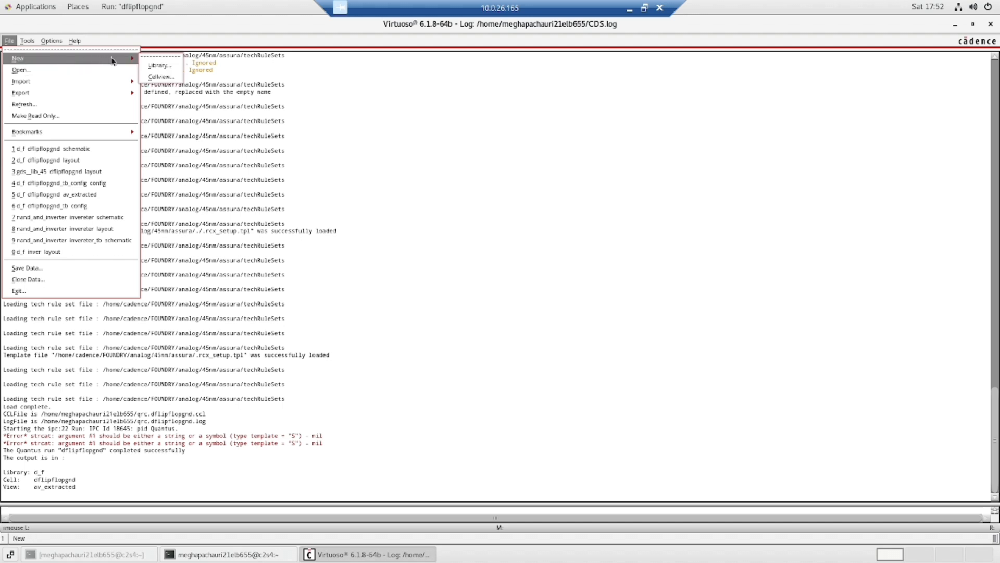
mouse_move(129, 64)
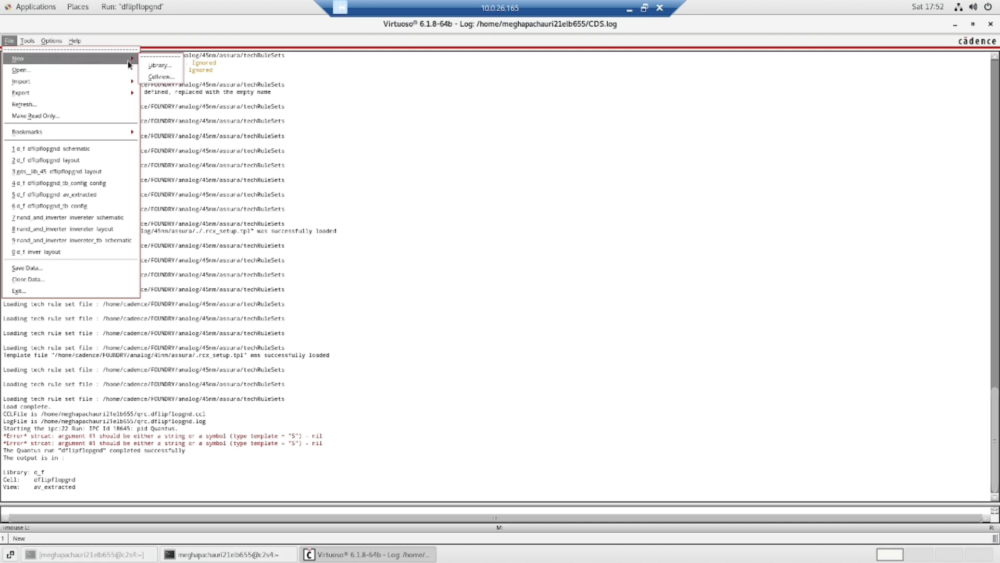
mouse_move(160, 66)
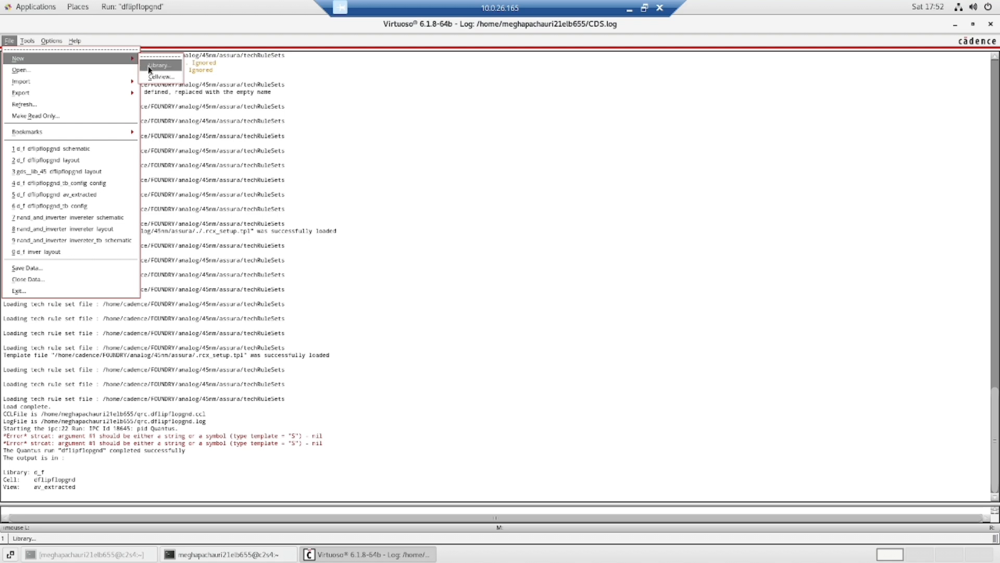
left_click(158, 64)
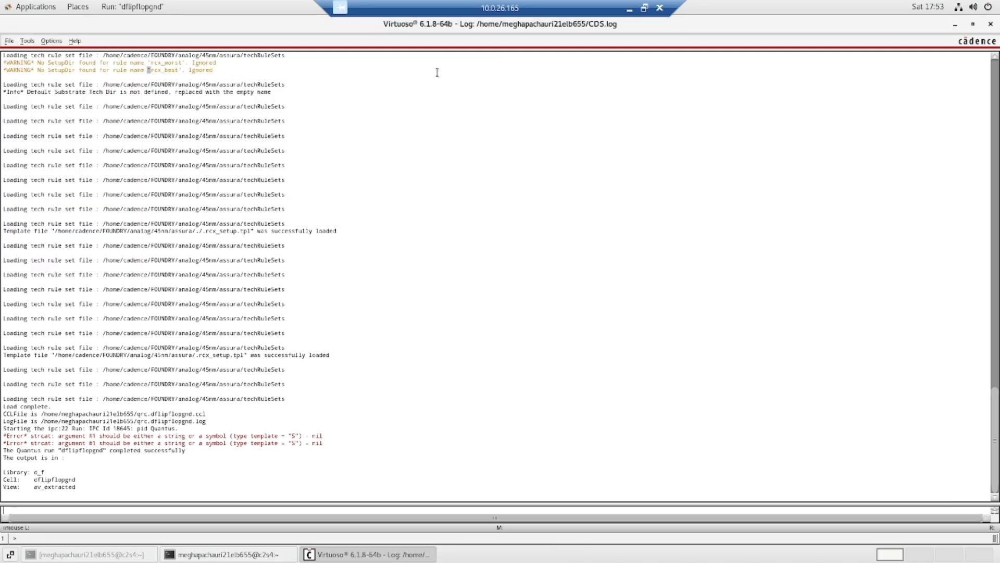
Browse the New Cell View form and its view types, then close it without creating anything
left_click(8, 39)
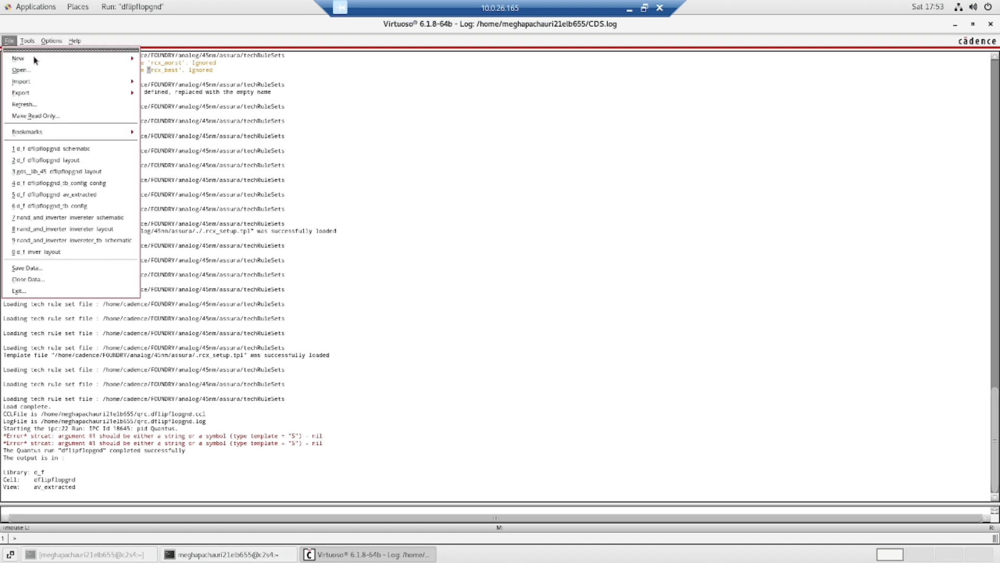
left_click(18, 58)
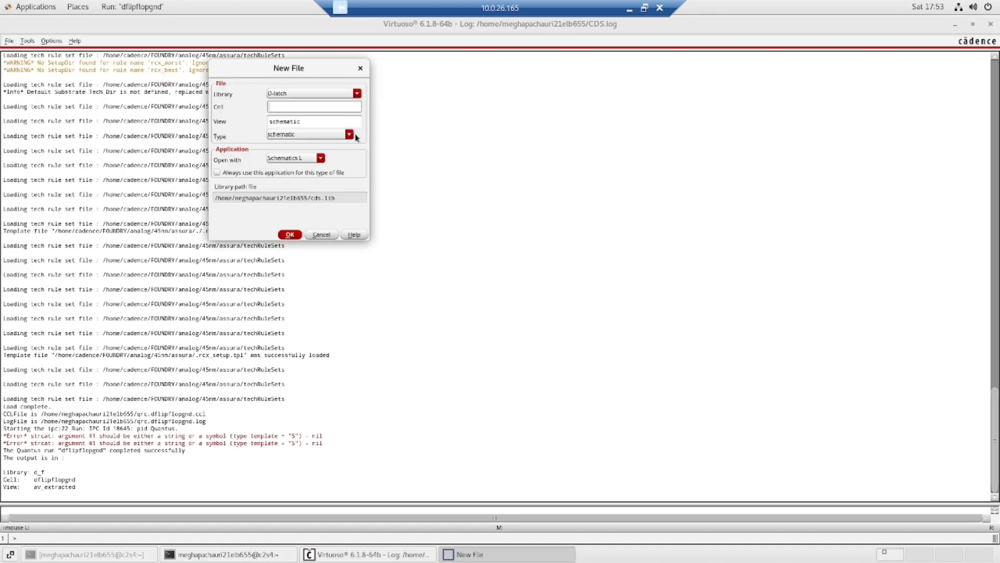
left_click(349, 134)
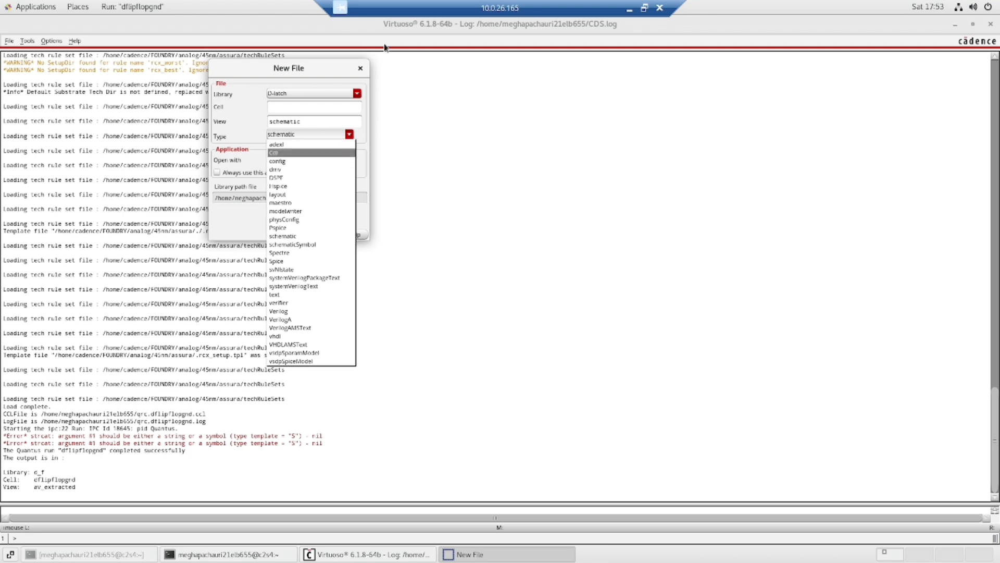
left_click(360, 69)
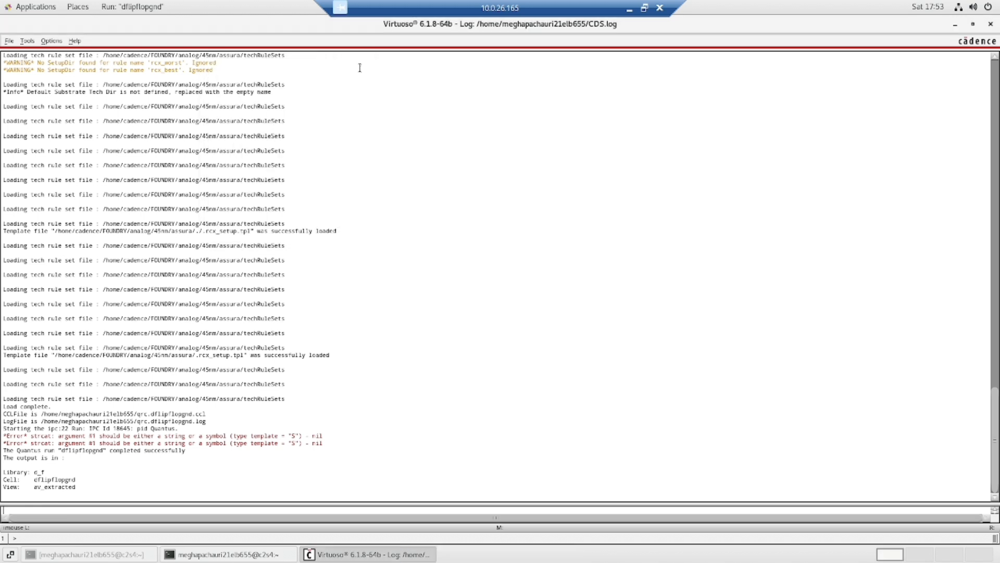
Open the dflipflopgnd_tb config from library d_f with its top schematic in the Hierarchy Editor
left_click(10, 40)
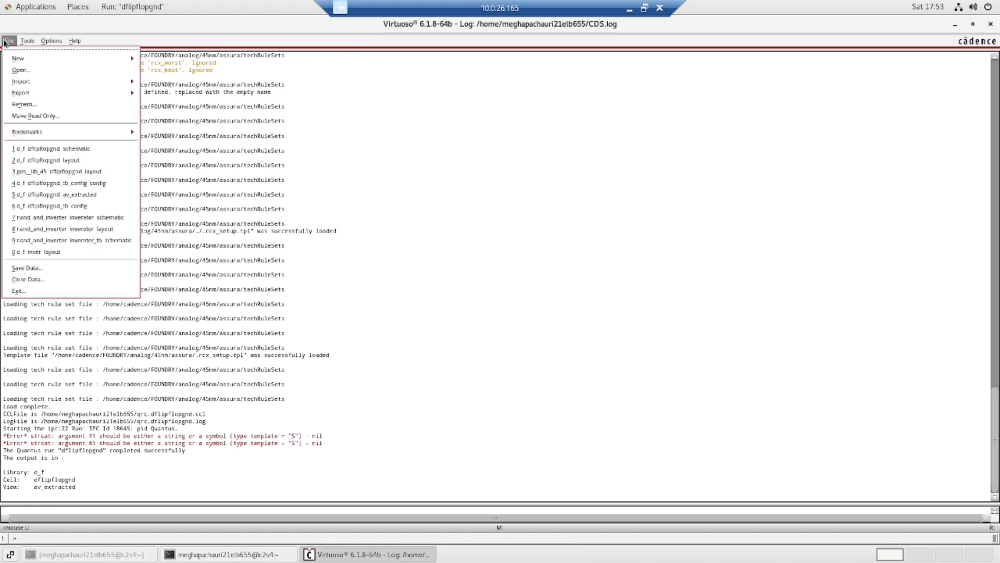
mouse_move(21, 71)
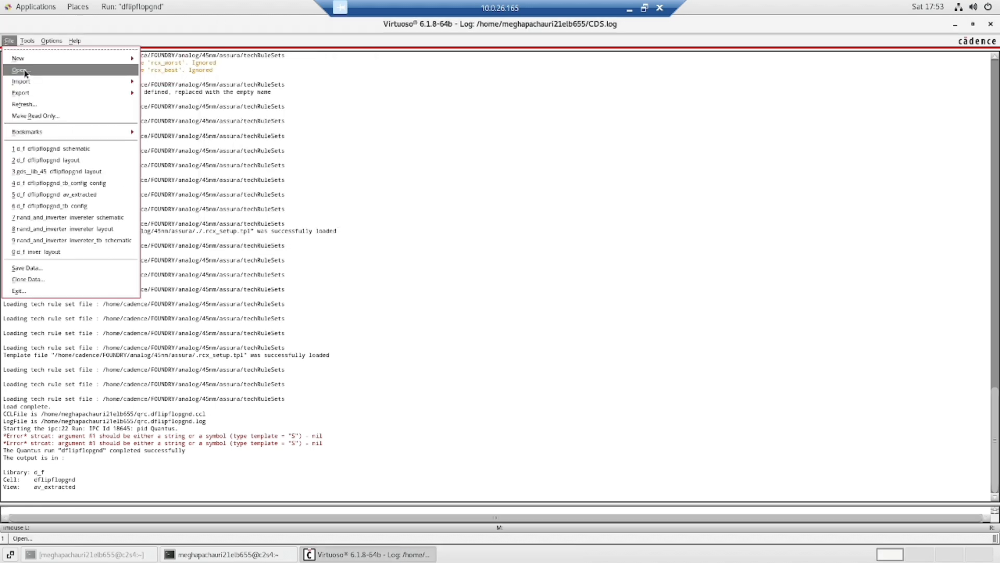
left_click(17, 70)
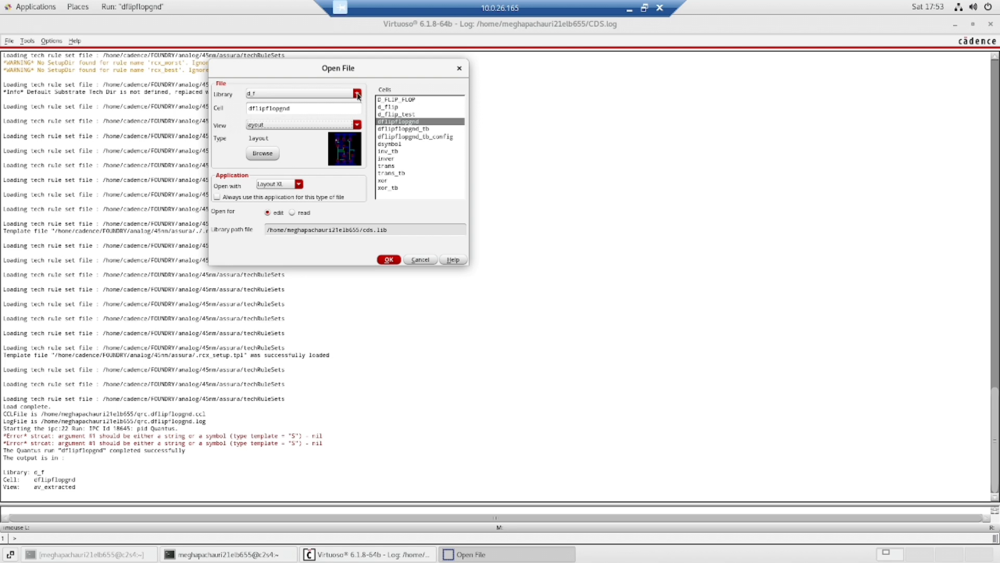
left_click(358, 94)
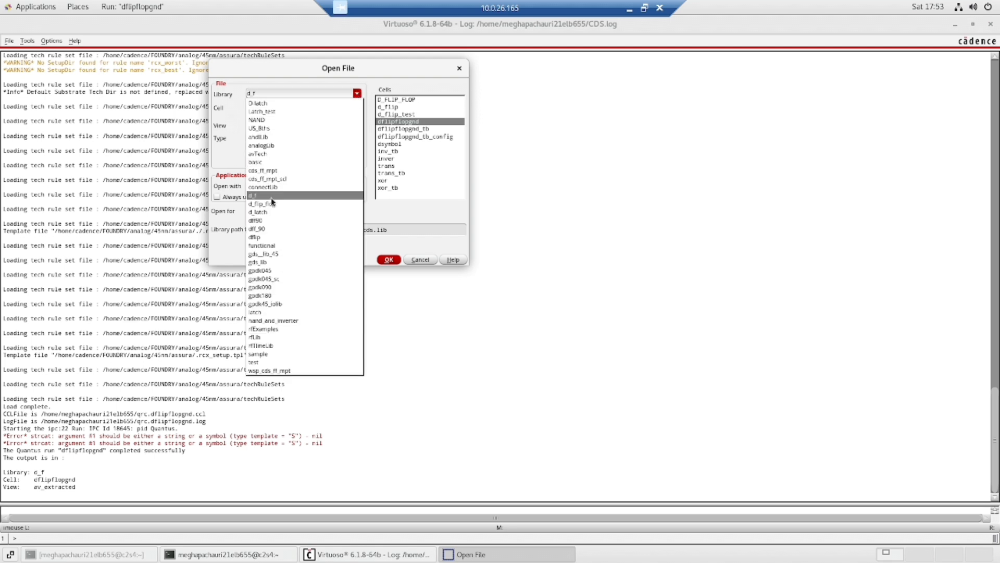
left_click(405, 119)
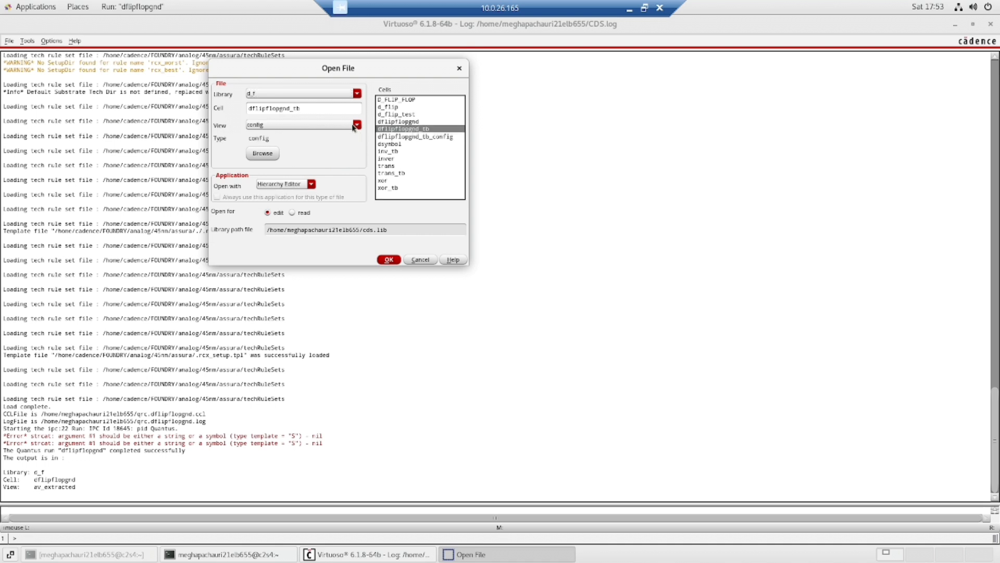
mouse_move(369, 229)
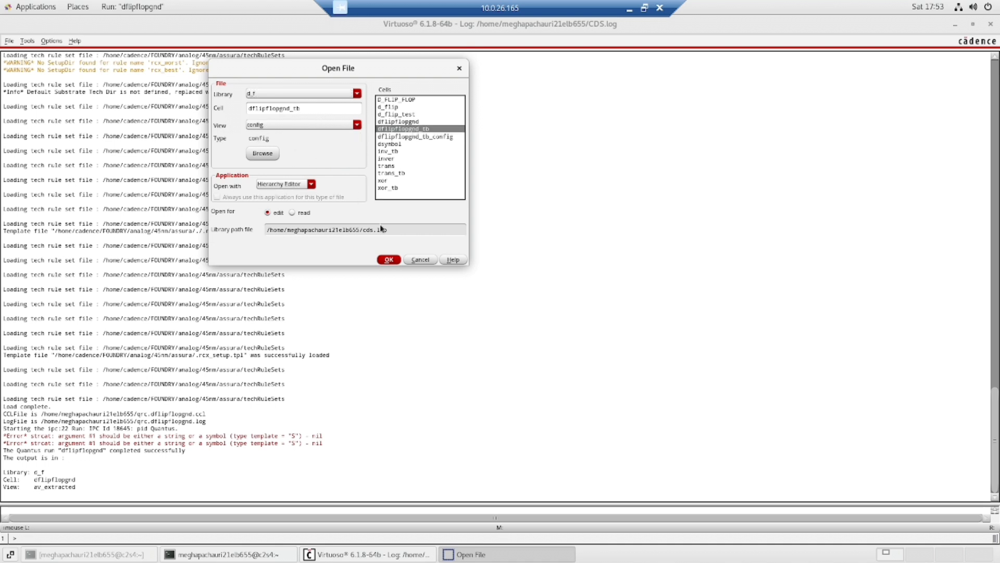
left_click(388, 260)
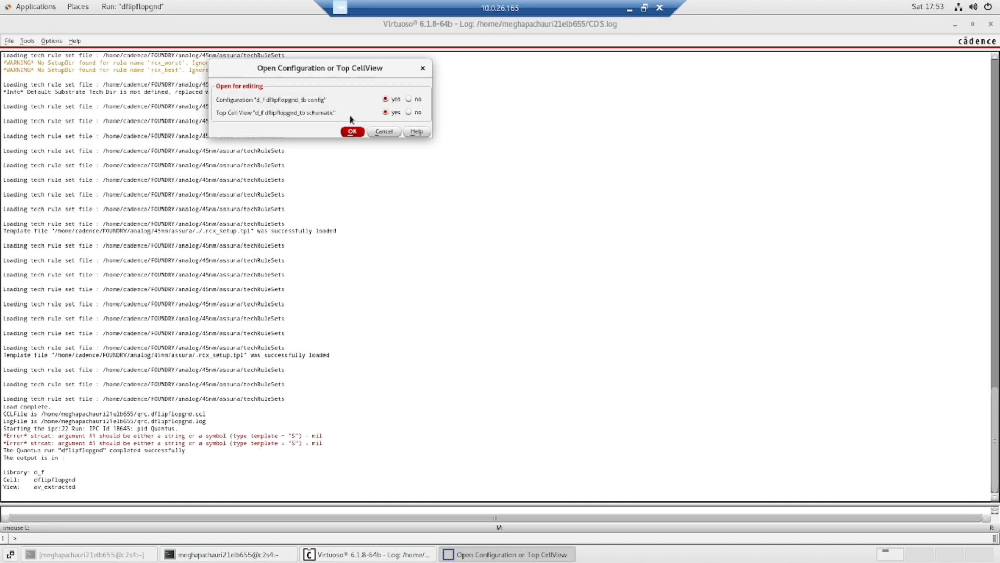
left_click(352, 131)
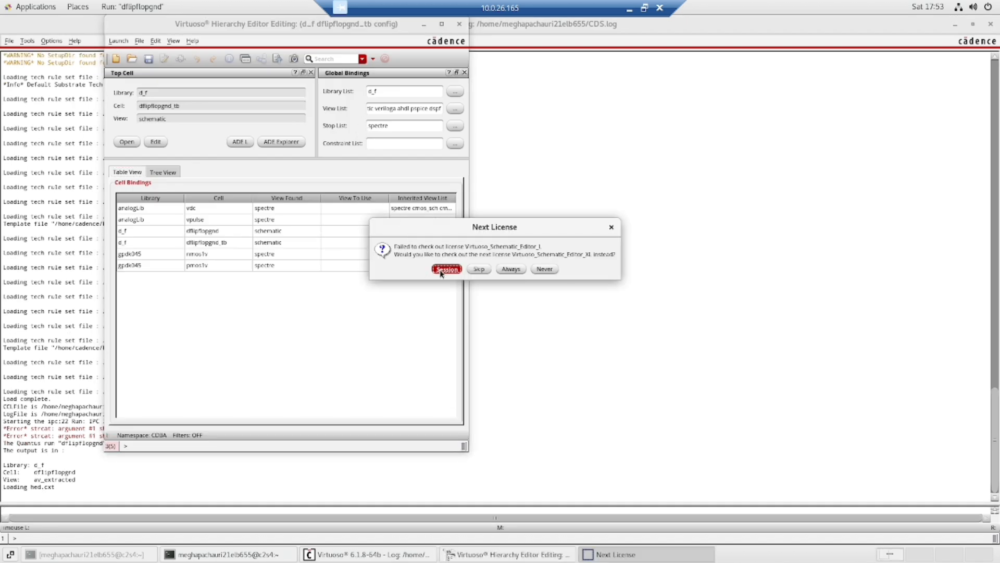
Accept the session license, bind instance I0 to the av_extracted view in the tree, and save the config on closing
left_click(446, 269)
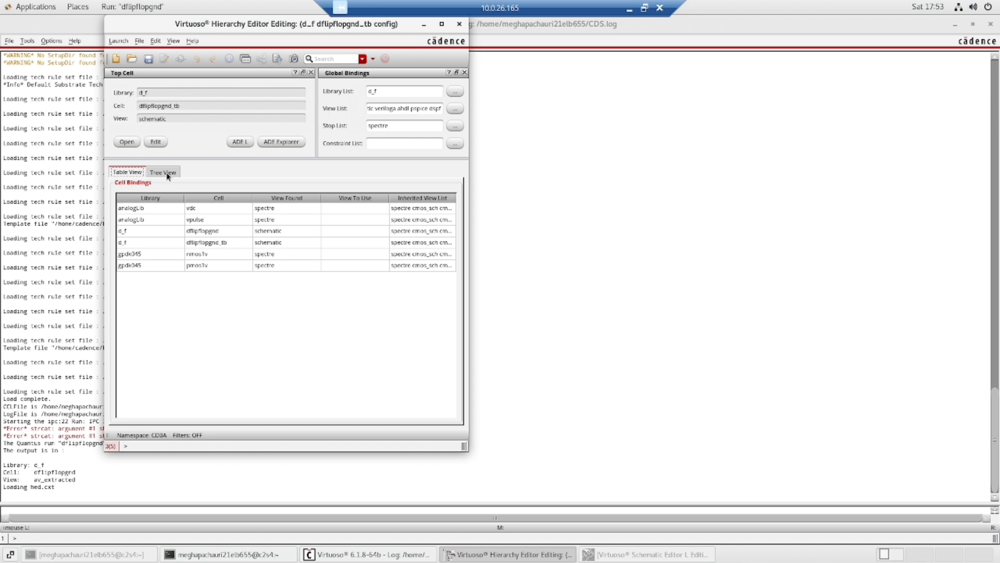
left_click(163, 170)
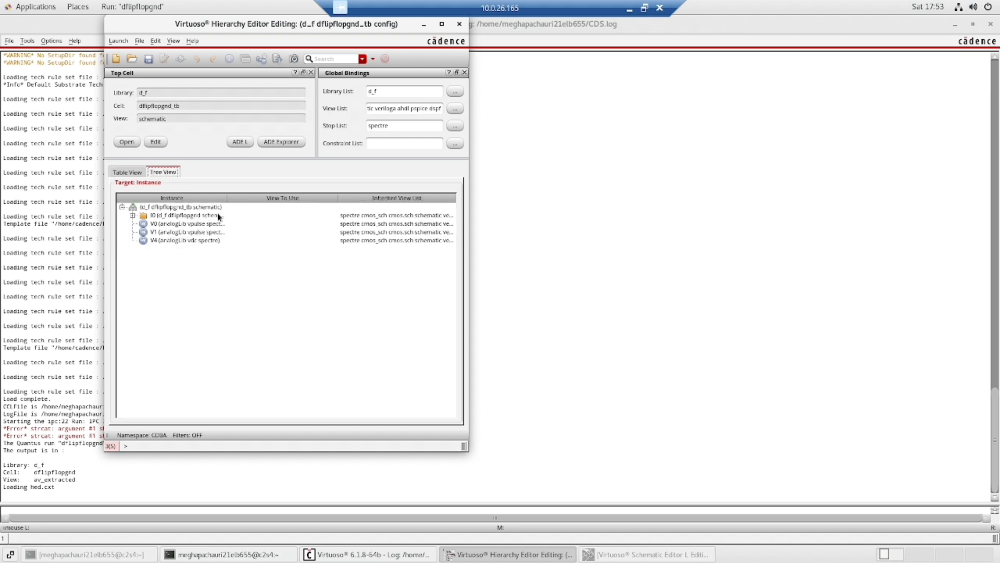
left_click(182, 214)
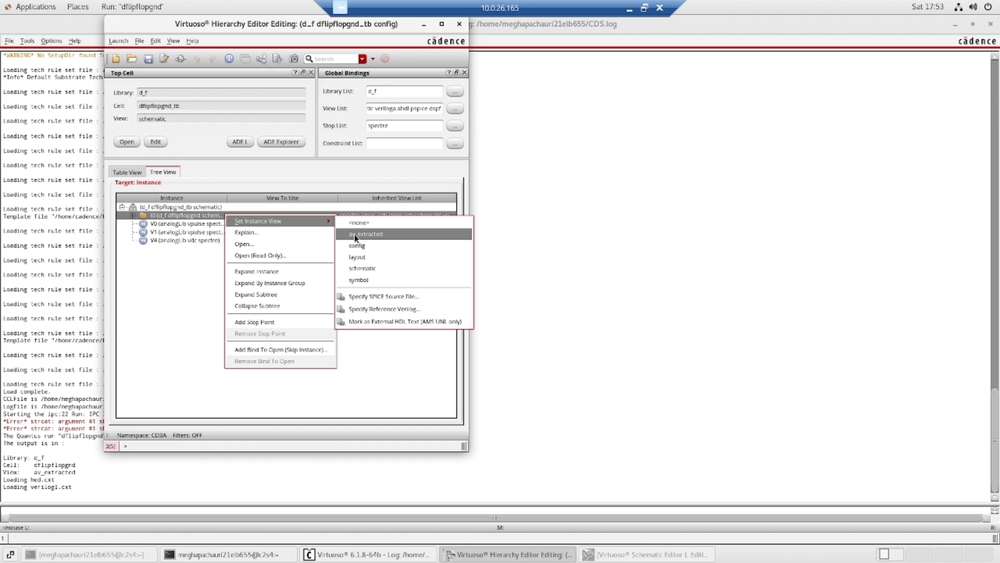
left_click(366, 234)
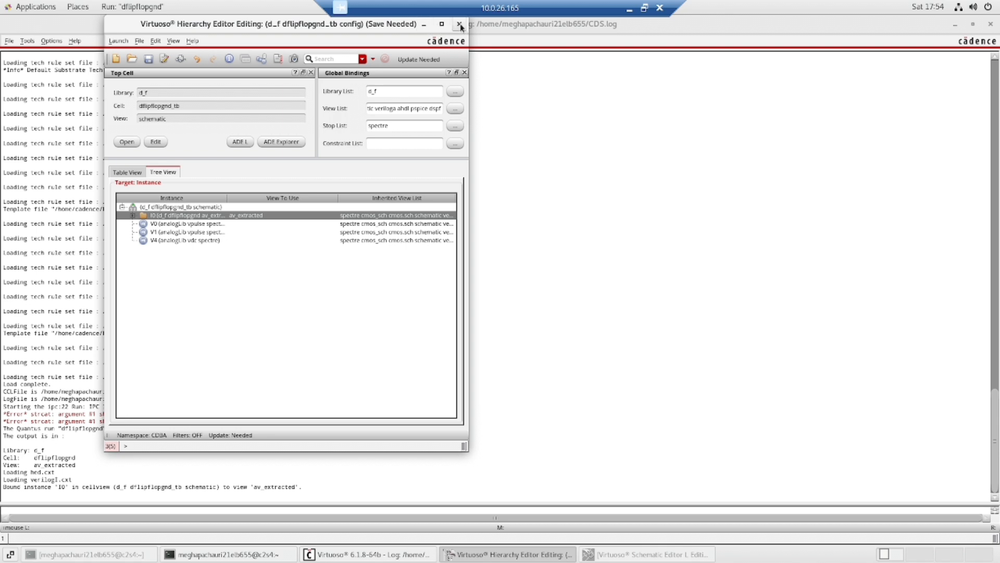
left_click(456, 25)
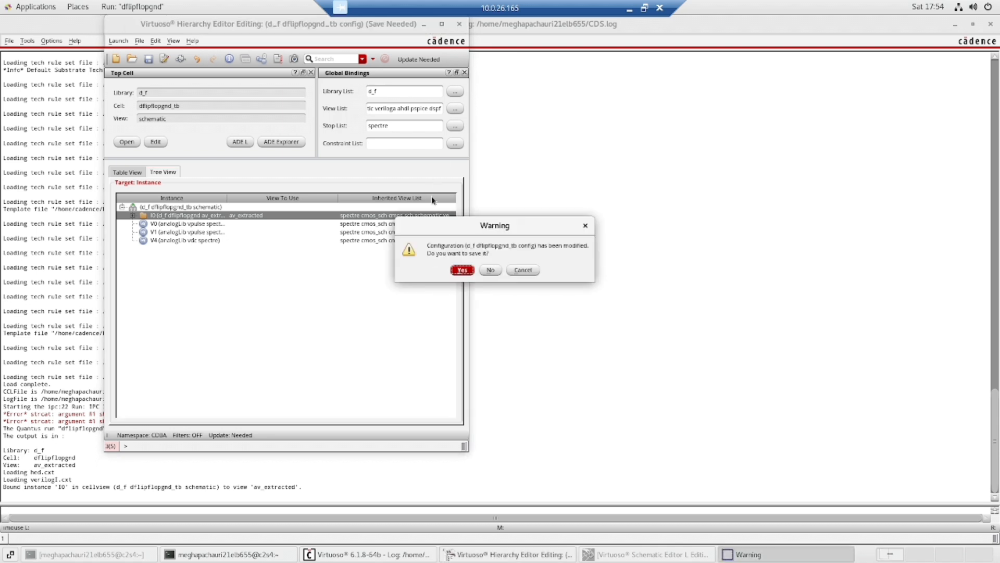
left_click(462, 269)
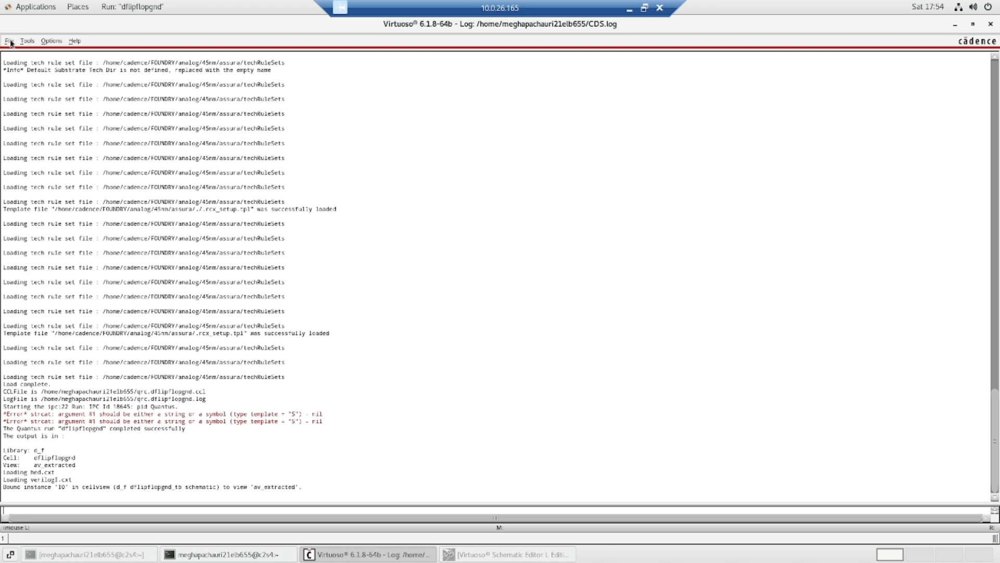
mouse_move(9, 38)
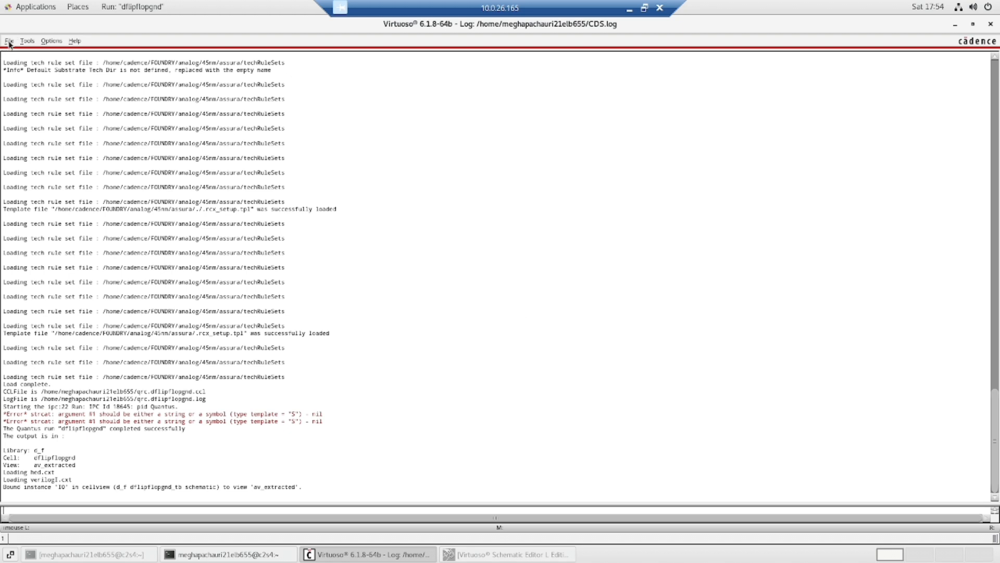
Open the dflipflopgnd_tb config cellview with both configuration and schematic, maximizing the schematic
left_click(8, 40)
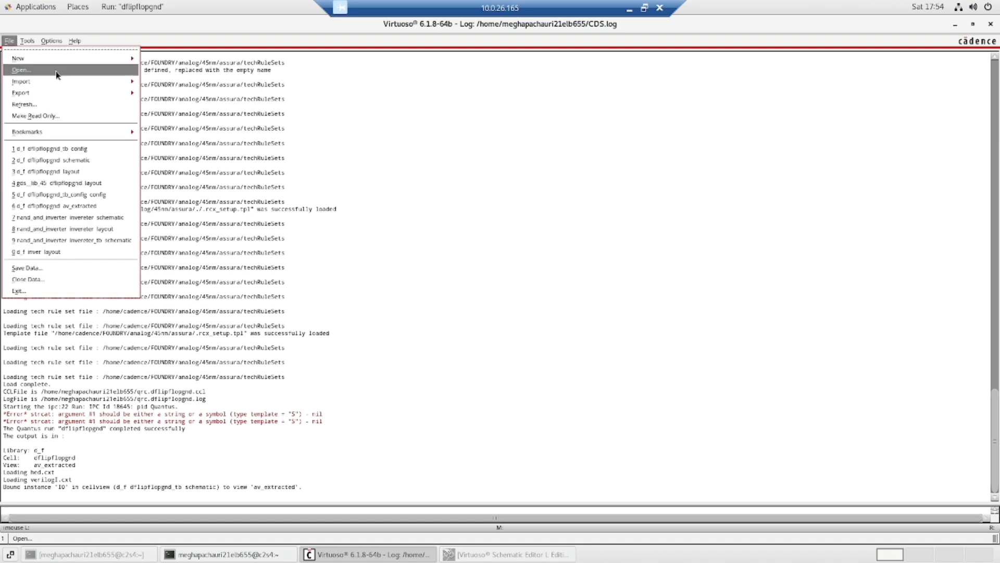
left_click(24, 70)
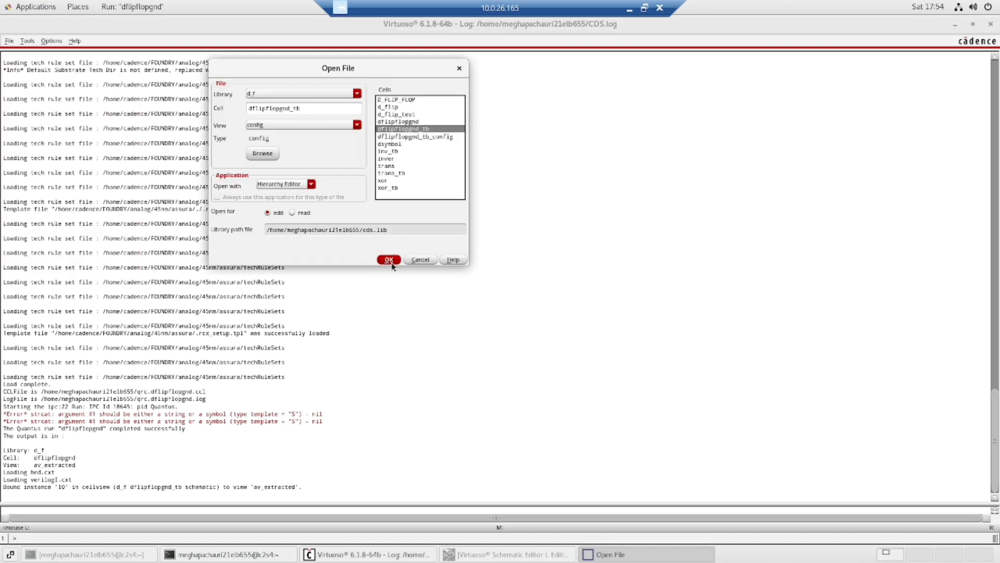
left_click(387, 260)
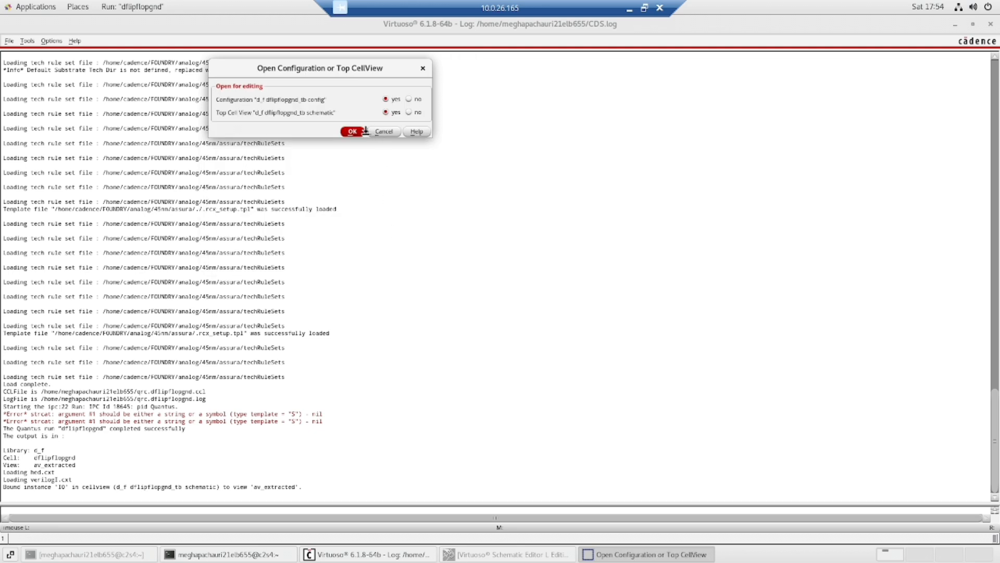
left_click(353, 131)
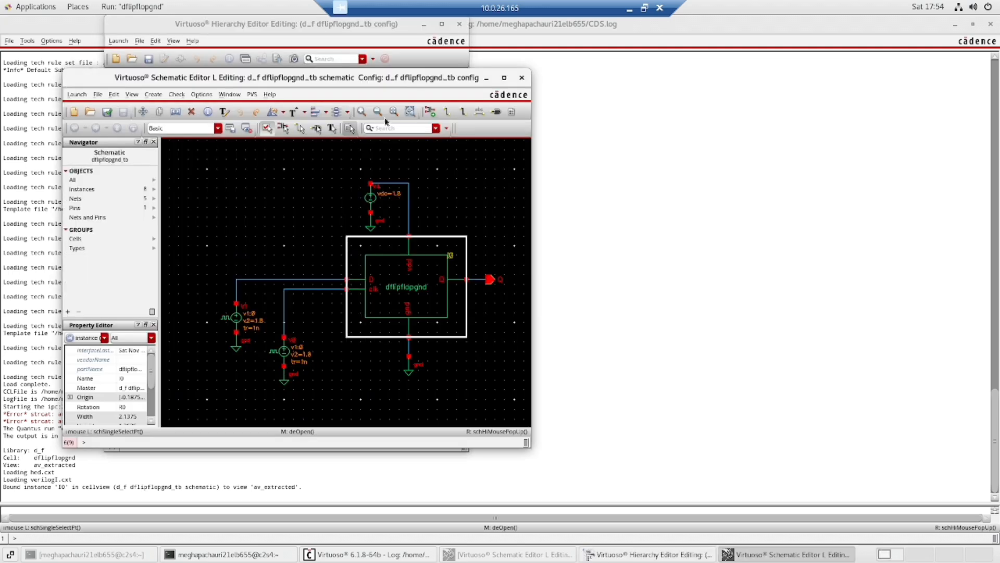
left_click(504, 77)
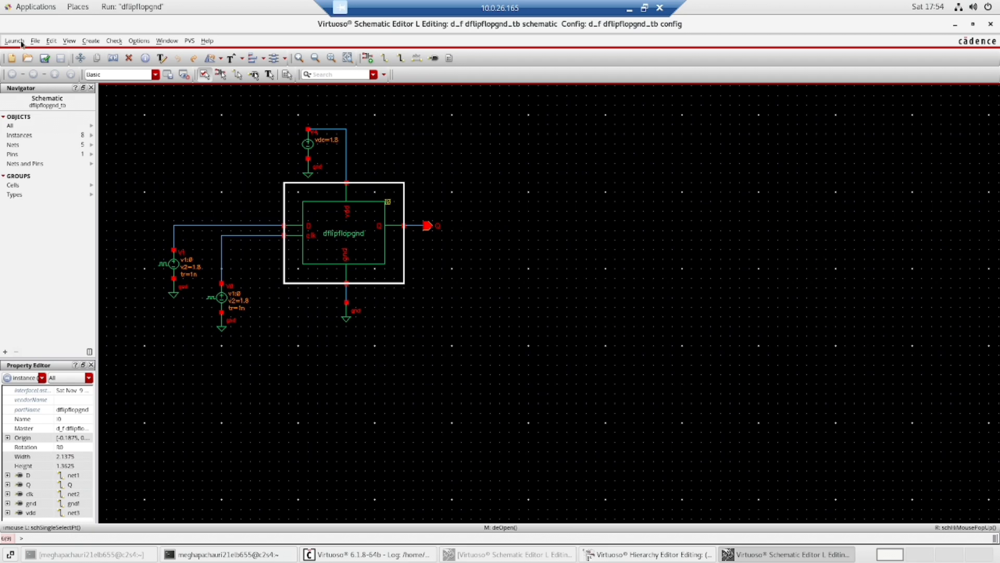
Launch ADE L for the test bench and accept the three offered licenses for this session
left_click(14, 39)
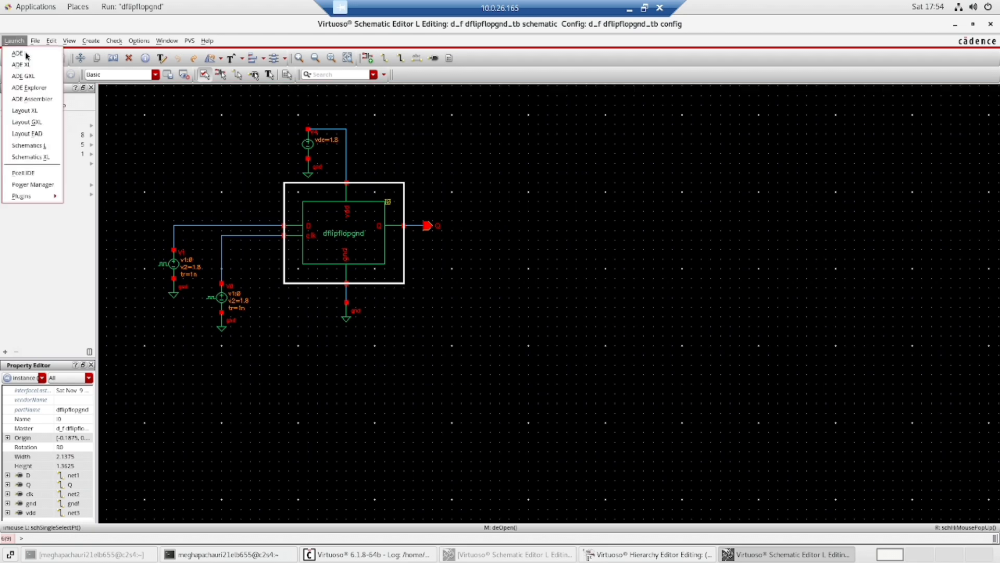
left_click(16, 52)
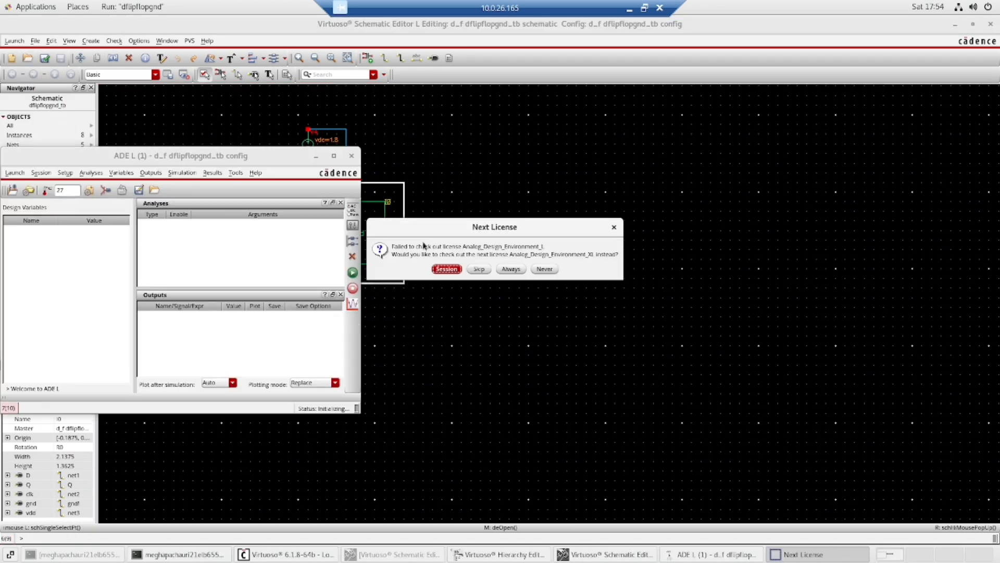
left_click(446, 269)
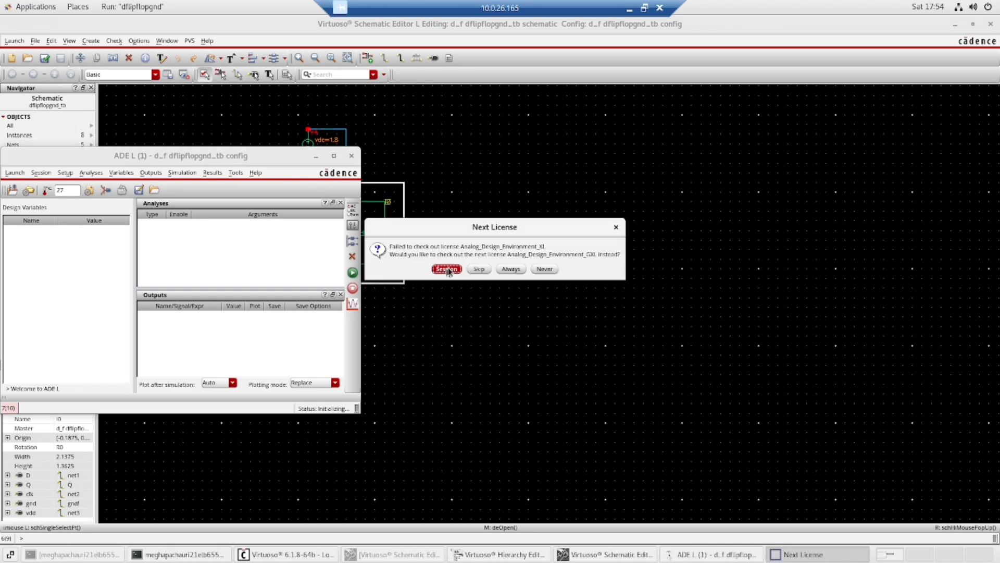
left_click(446, 269)
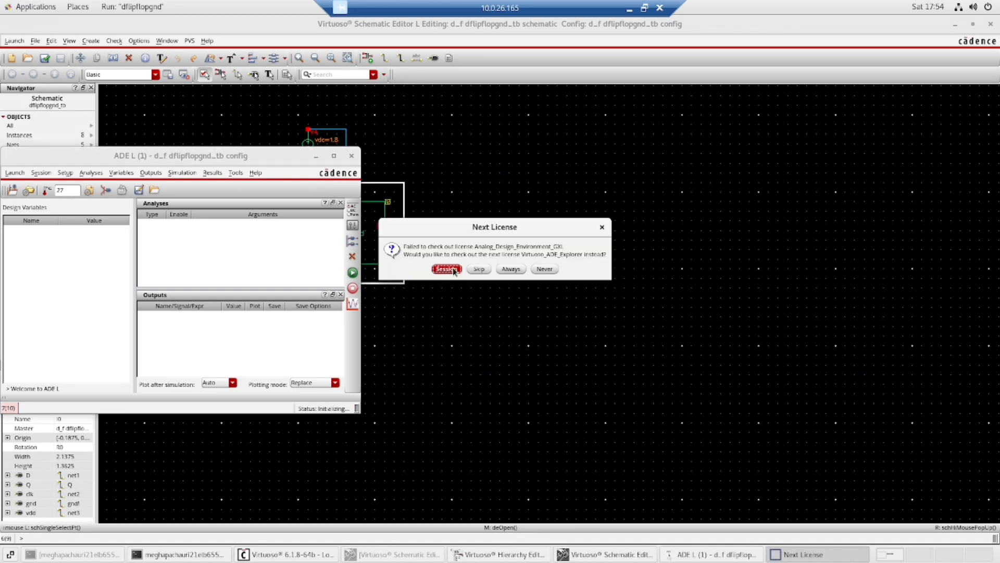
left_click(446, 269)
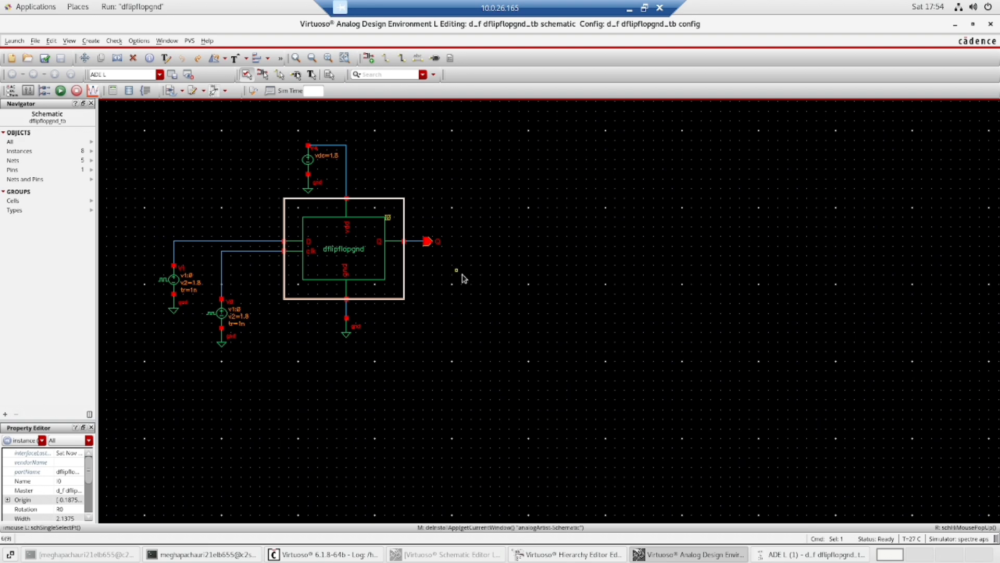
Set up an enabled transient analysis with 100n stop time and moderate accuracy
left_click(815, 555)
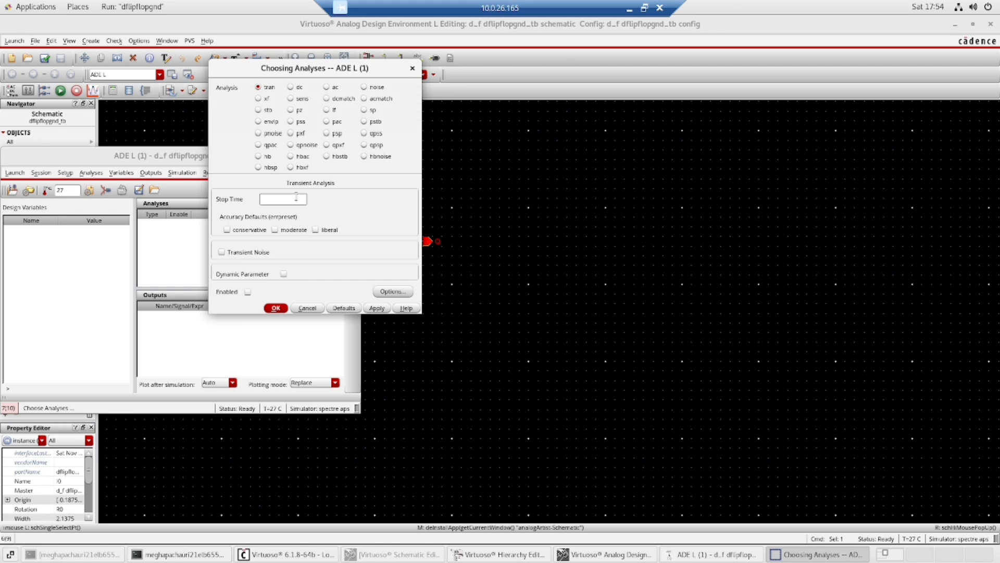
type("100")
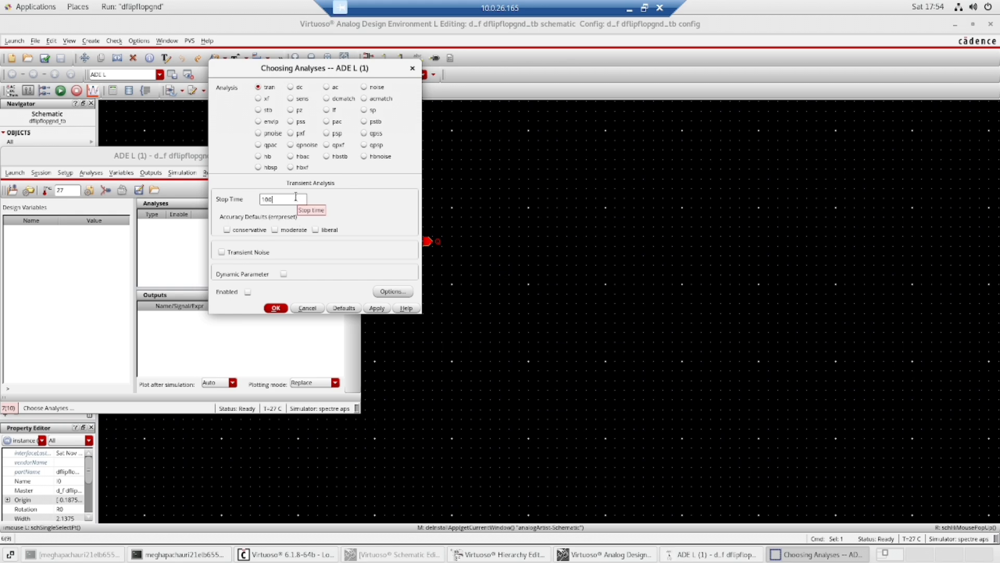
type("n")
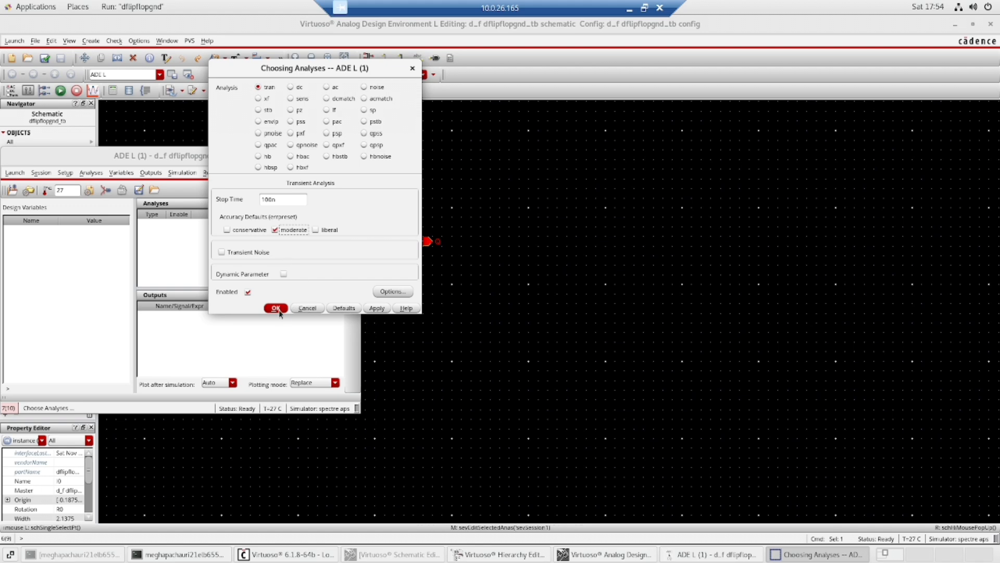
left_click(275, 307)
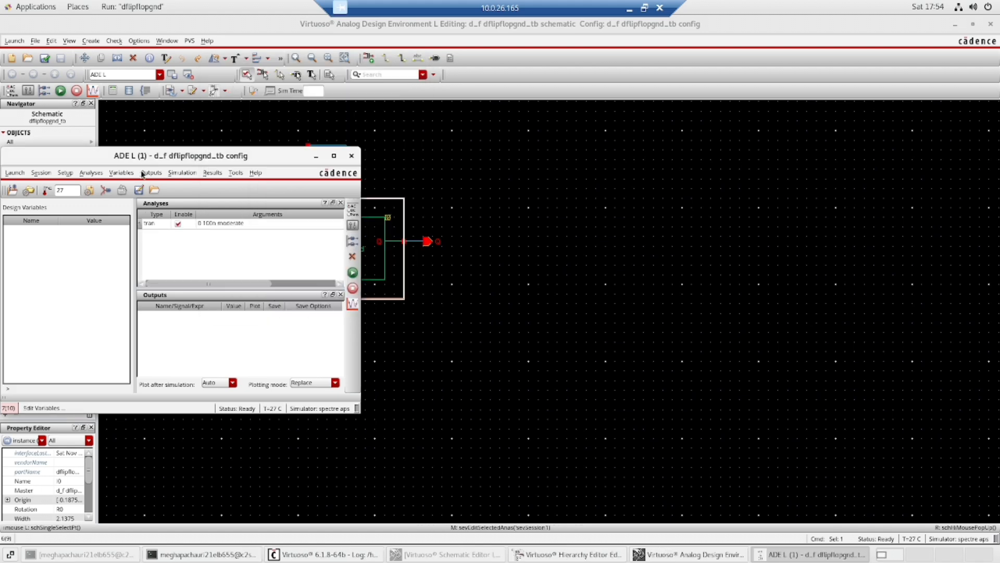
Select the clock net and Q output on the schematic as outputs to be plotted
left_click(151, 173)
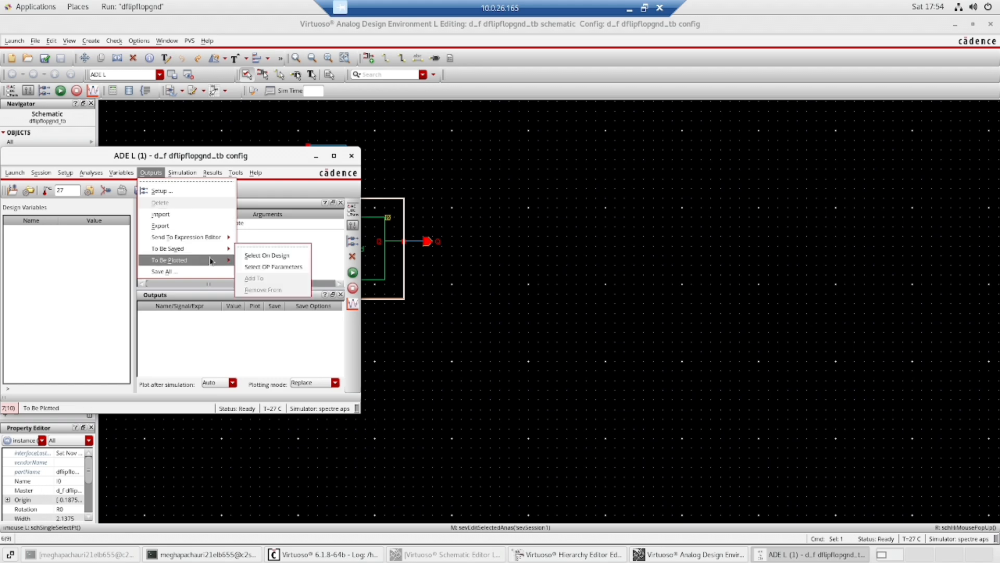
mouse_move(266, 266)
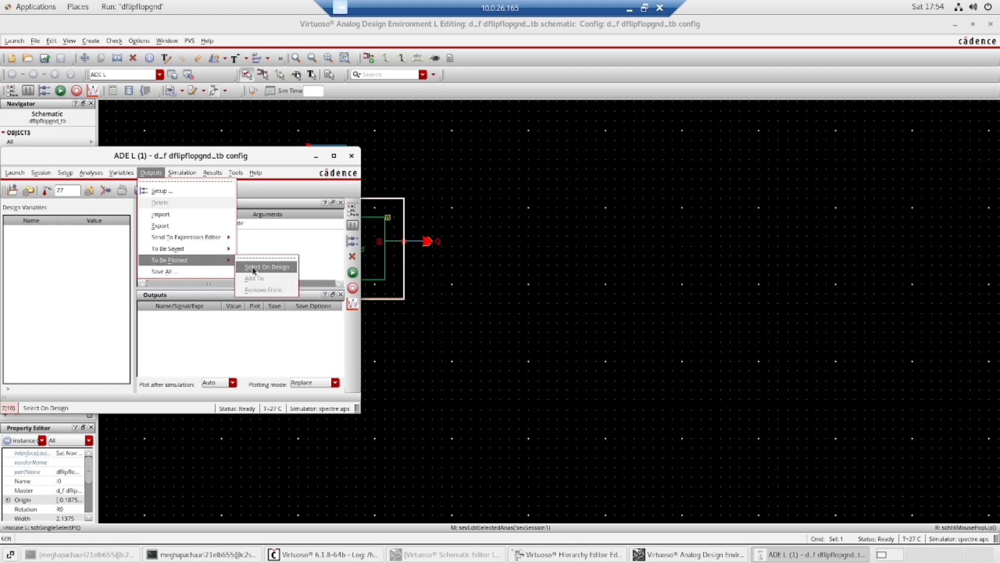
mouse_move(248, 271)
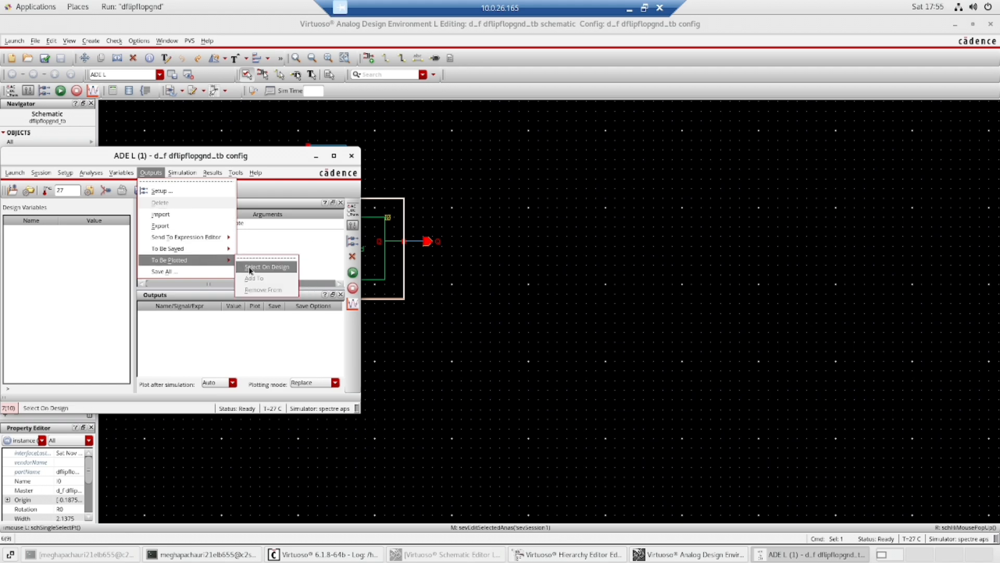
left_click(266, 267)
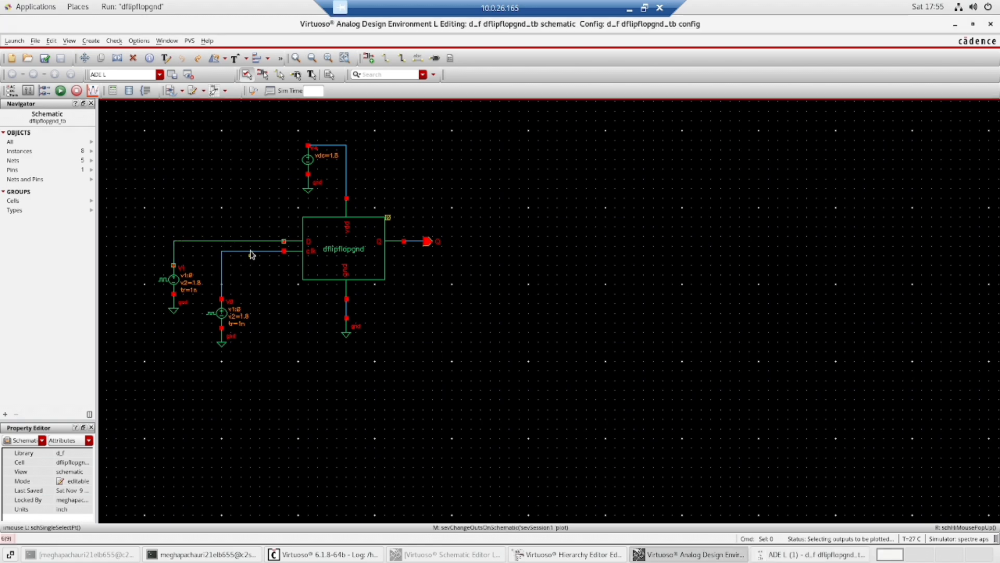
left_click(344, 248)
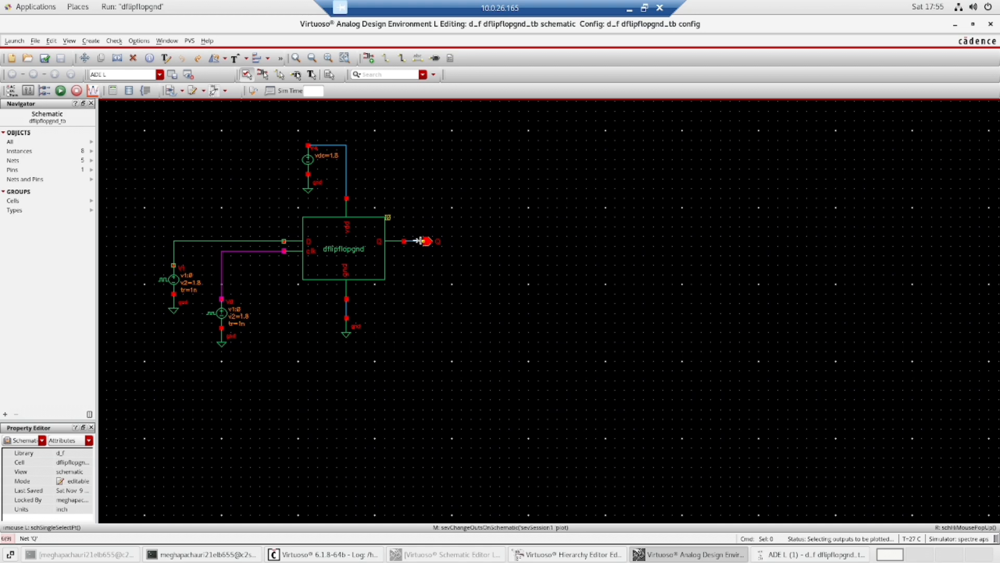
left_click(413, 242)
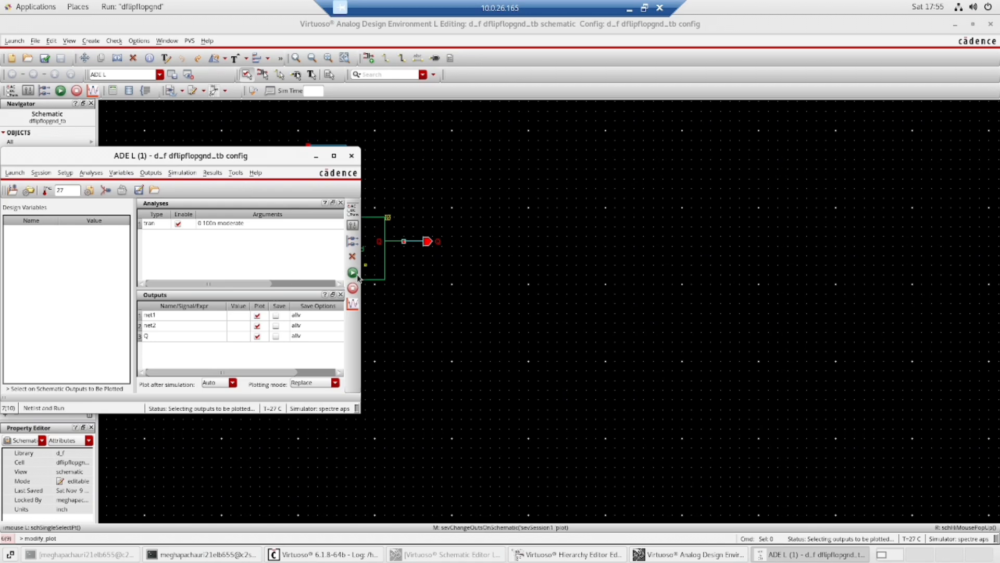
Netlist and run the transient simulation, showing the Q, net2 and net1 waveforms
left_click(352, 273)
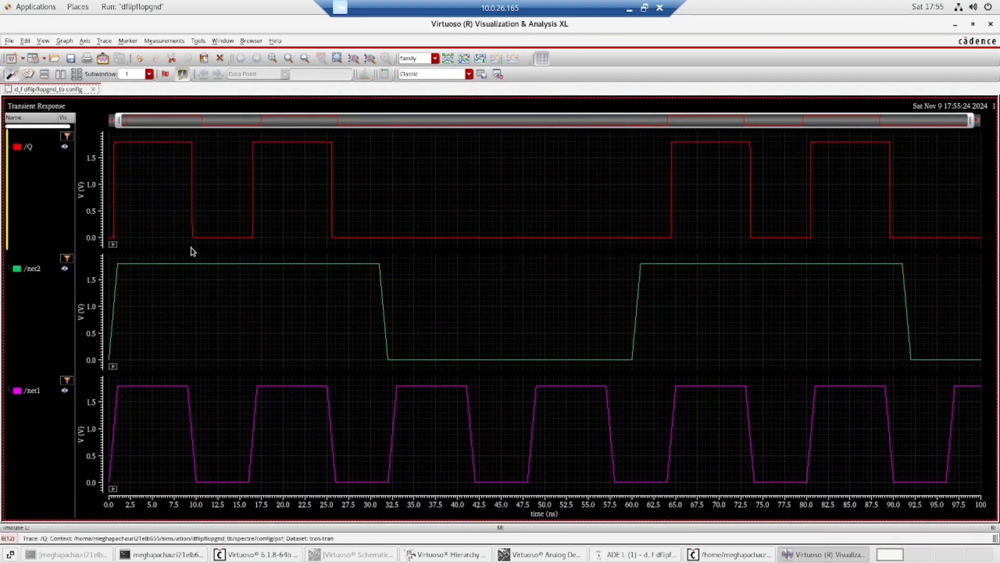
mouse_move(129, 151)
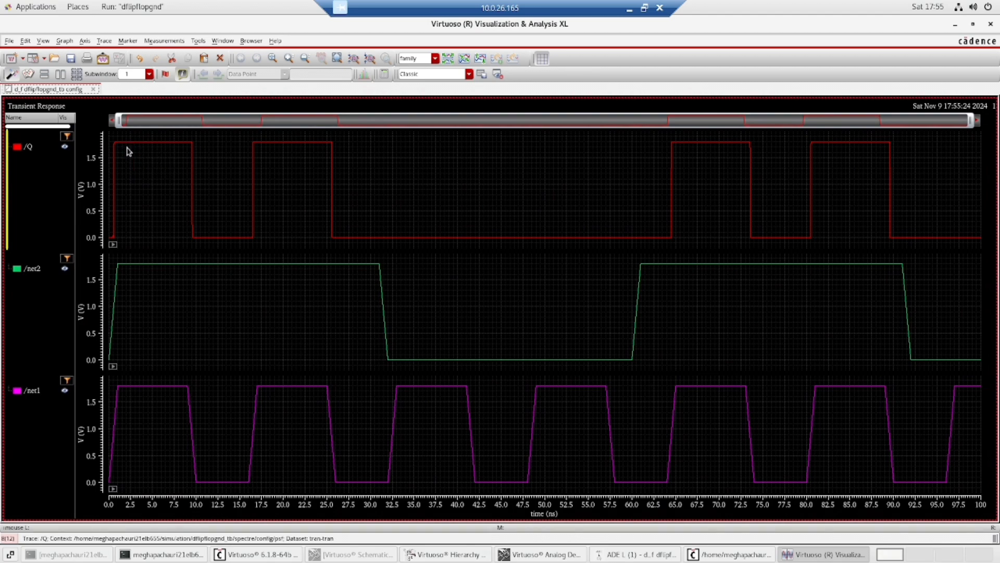
mouse_move(268, 277)
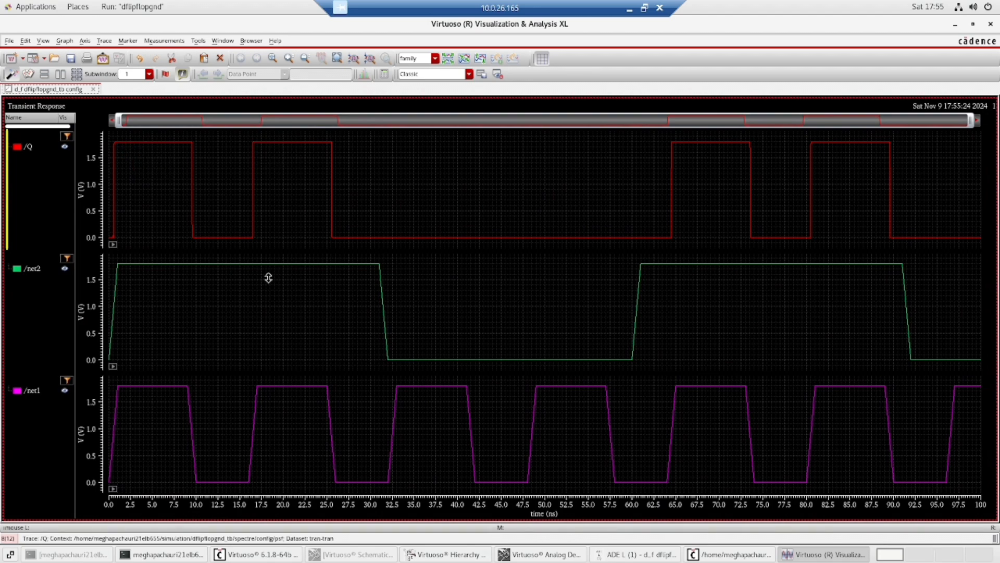
mouse_move(179, 209)
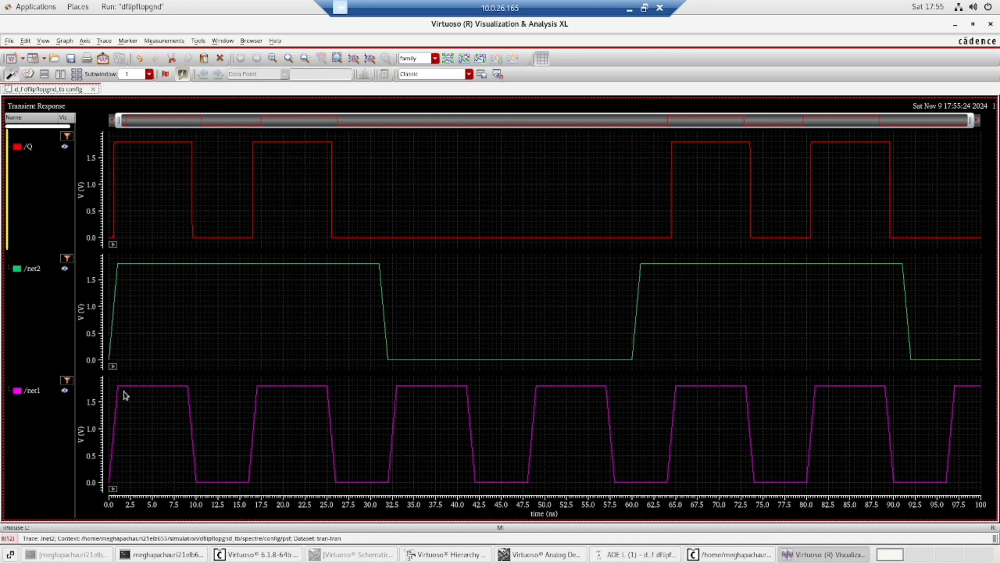
mouse_move(239, 477)
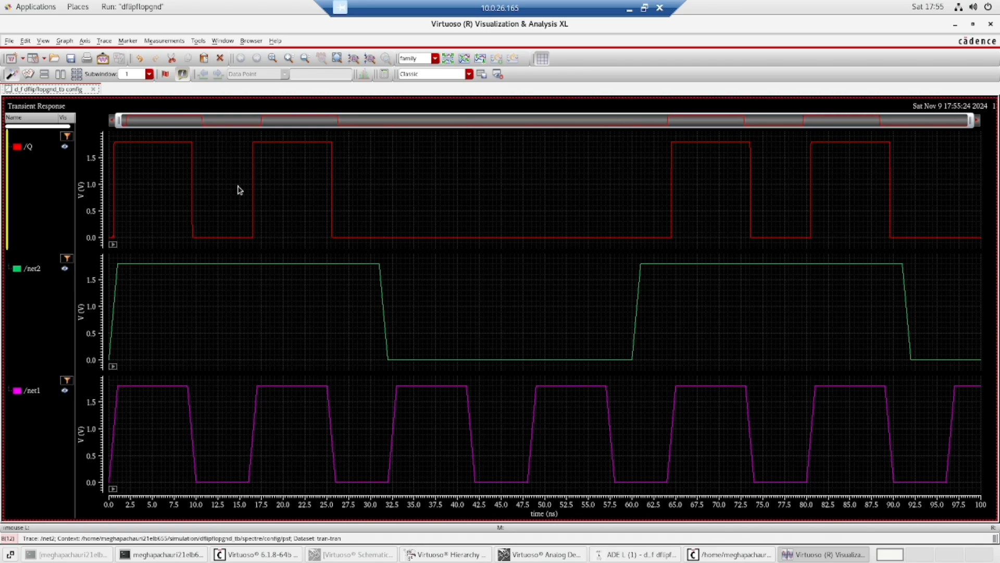
mouse_move(464, 337)
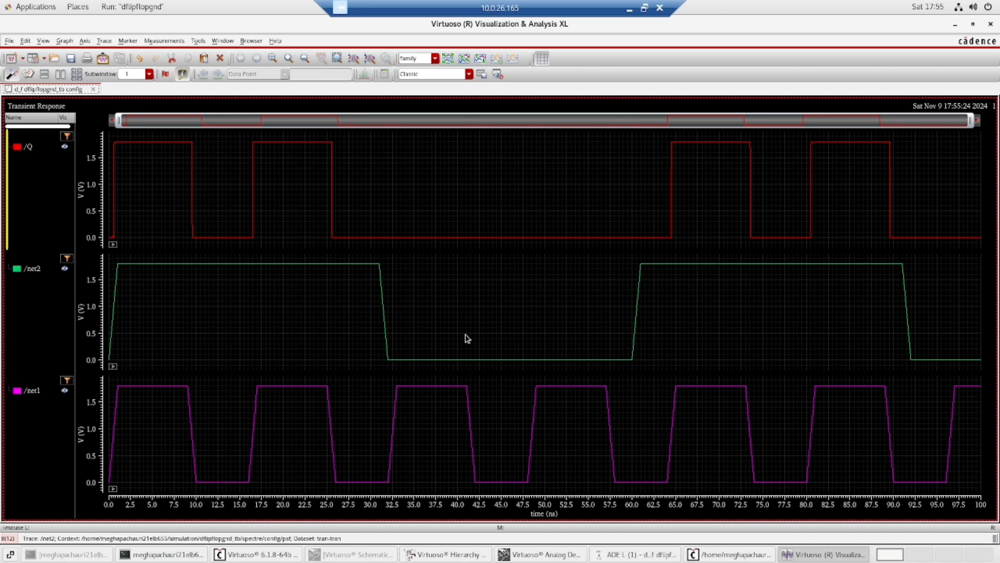
mouse_move(413, 240)
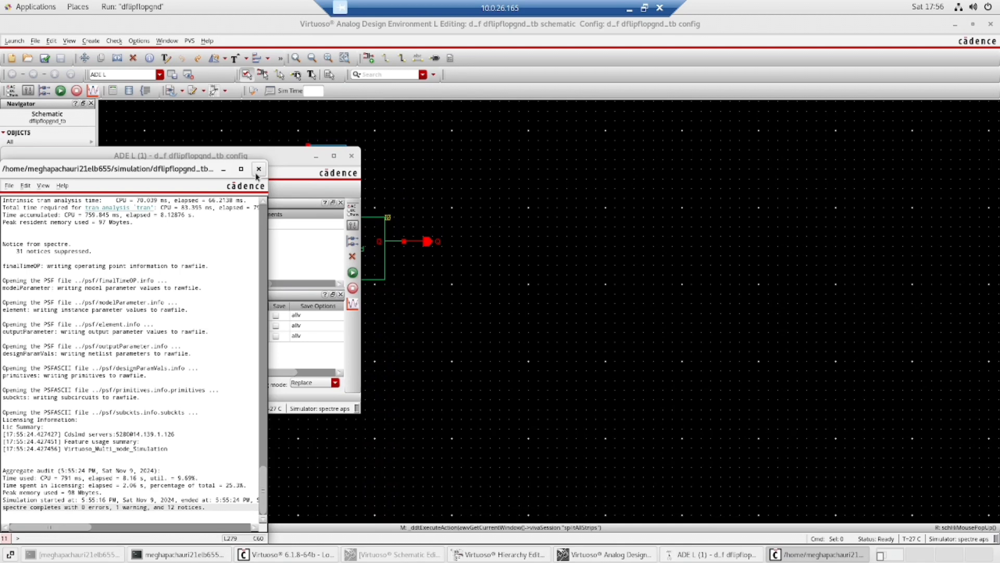
Close the output log, ADE L session, test-bench schematic and Hierarchy Editor windows, leaving the CIW
left_click(259, 168)
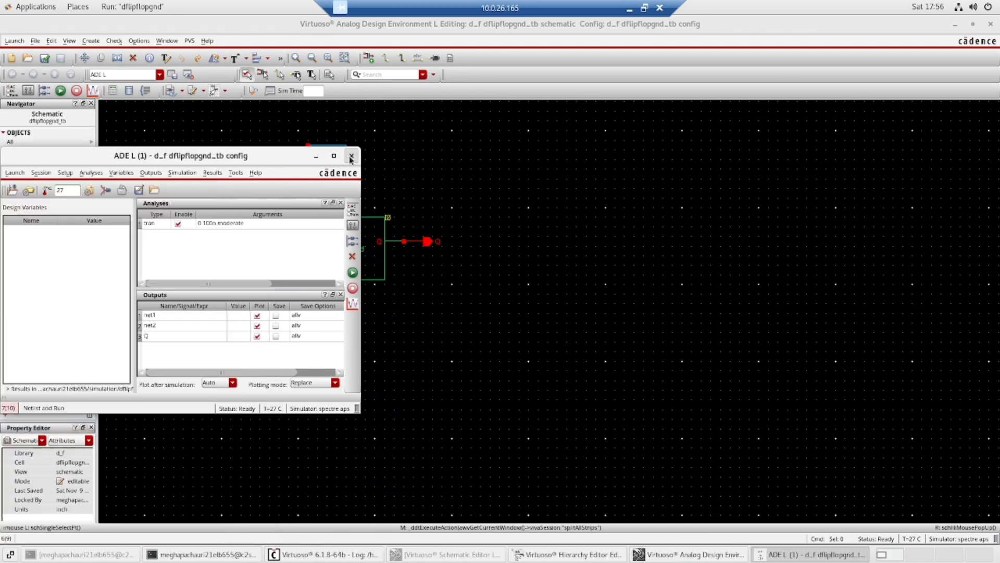
left_click(351, 156)
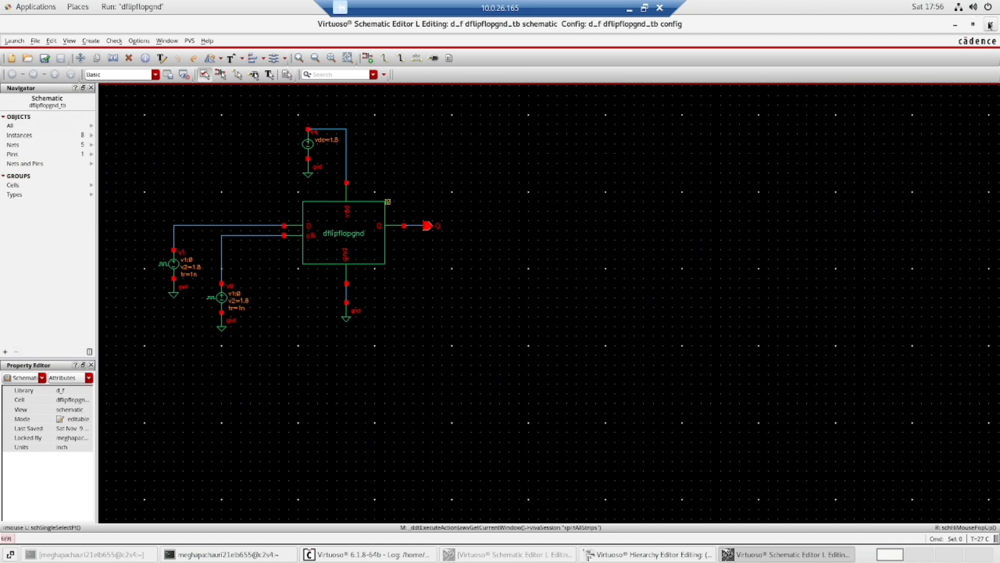
left_click(654, 554)
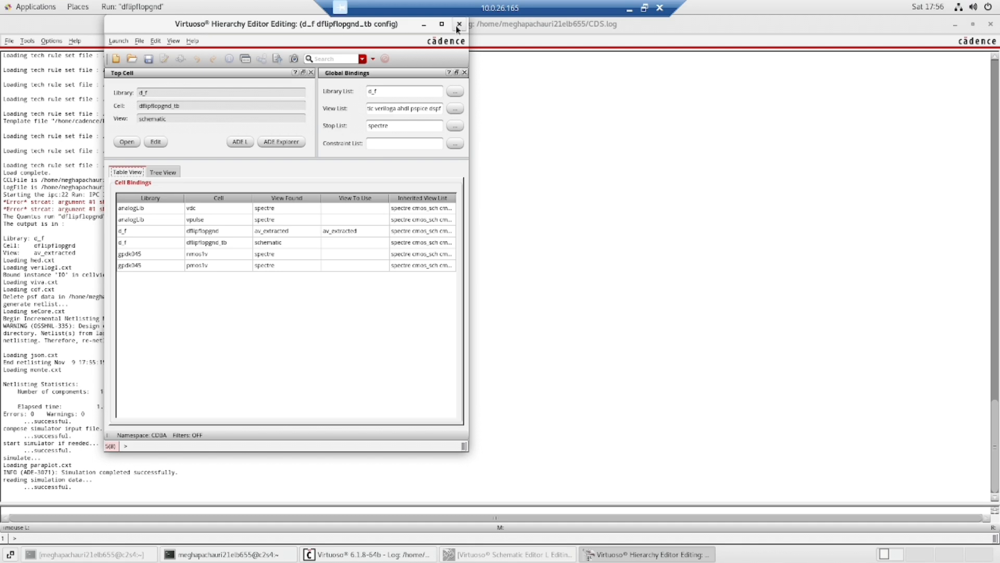
mouse_move(456, 24)
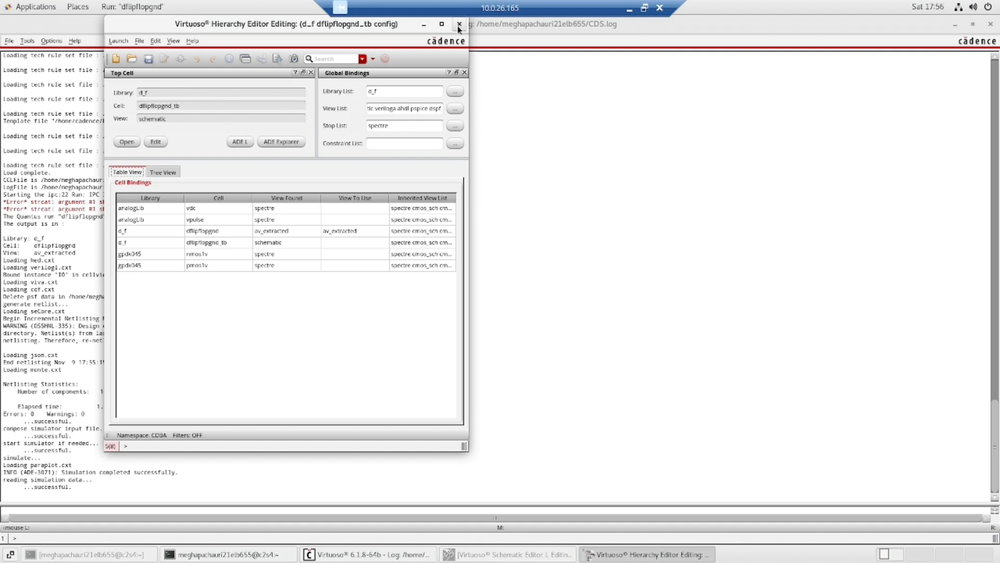
left_click(457, 24)
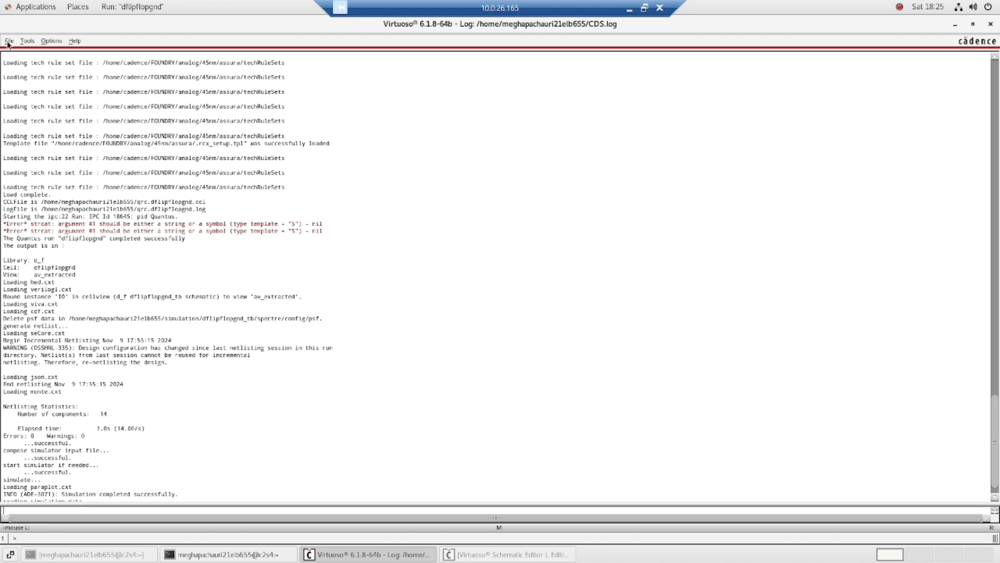
Start XStream Out and browse the stream-file location into the d_f/dflipflopgnd folder
left_click(8, 39)
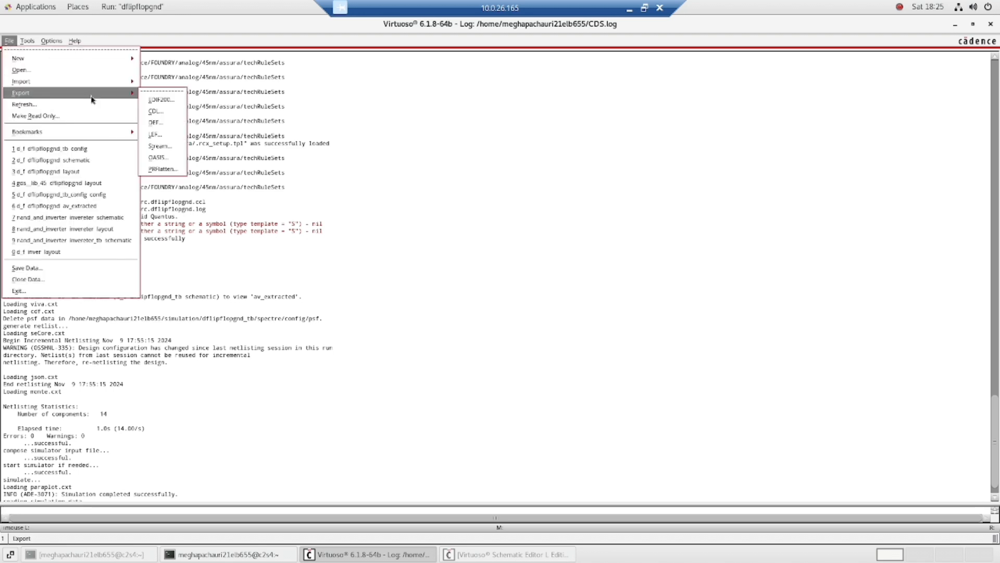
mouse_move(23, 104)
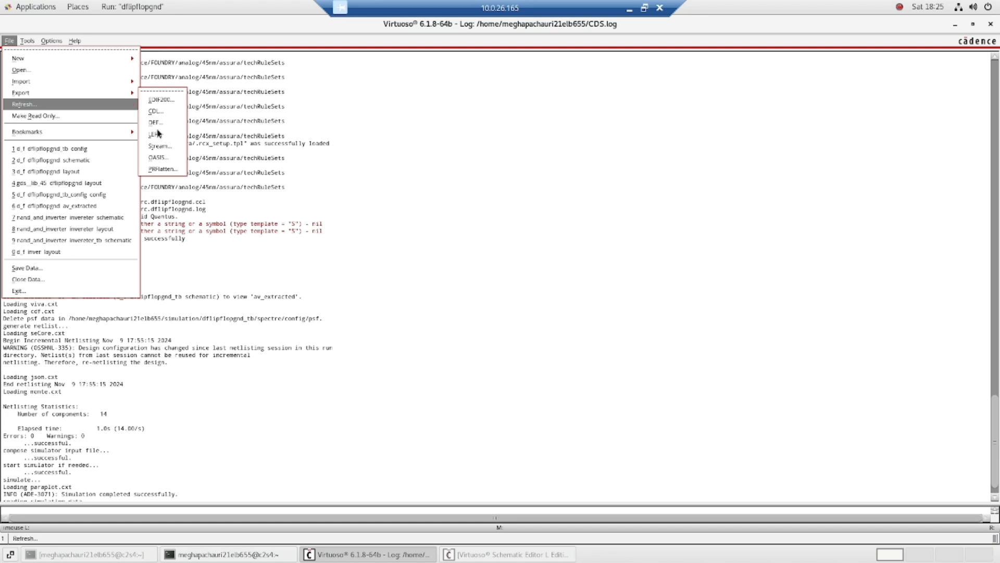
left_click(161, 144)
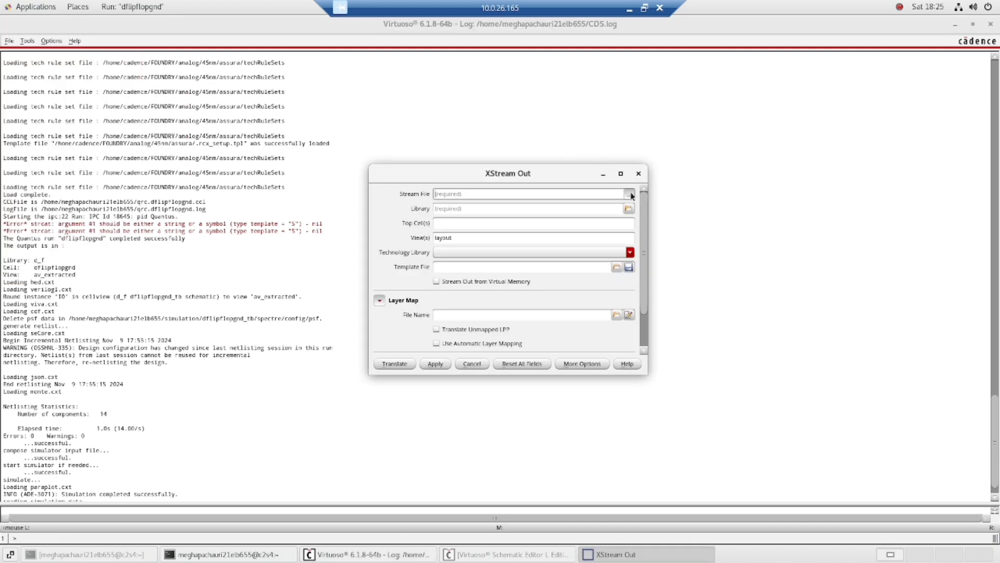
left_click(632, 195)
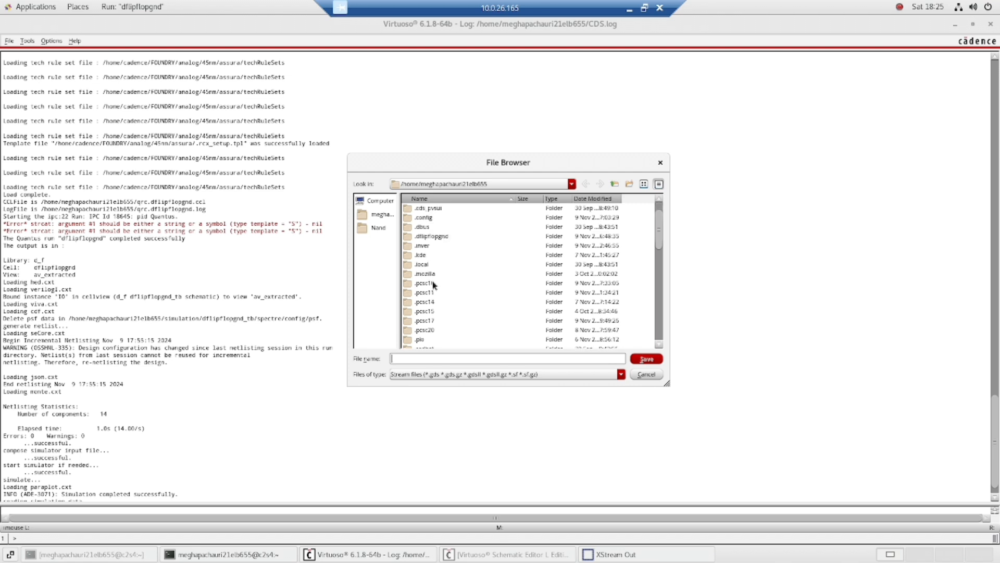
scroll("down", 3)
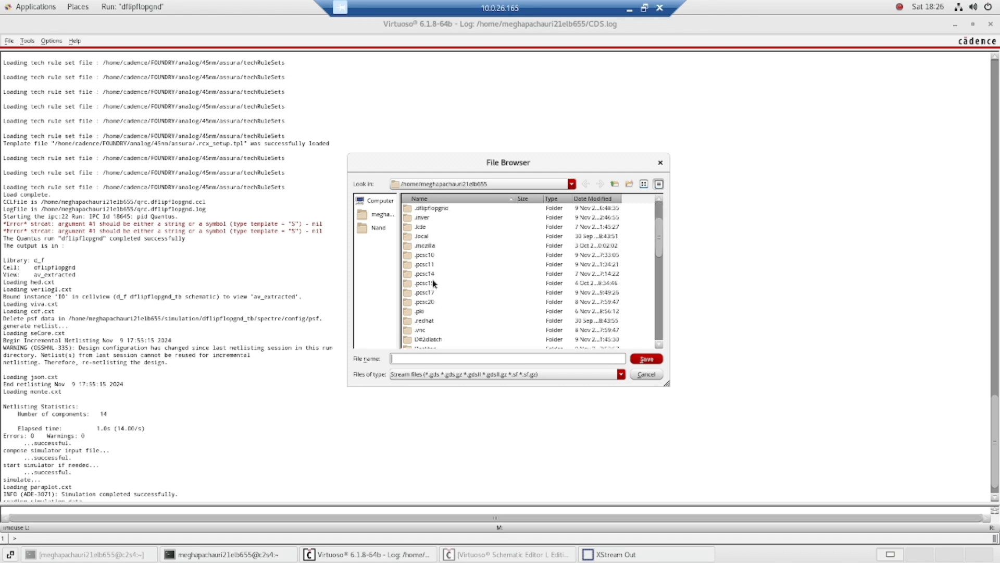
scroll("down", 3)
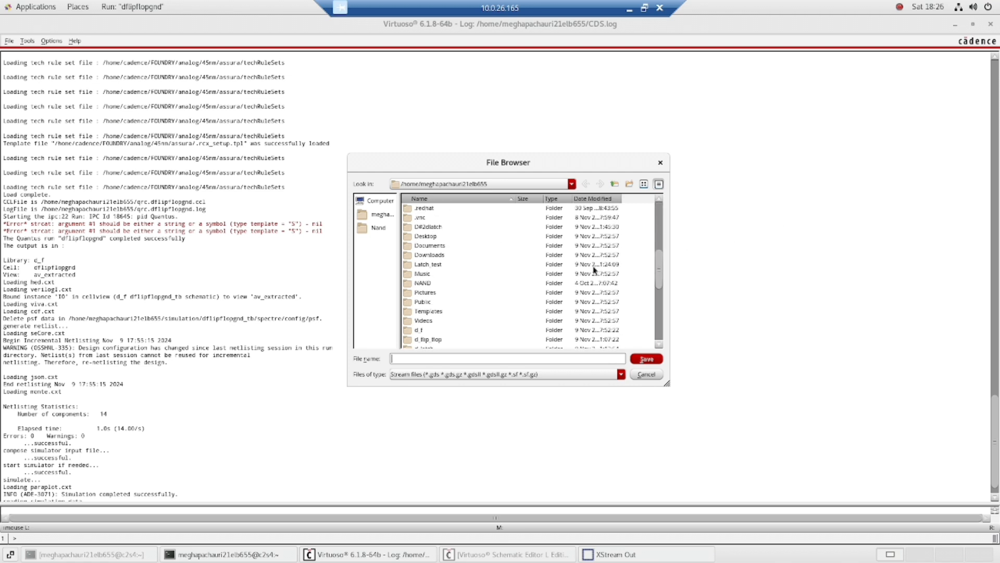
scroll("down", 3)
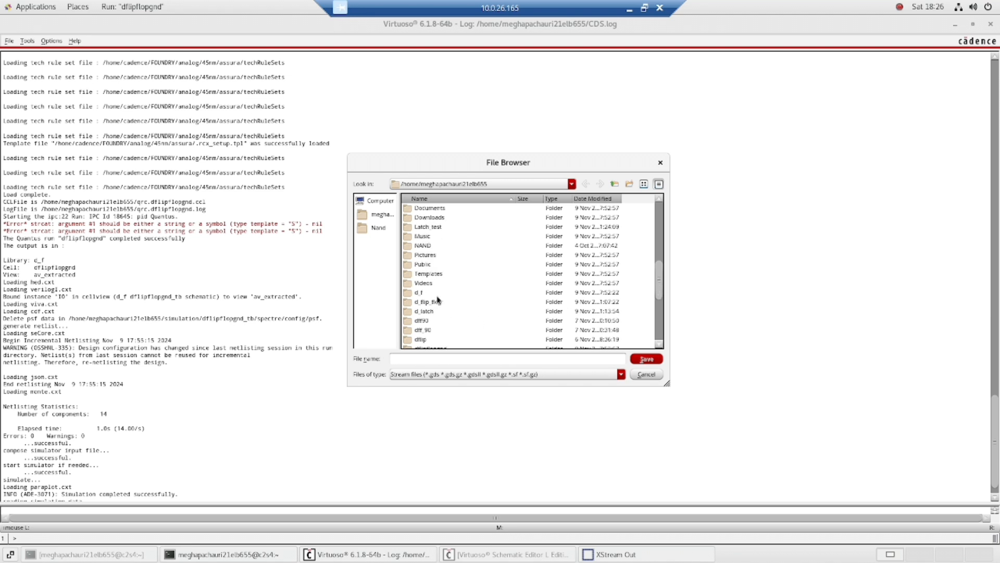
left_click(417, 292)
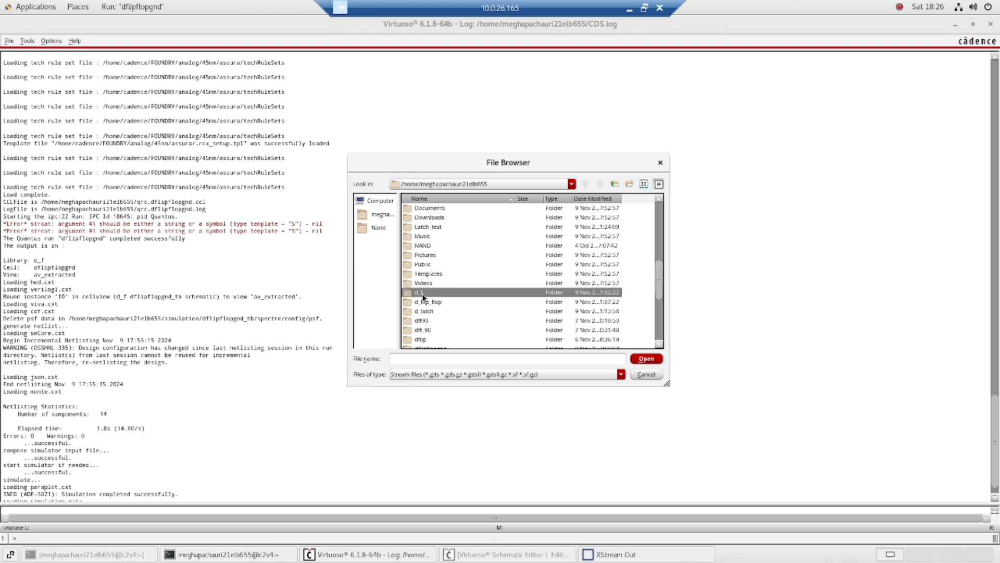
double_click(419, 291)
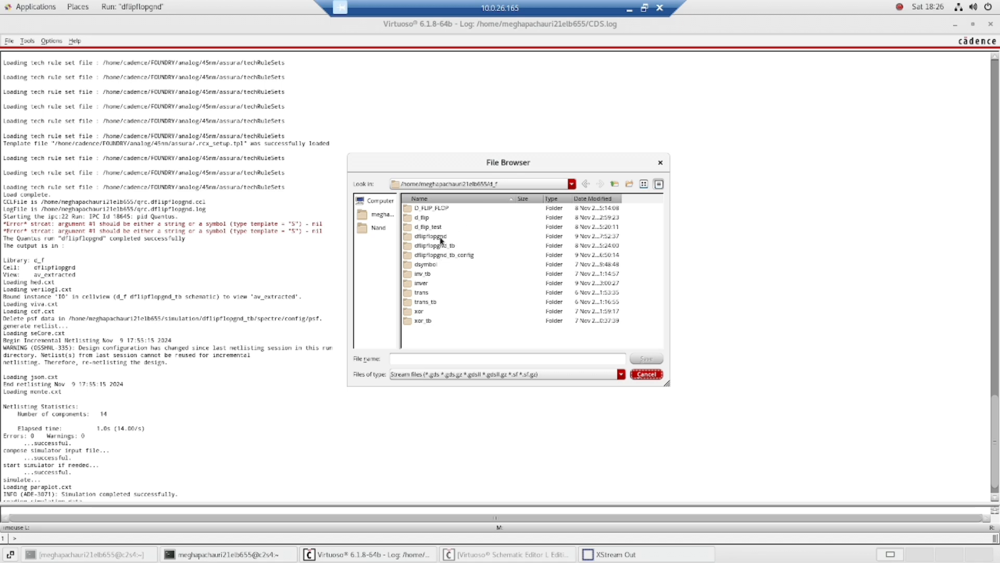
mouse_move(444, 237)
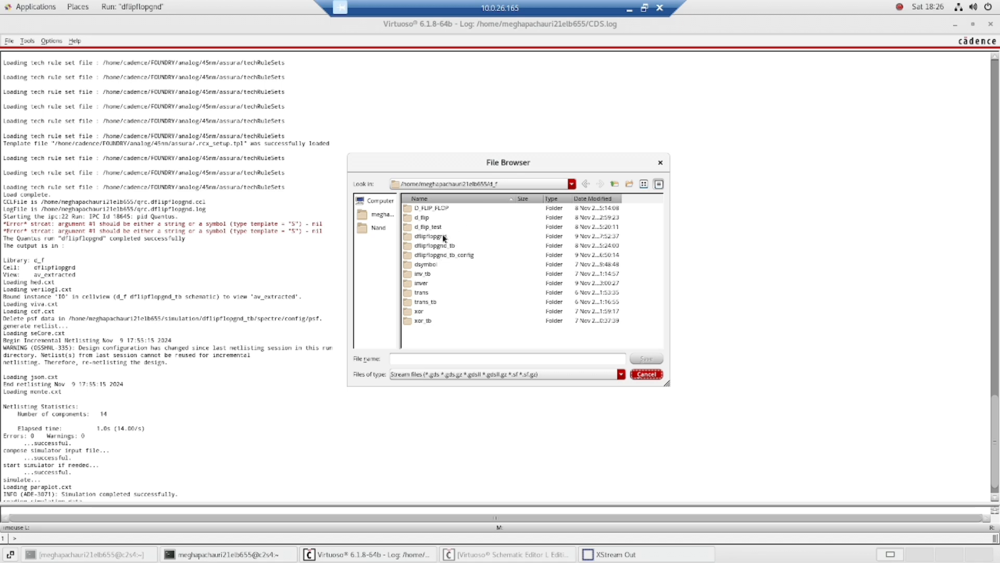
left_click(429, 236)
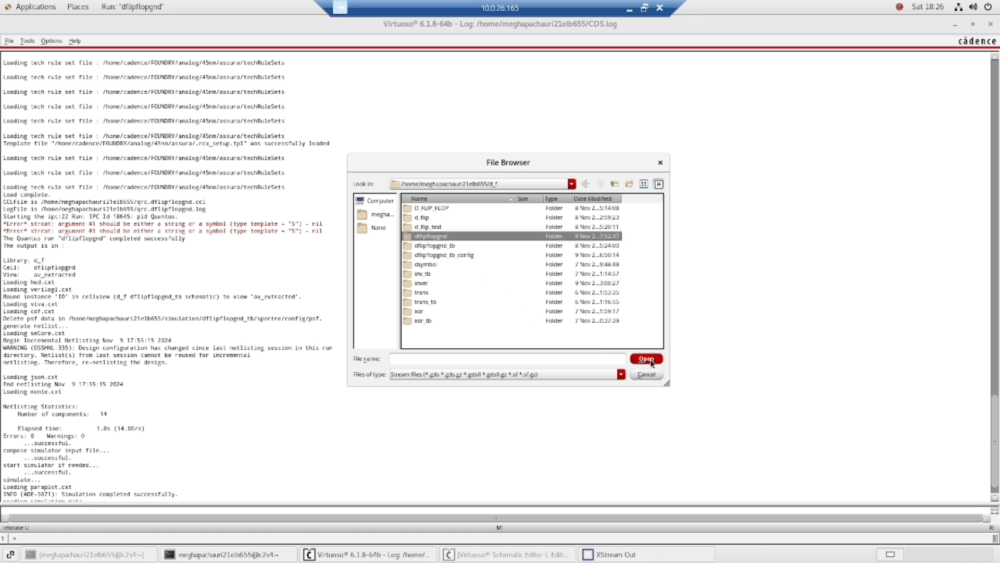
double_click(427, 236)
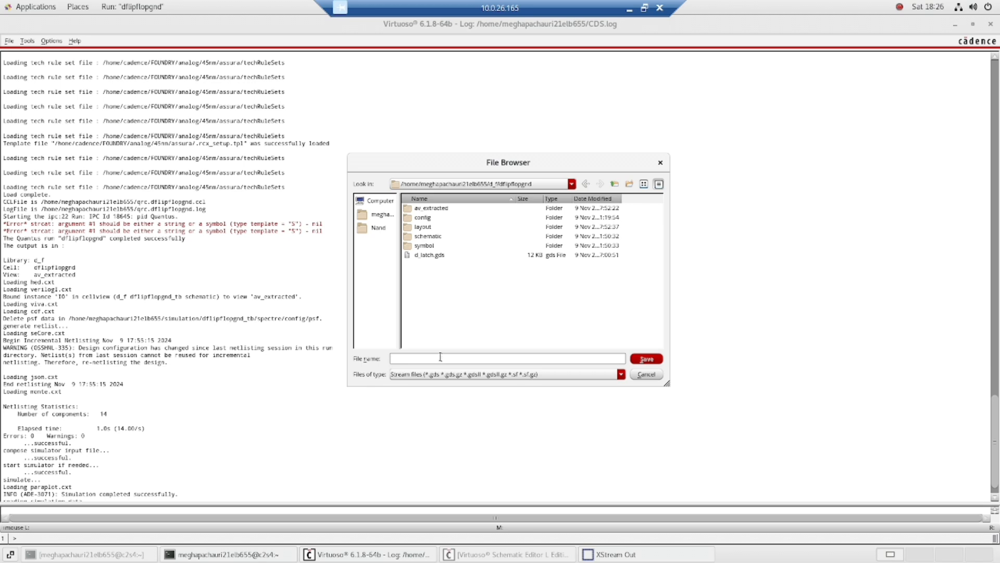
Name the output stream file D_LATCH_1.gds and save the location
type("D")
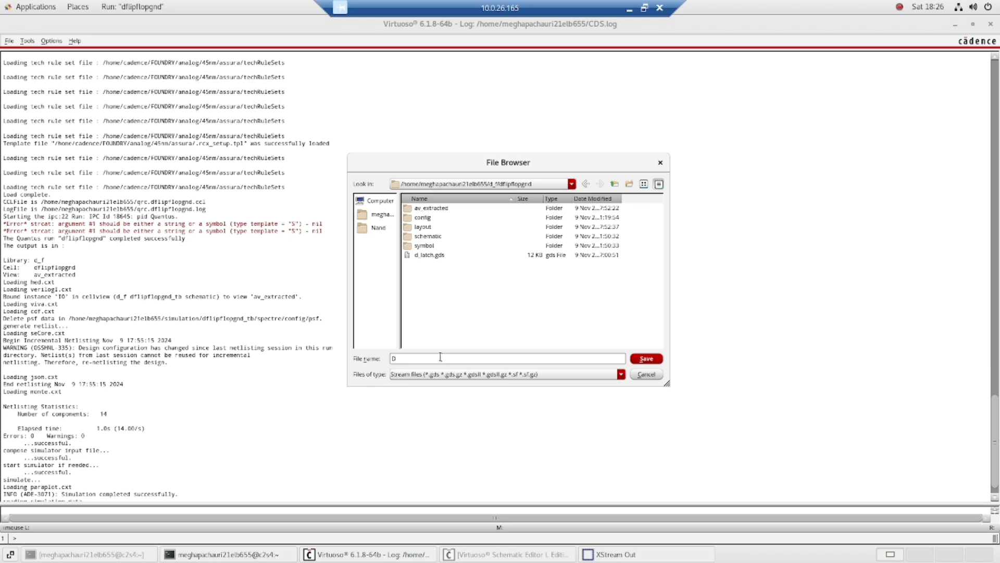
type("_LATCH_")
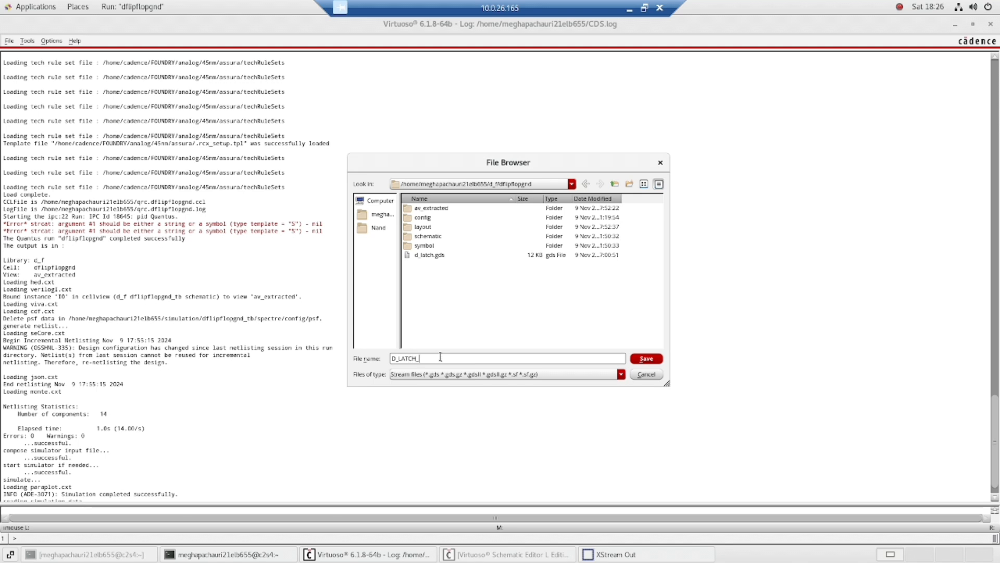
type("1")
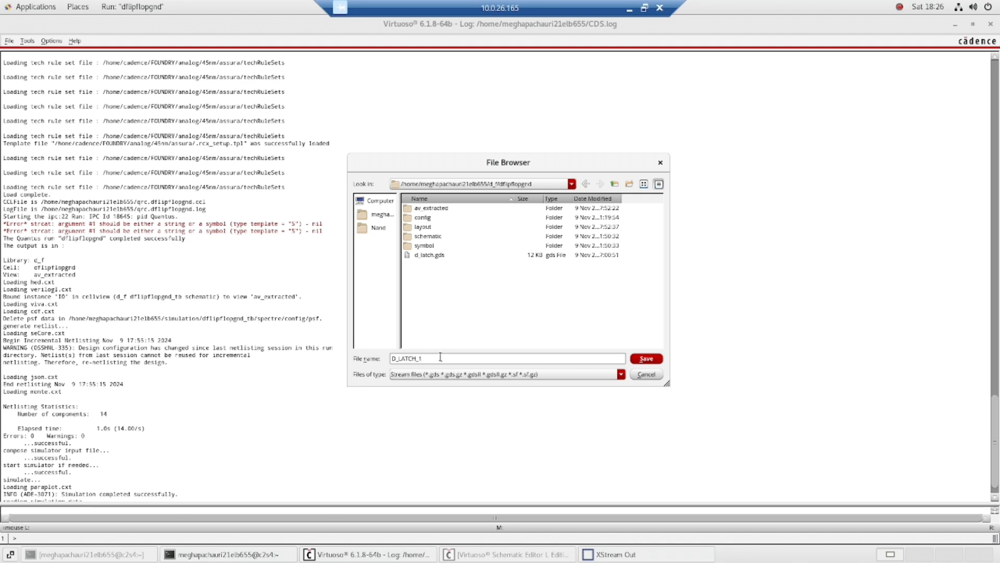
type(".GDS")
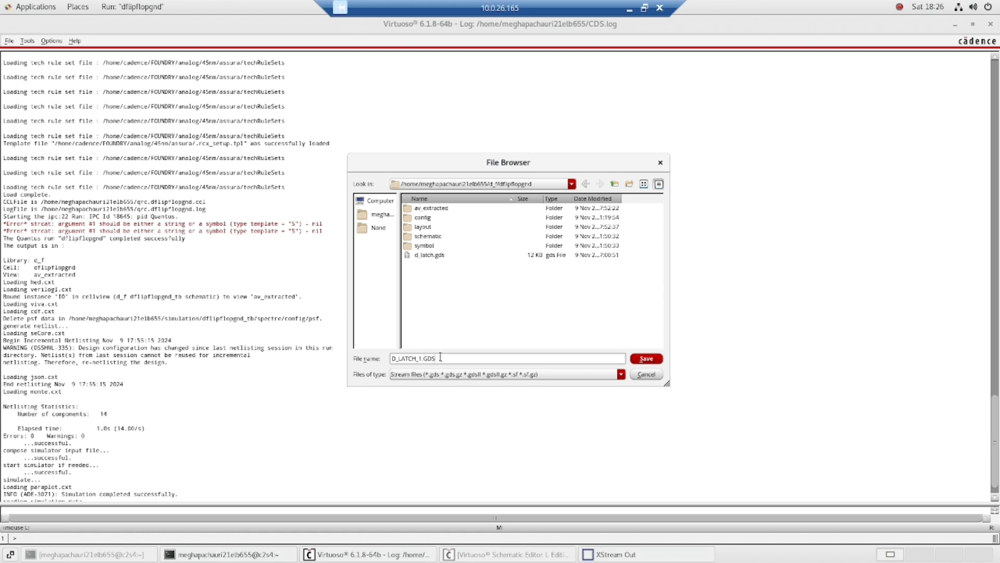
mouse_move(538, 408)
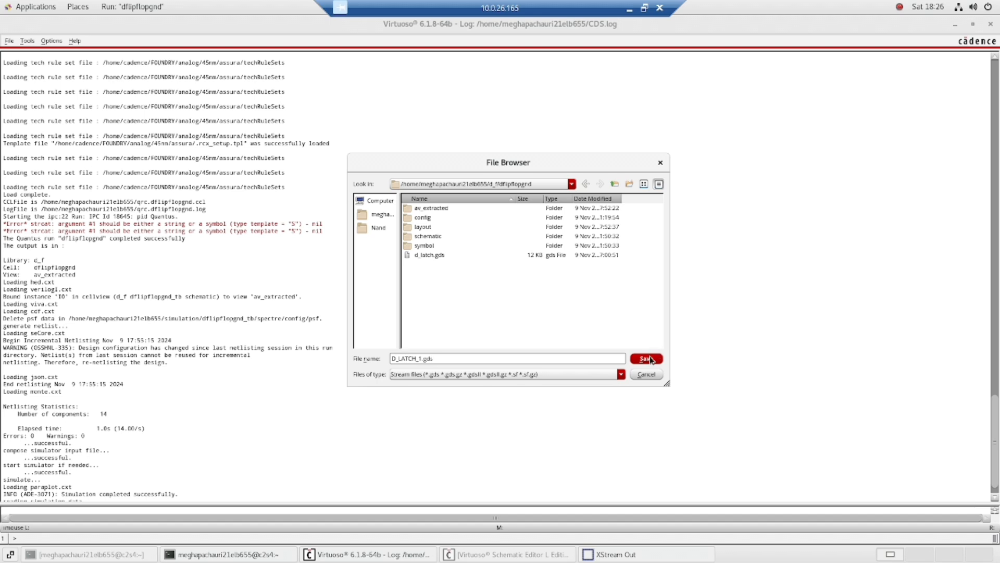
left_click(646, 358)
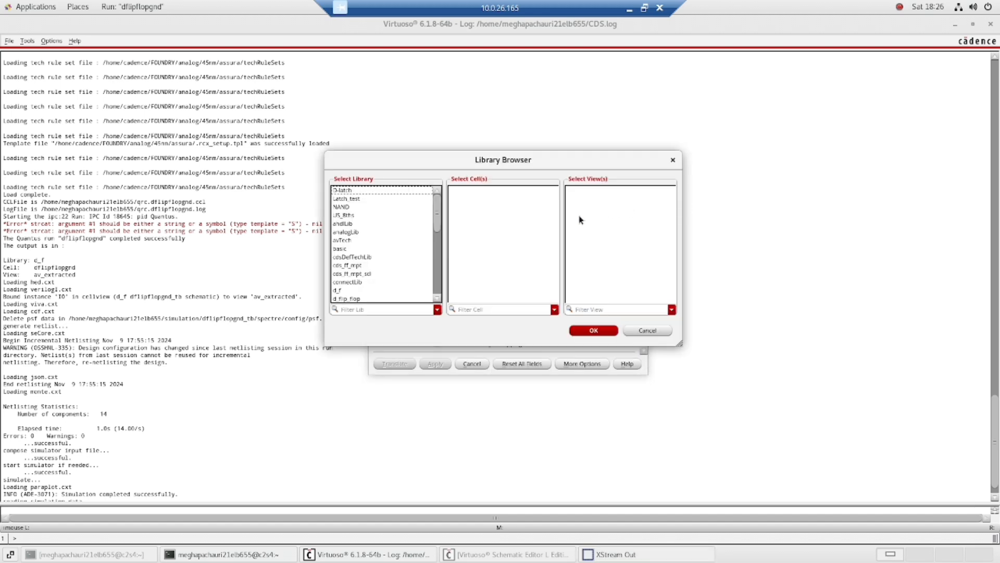
Choose library d_f, cell dflipflopgnd and the layout view (not av_extracted) as the export source
left_click(338, 290)
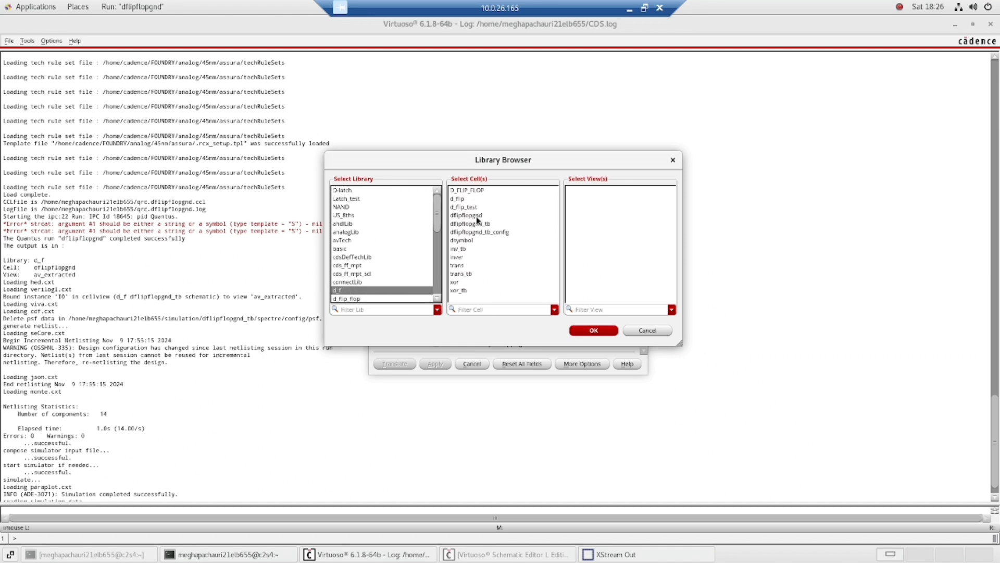
left_click(467, 214)
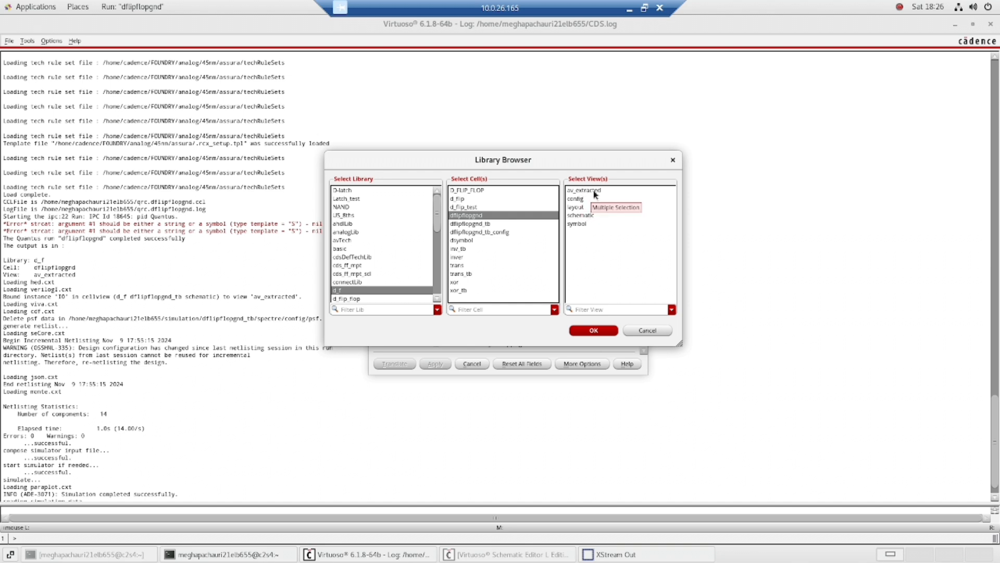
left_click(584, 190)
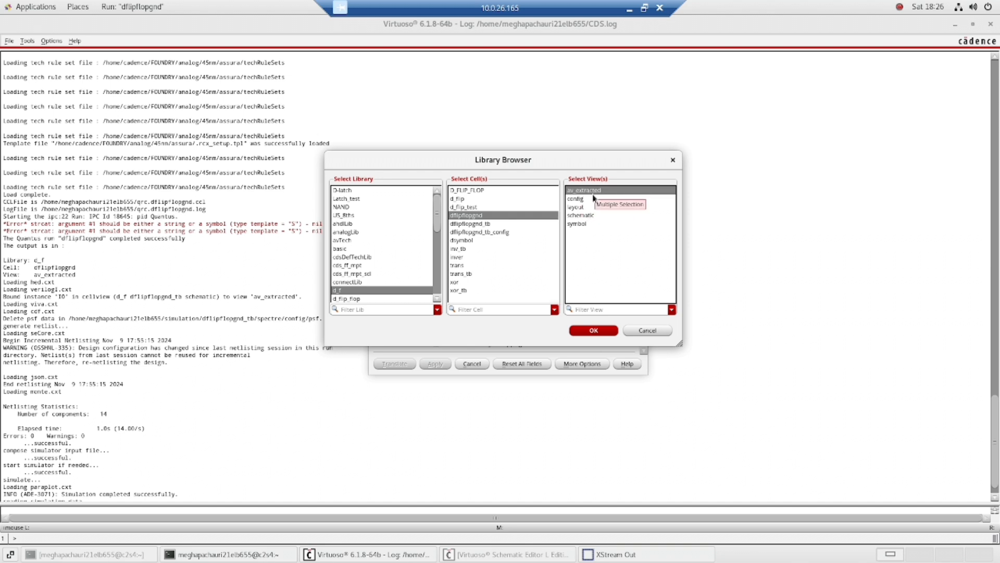
left_click(576, 206)
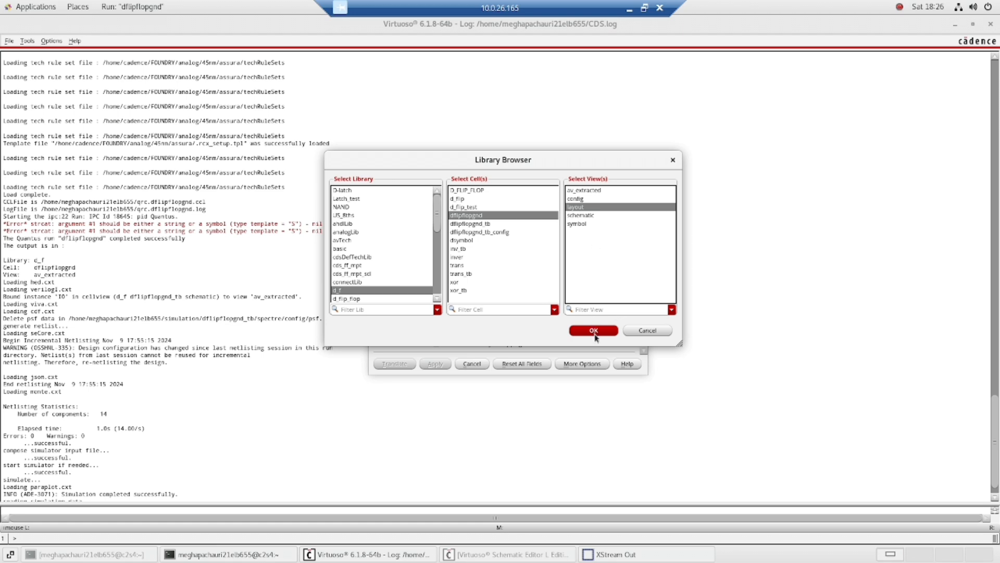
left_click(592, 331)
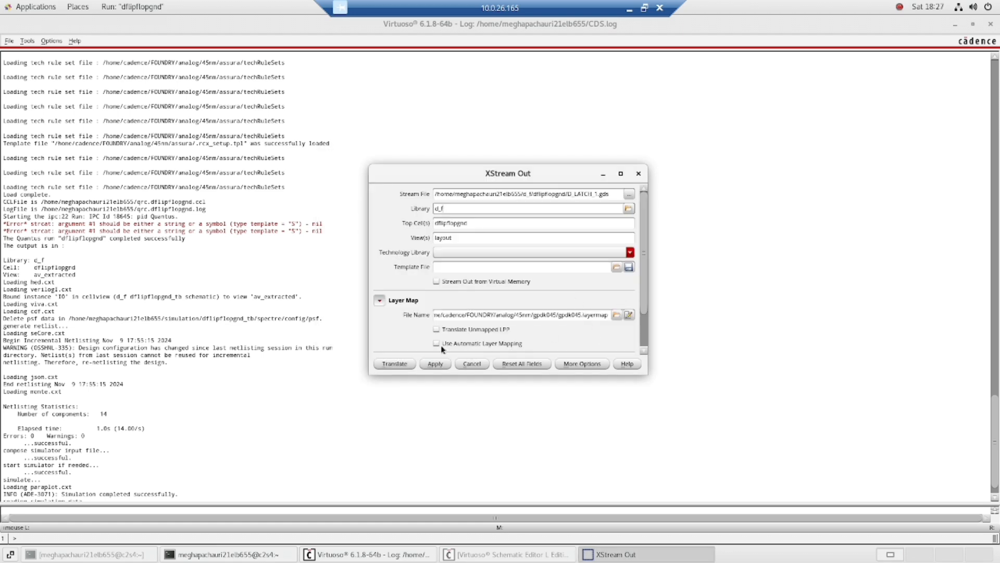
Enable automatic layer mapping with gpdk045 technology and translate the layout to D_LATCH_1.gds
left_click(438, 344)
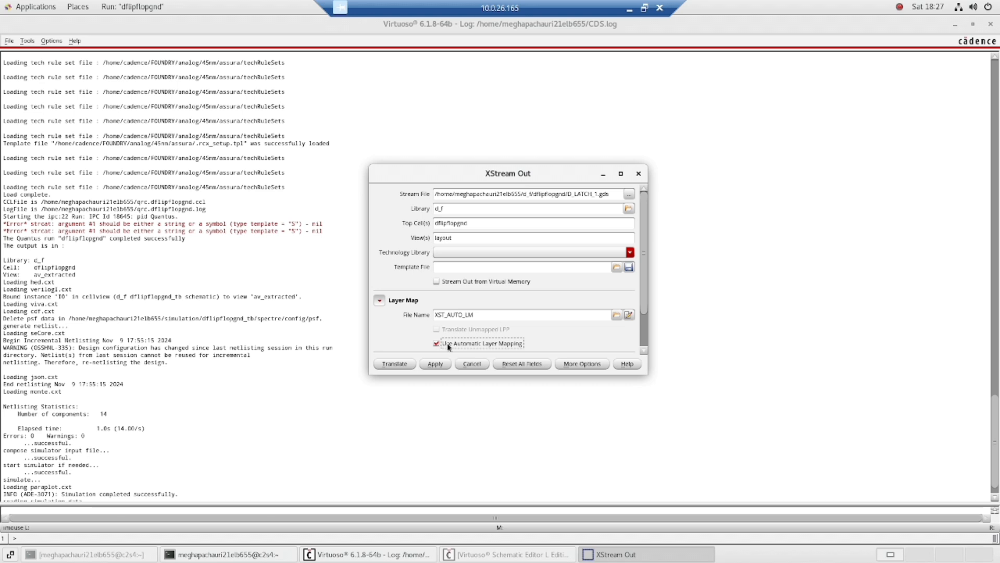
mouse_move(639, 267)
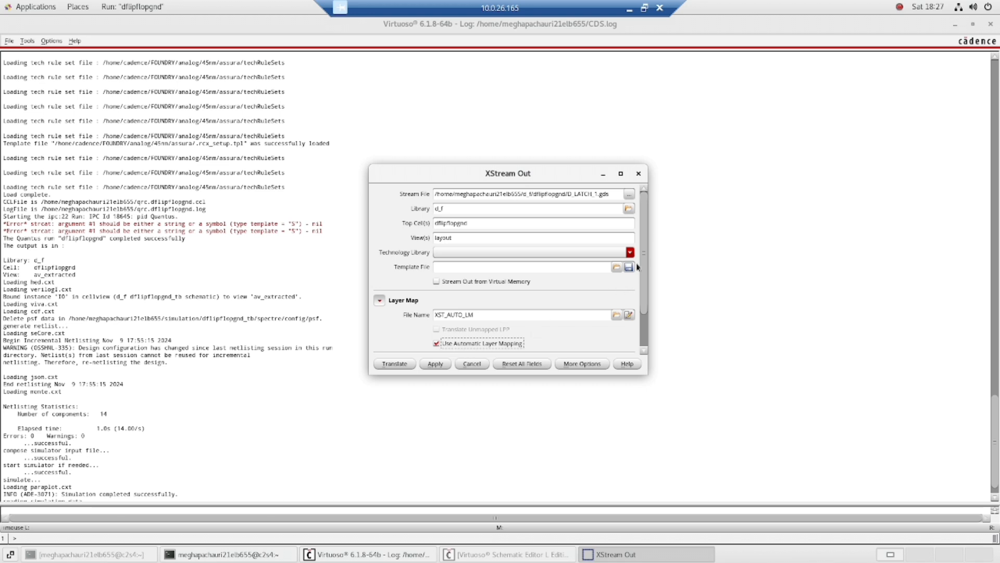
left_click(632, 263)
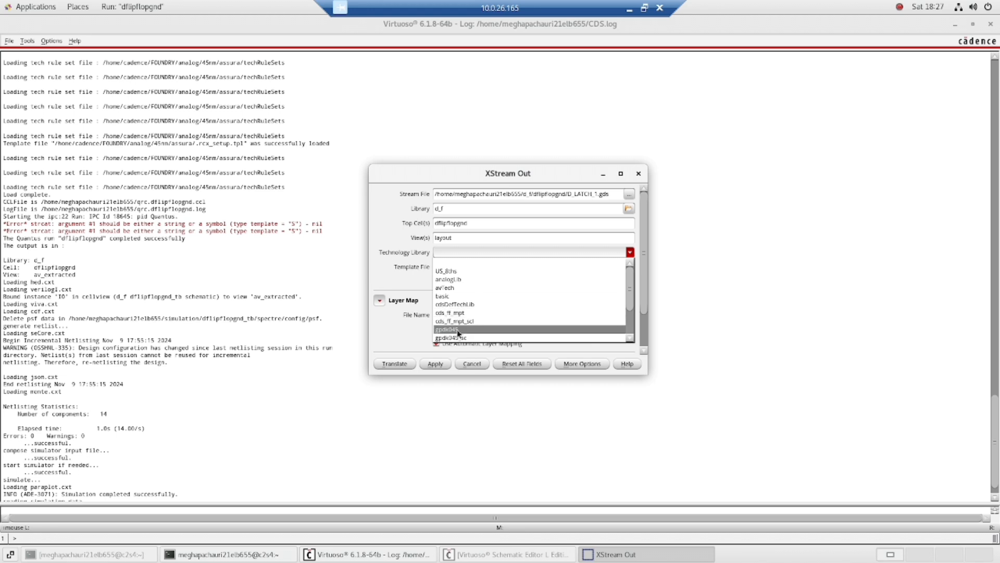
left_click(449, 328)
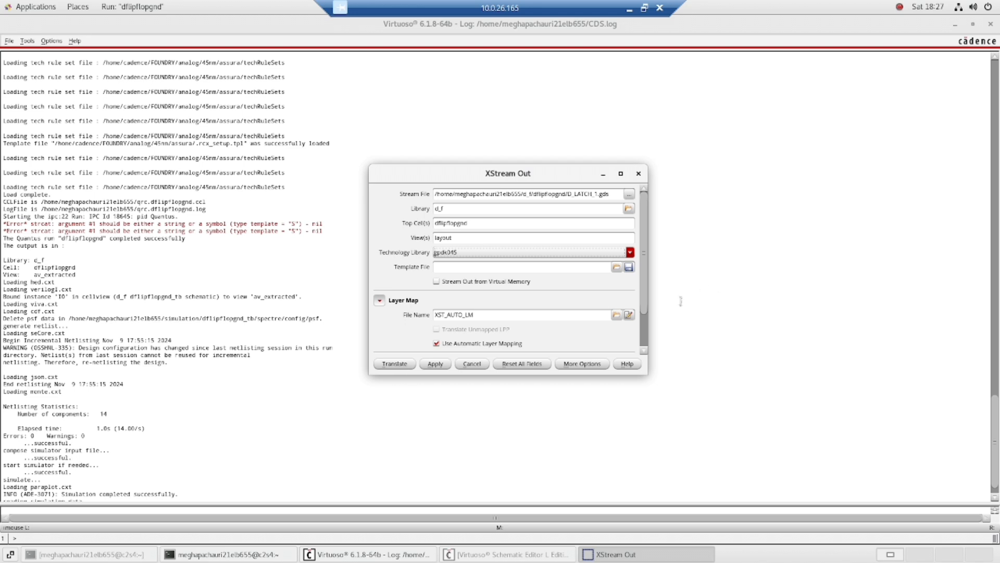
scroll("down", 3)
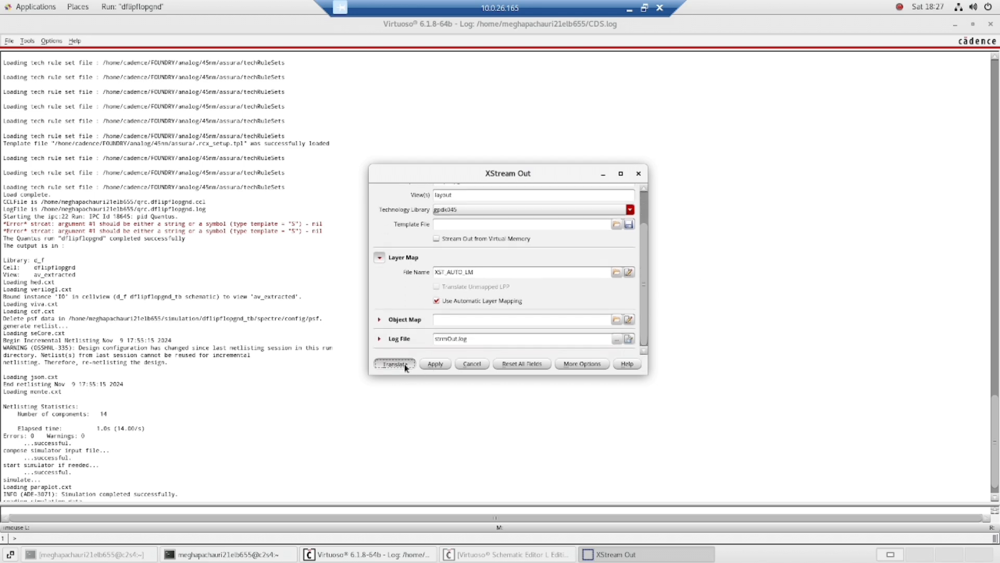
left_click(394, 364)
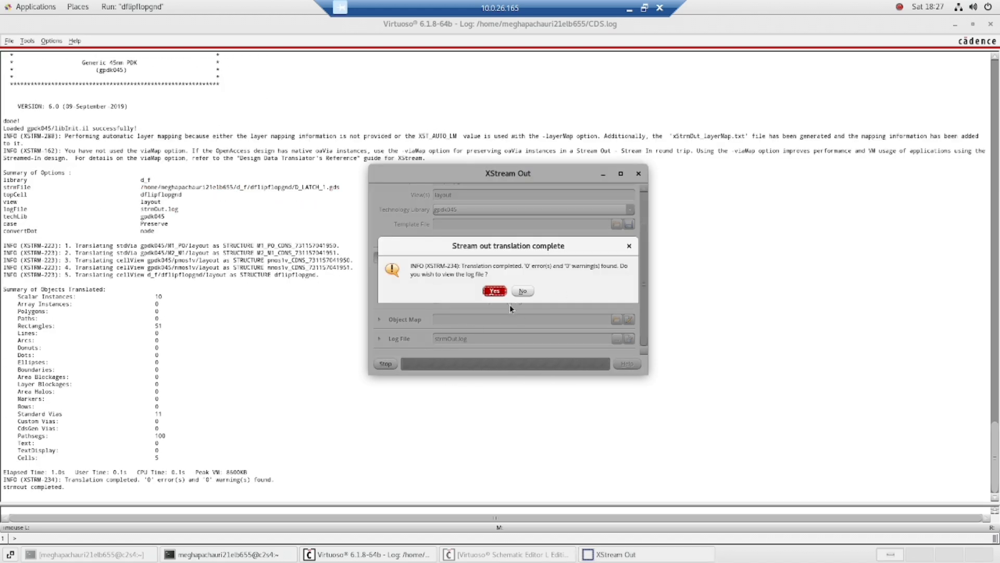
mouse_move(598, 268)
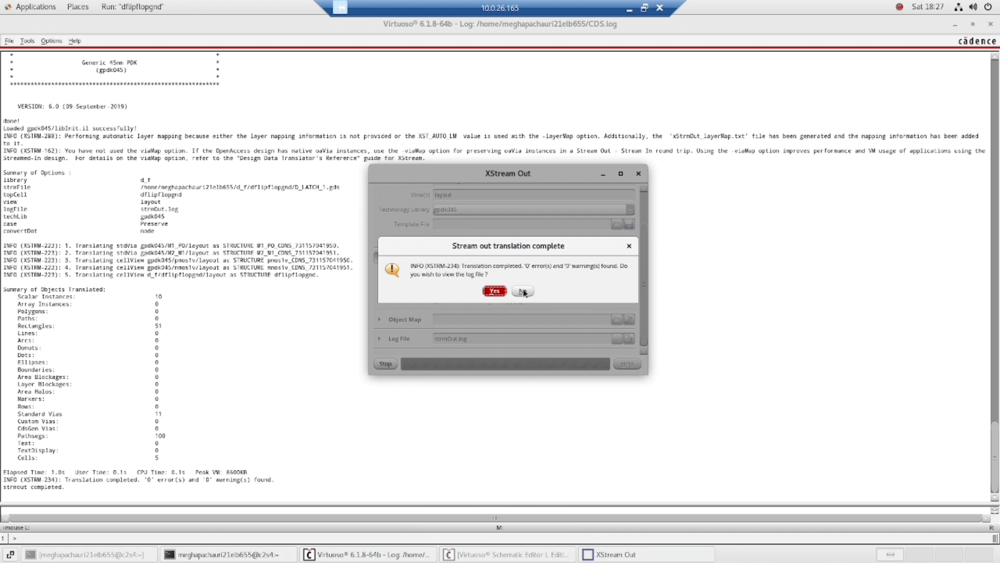
Decline viewing the stream-out log after the 0-error, 0-warning translation
left_click(523, 291)
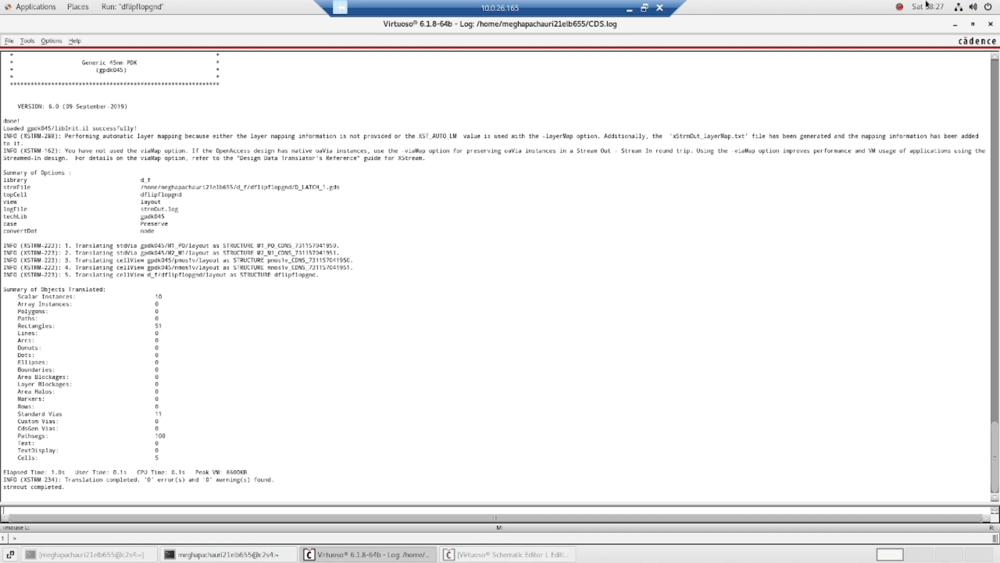
left_click(8, 40)
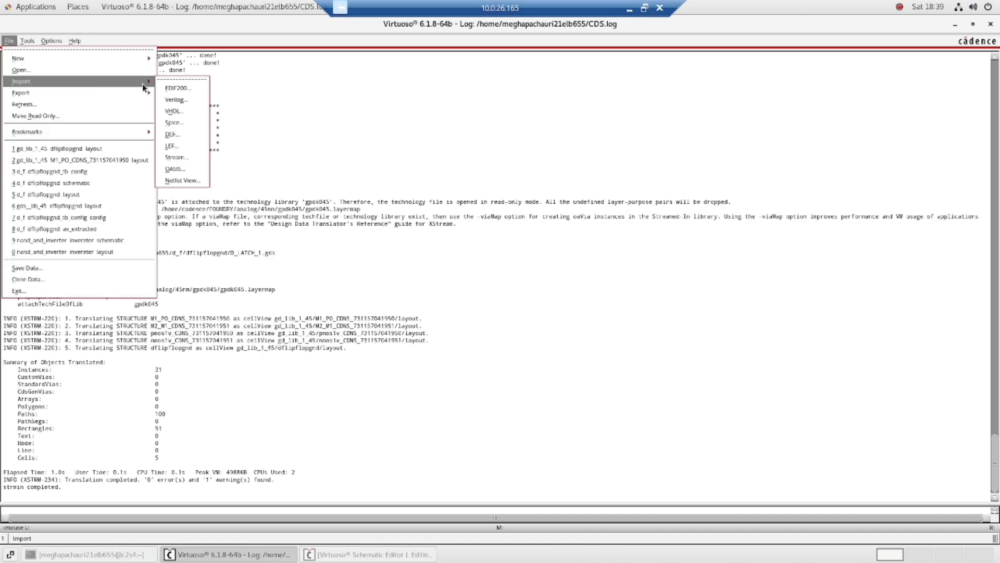
mouse_move(182, 158)
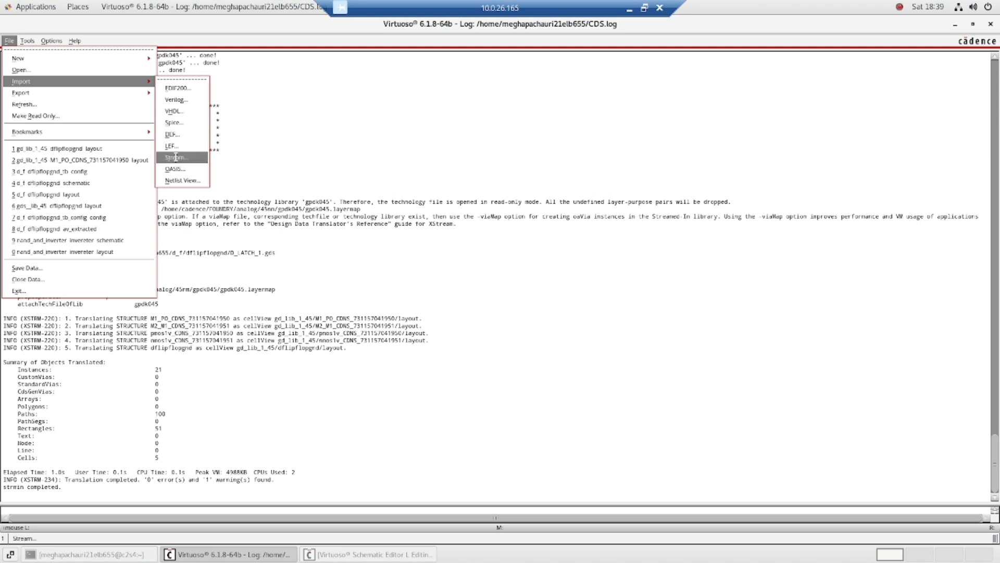
Import D_LATCH_1.gds via XStream In into library gd_lib_1_45 as top cell dflipflopgnd and translate
left_click(179, 157)
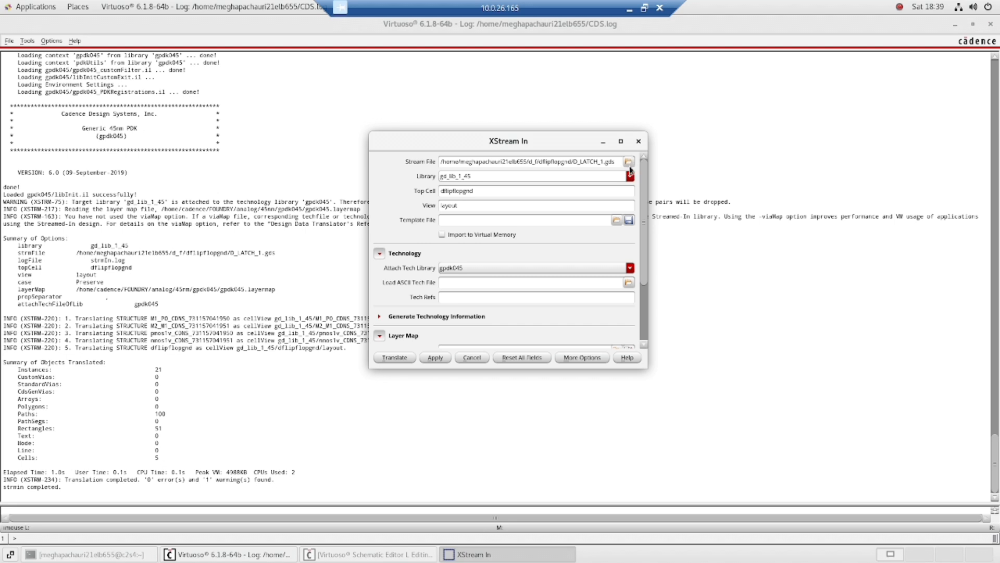
left_click(628, 162)
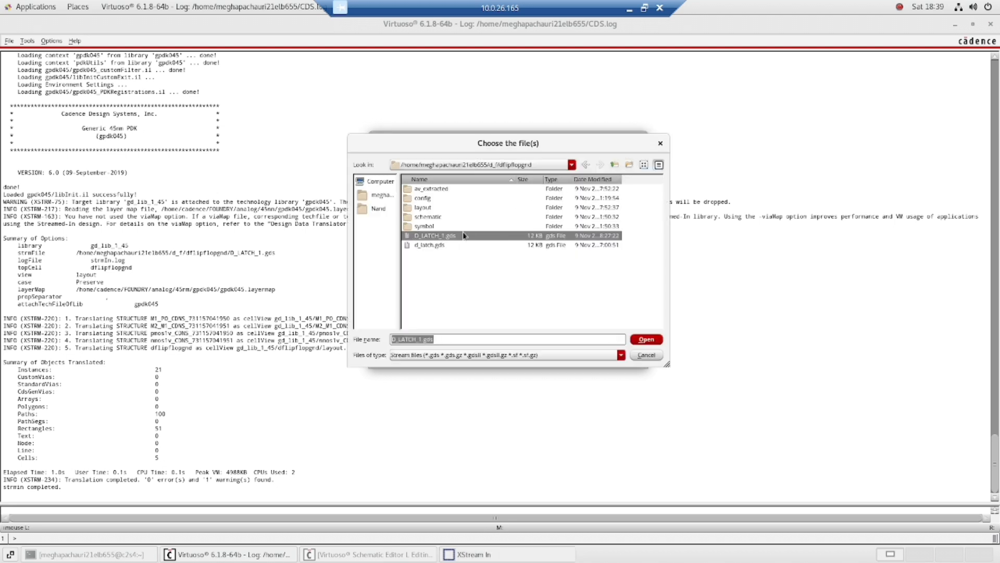
mouse_move(628, 328)
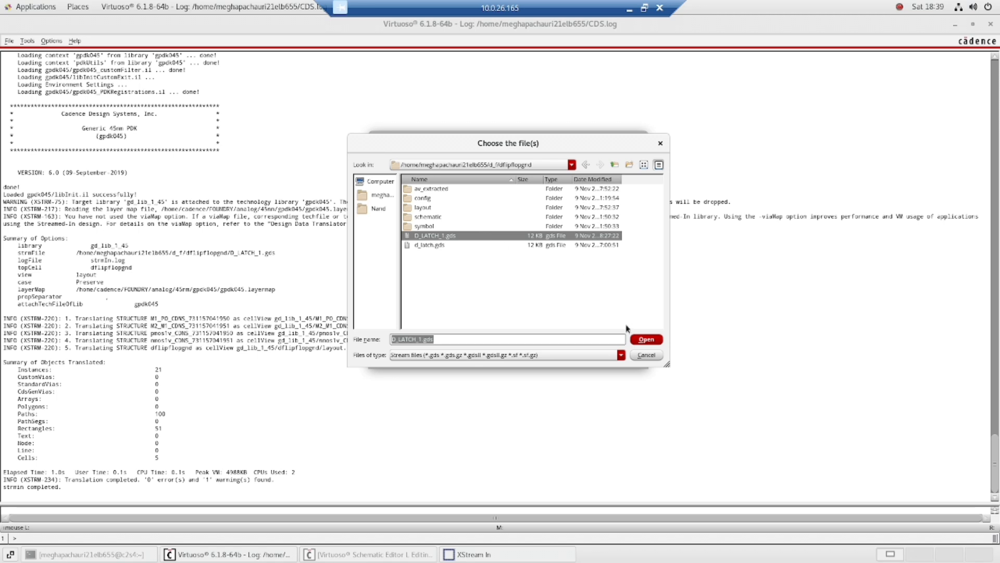
left_click(646, 339)
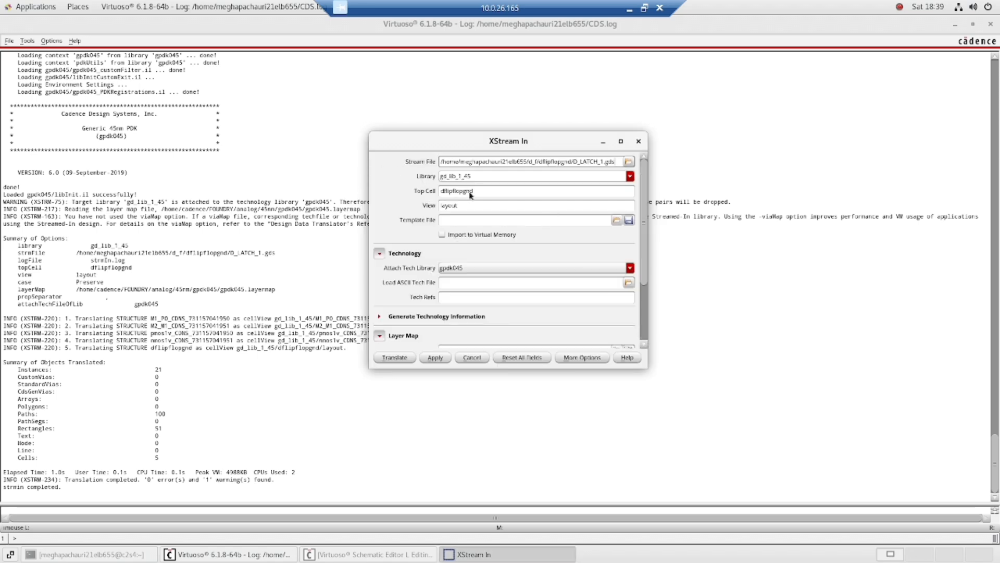
mouse_move(484, 180)
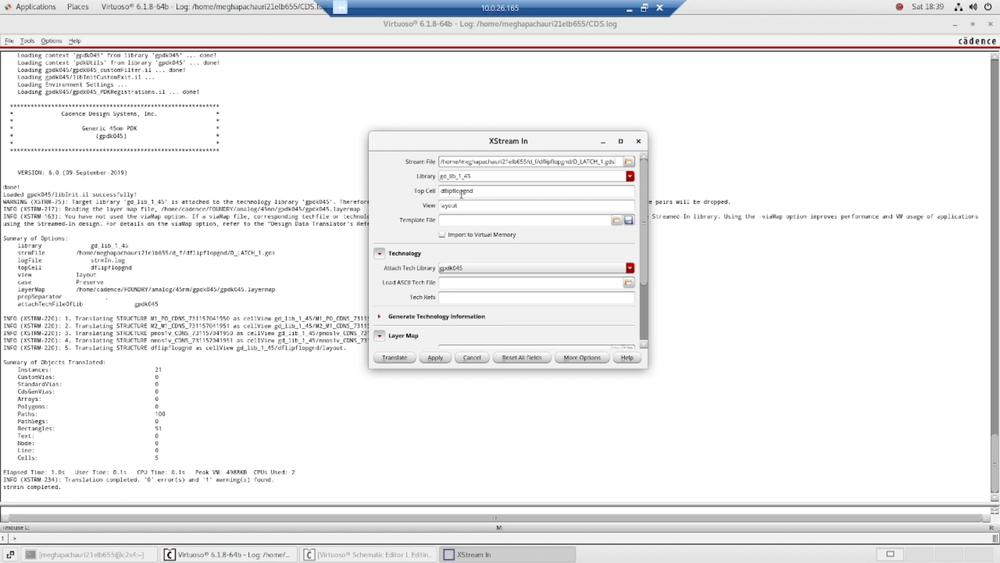
mouse_move(588, 221)
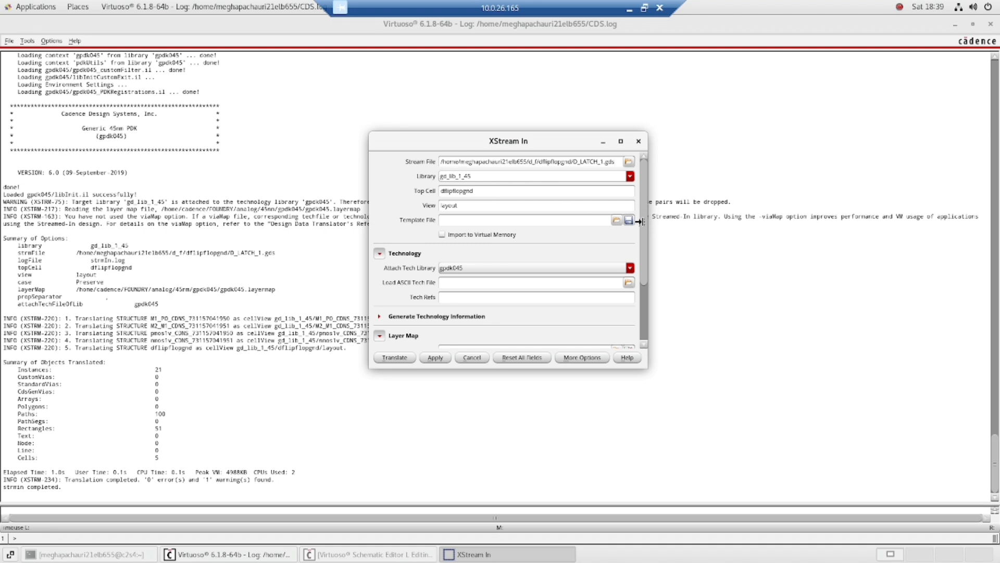
scroll("down", 3)
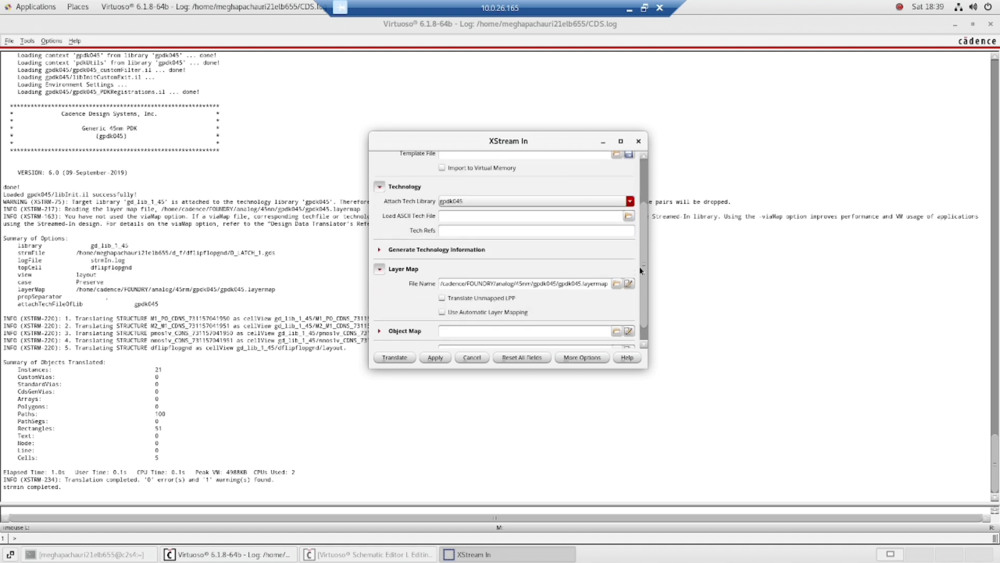
scroll("down", 3)
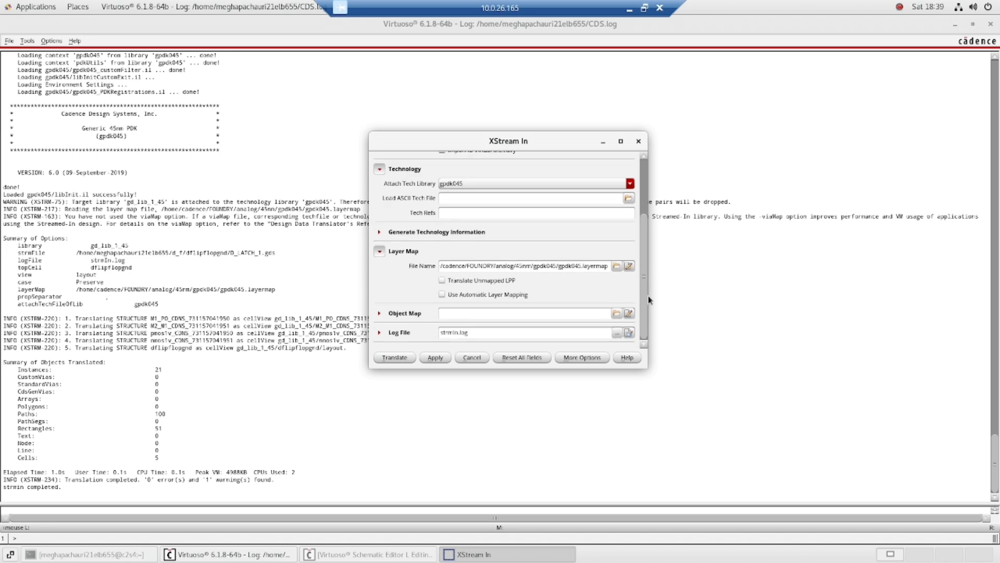
mouse_move(391, 365)
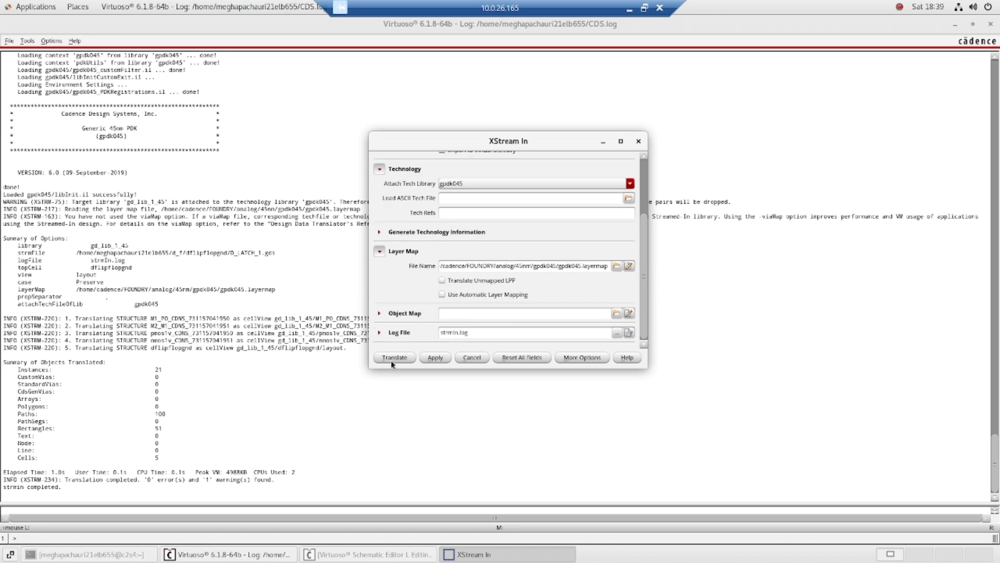
left_click(394, 356)
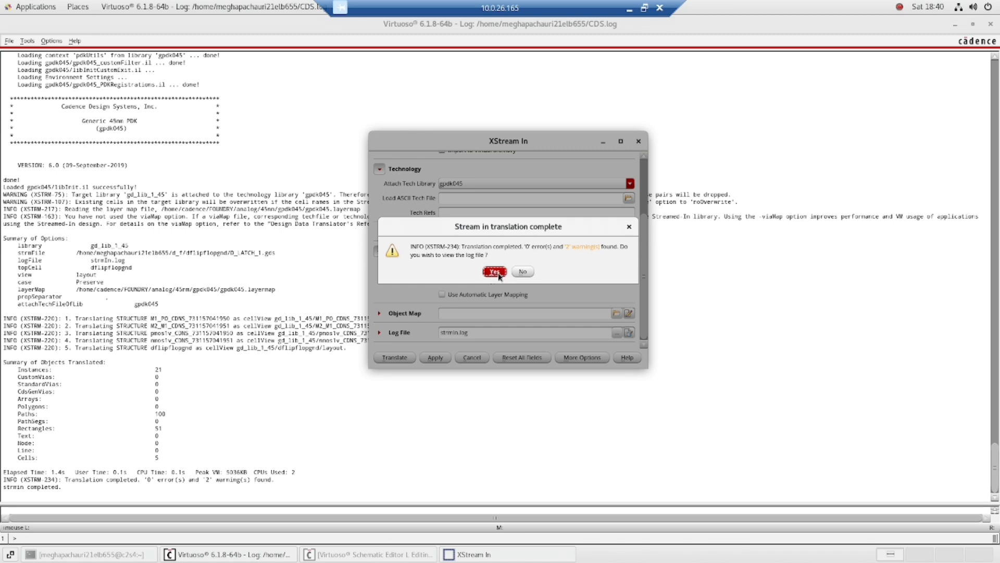
View strmIn.log, mark the XSTRM-75 read-only technology file warning, then close the log
left_click(494, 271)
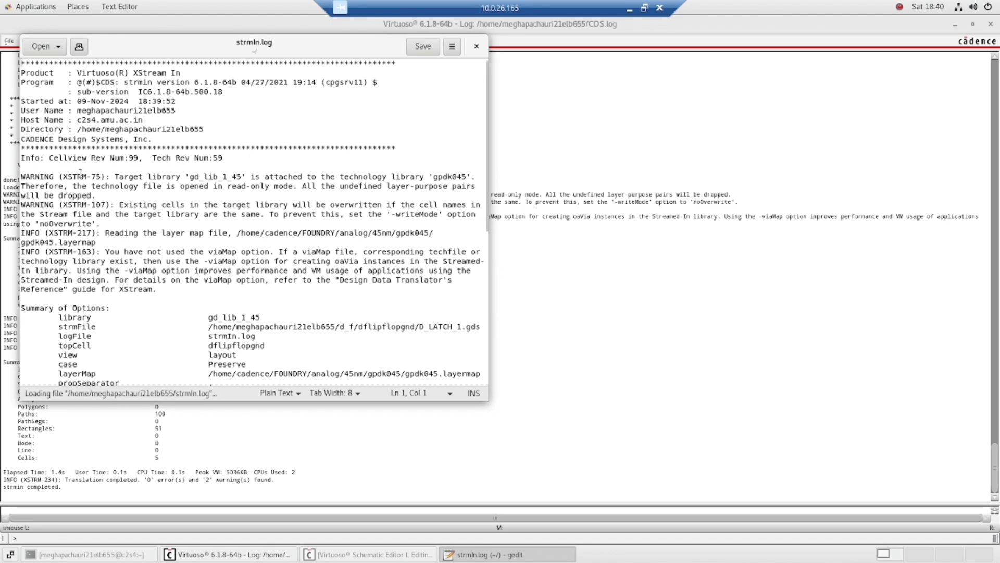
left_click_drag(111, 177, 219, 190)
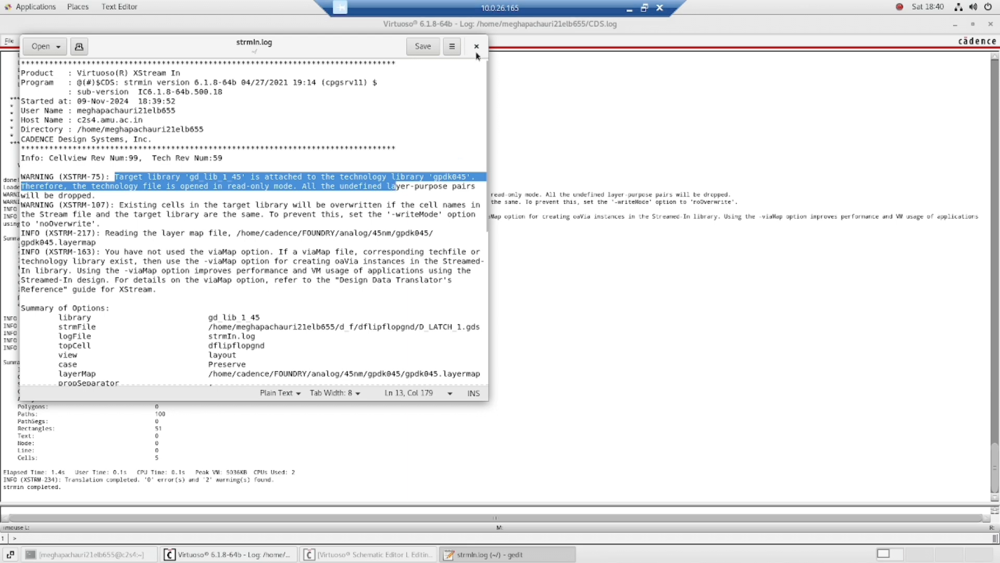
left_click(476, 47)
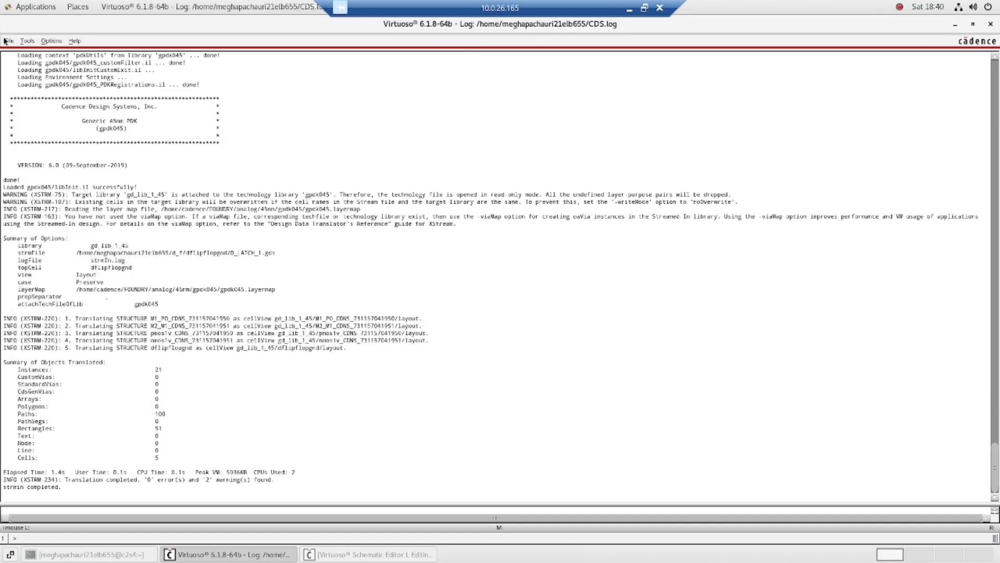
Open the dflipflopgnd layout cellview from library gd_lib_1_45 in edit mode
left_click(8, 39)
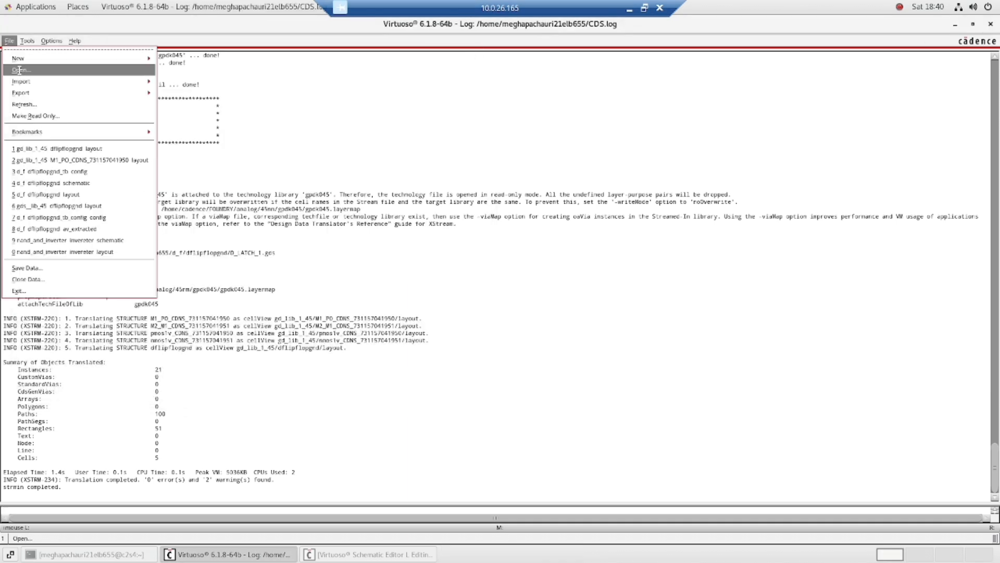
left_click(25, 67)
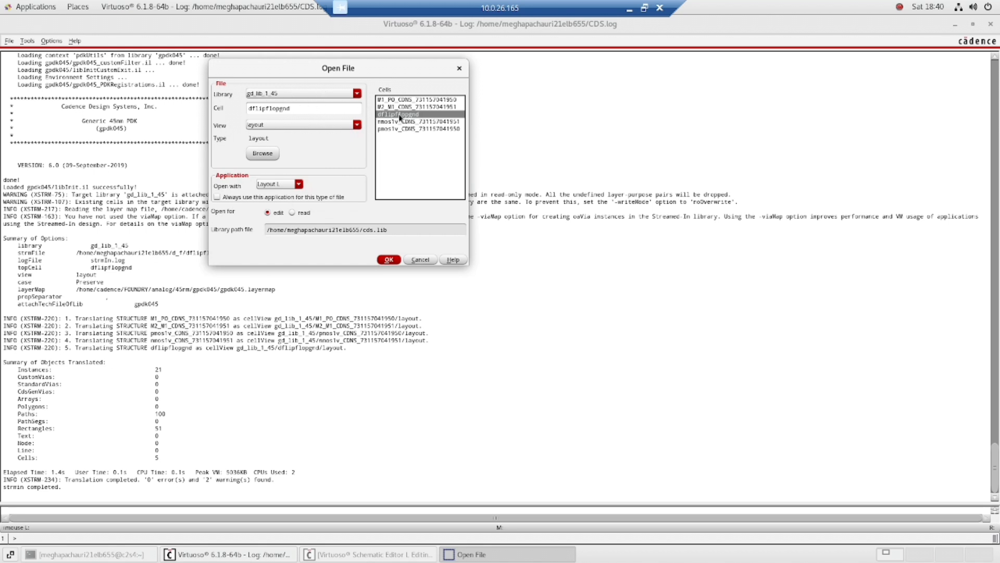
left_click(389, 260)
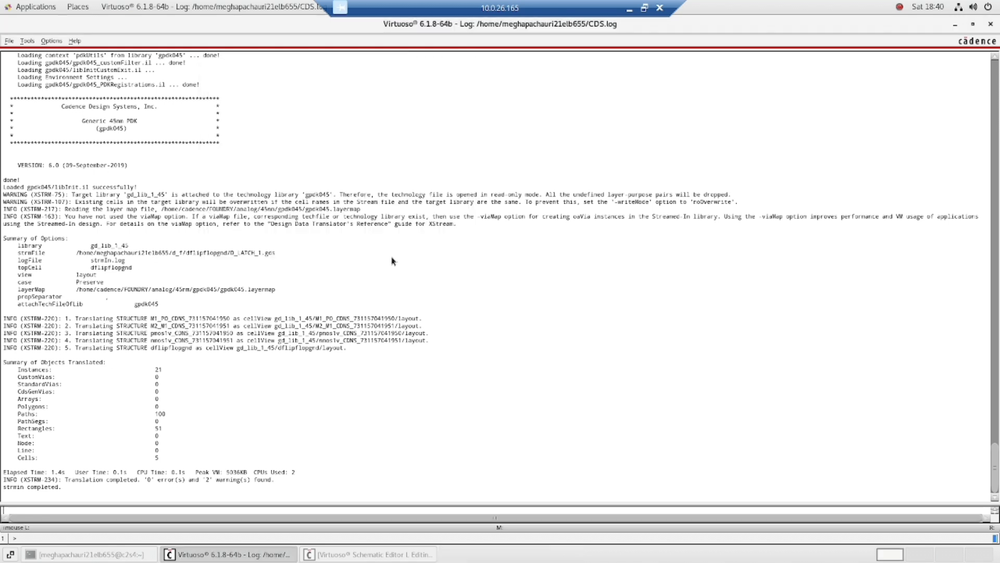